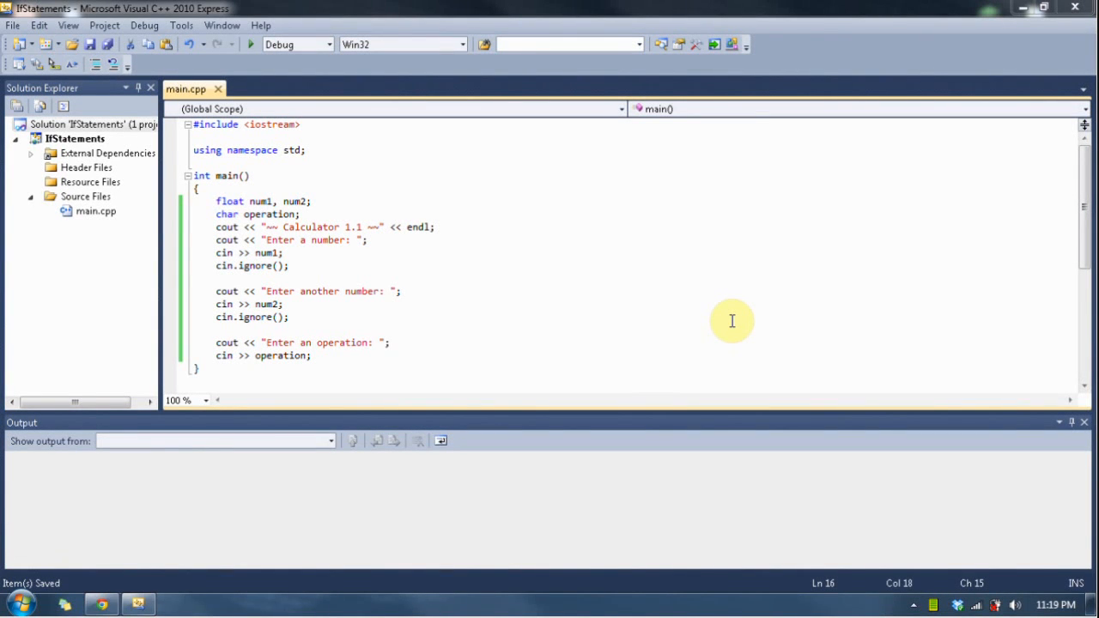
{"action": "mouse_move", "coordinate": [699, 318]}
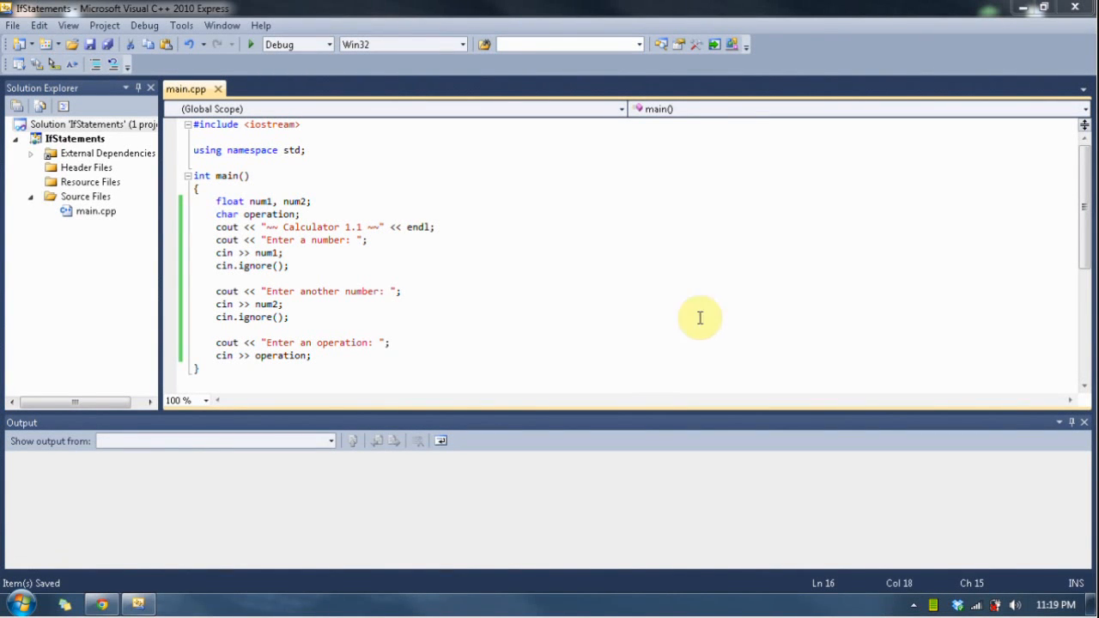
{"action": "mouse_move", "coordinate": [431, 246]}
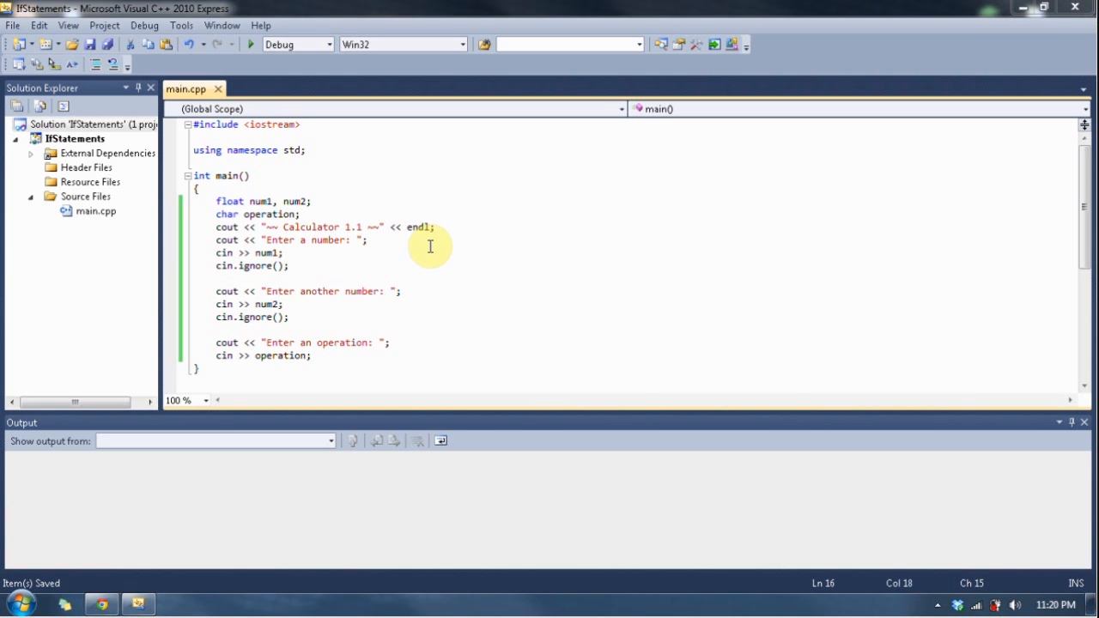
Step: Place the cursor at the end of 'cin >> operation;' and start a new line
{"action": "left_click", "coordinate": [225, 214]}
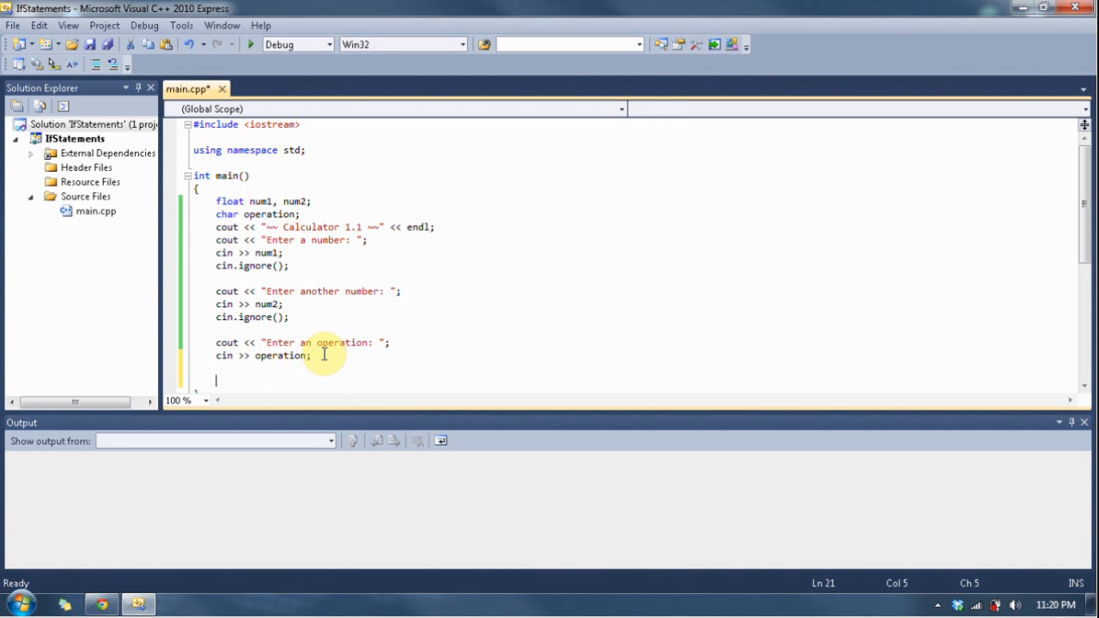
Step: Write if (operation == '+') with an empty brace block, then select the condition
{"action": "scroll", "scroll_direction": "down", "scroll_amount": 3}
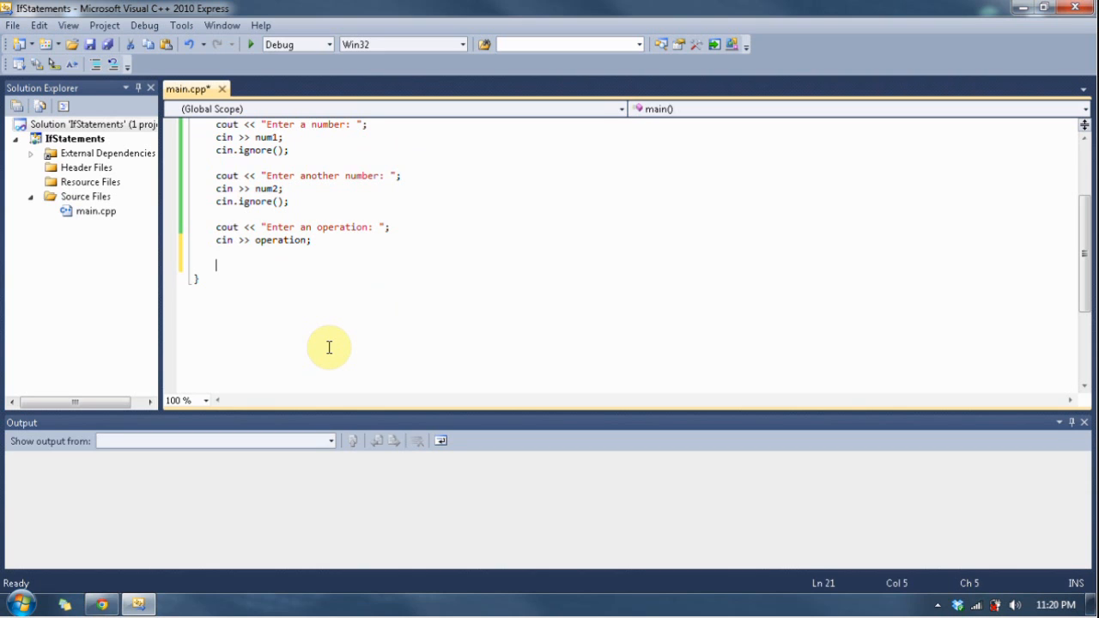
{"action": "type", "text": "if (op"}
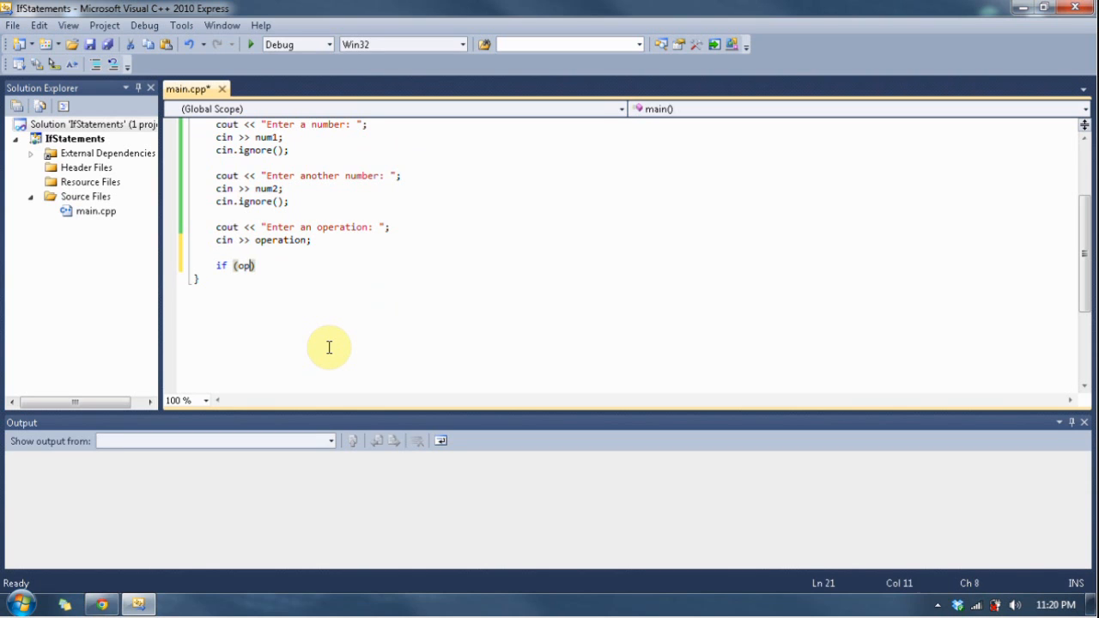
{"action": "type", "text": "eration =="}
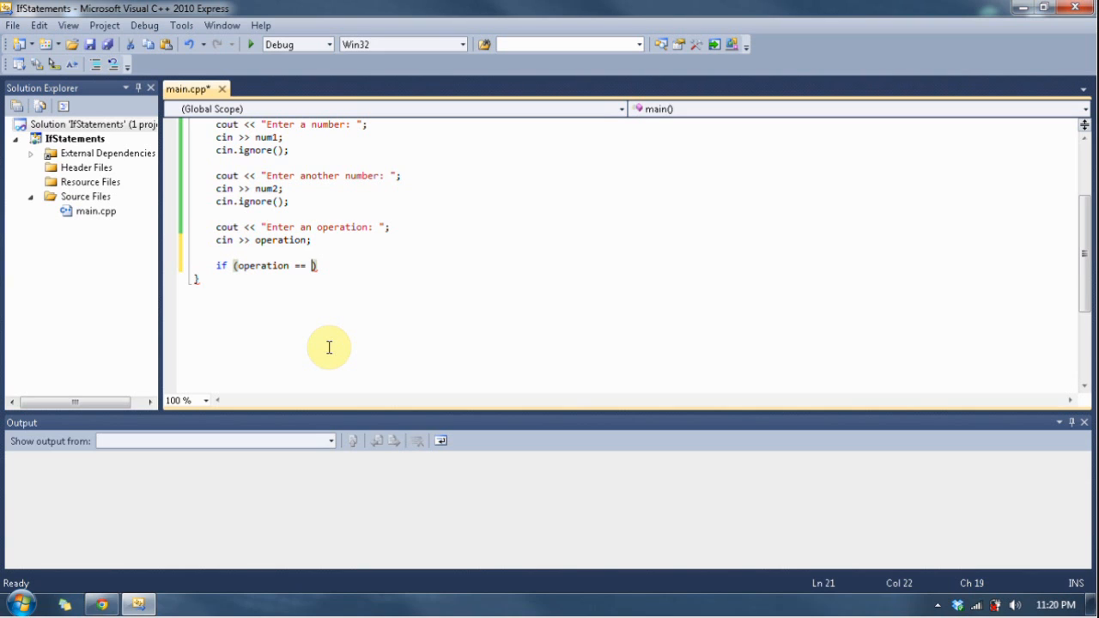
{"action": "type", "text": "'+"}
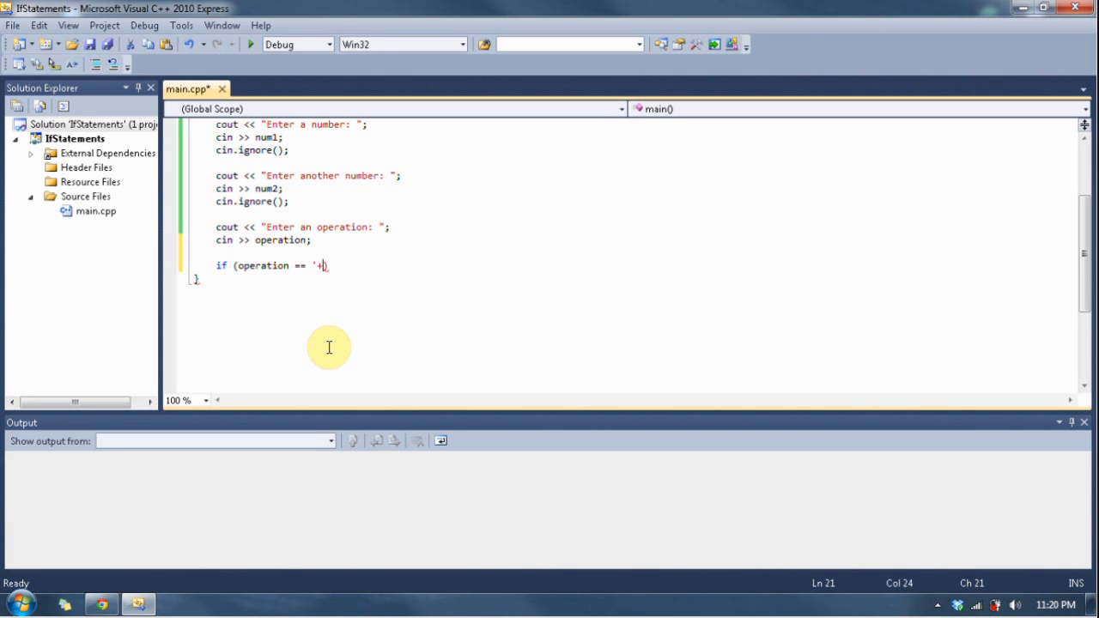
{"action": "type", "text": "'"}
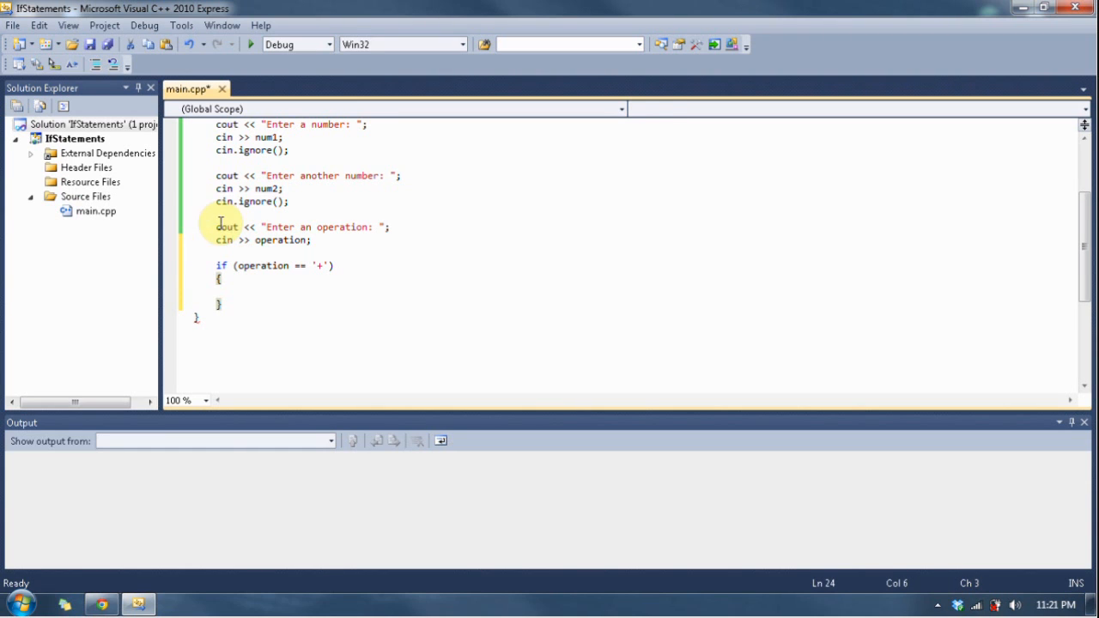
{"action": "double_click", "coordinate": [261, 265]}
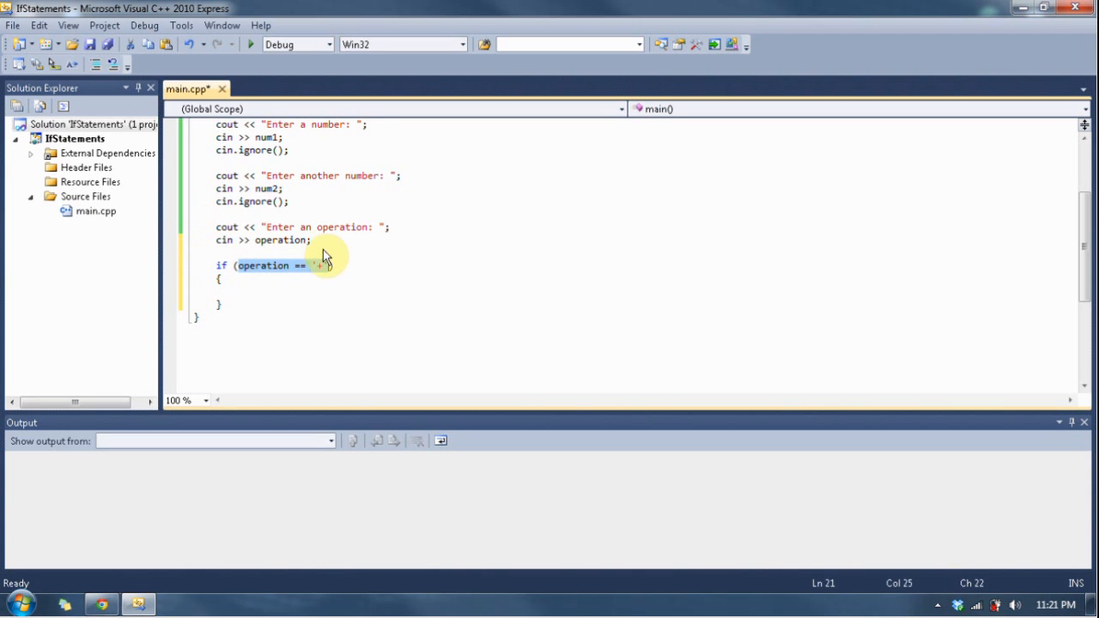
{"action": "mouse_move", "coordinate": [325, 265]}
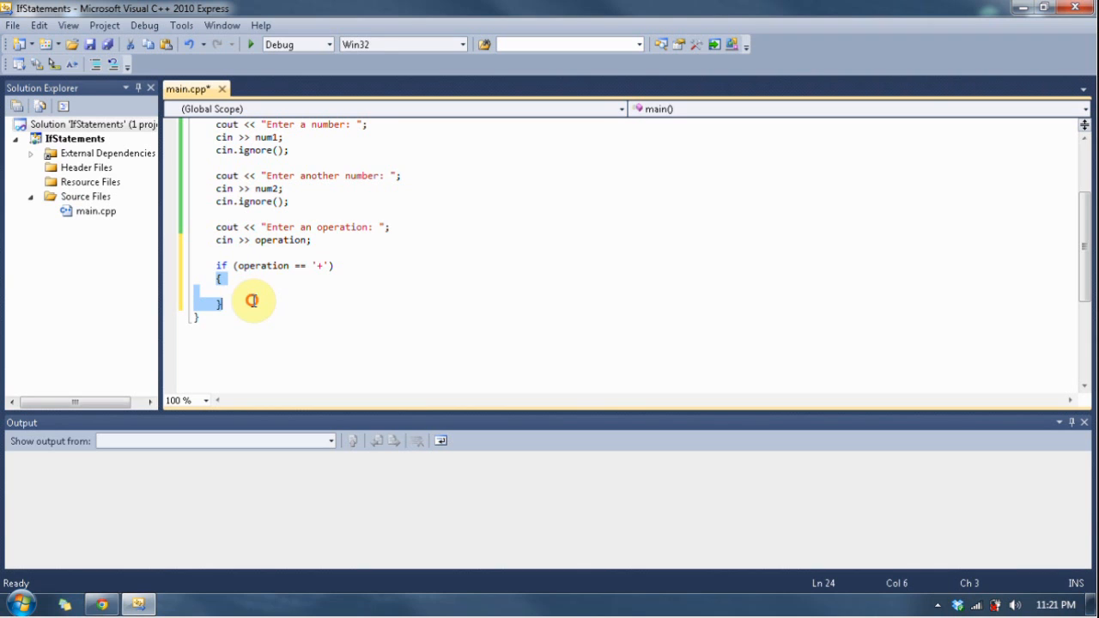
{"action": "mouse_move", "coordinate": [257, 265]}
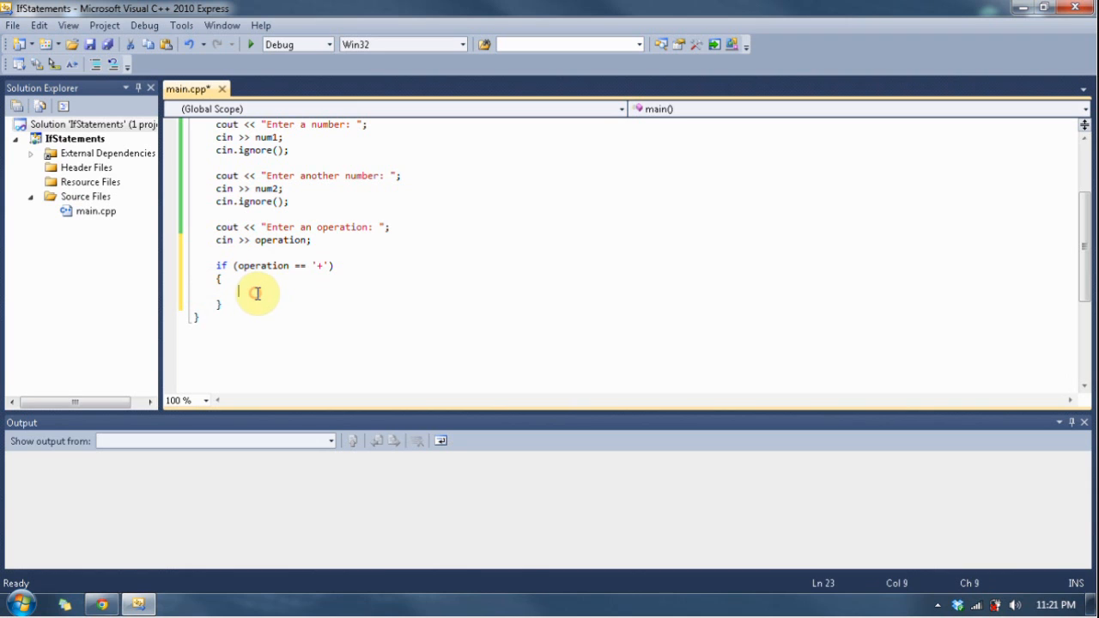
Step: Comment the '+' block and paste three copies changed to '-', '*' and '/'
{"action": "type", "text": "// To some code"}
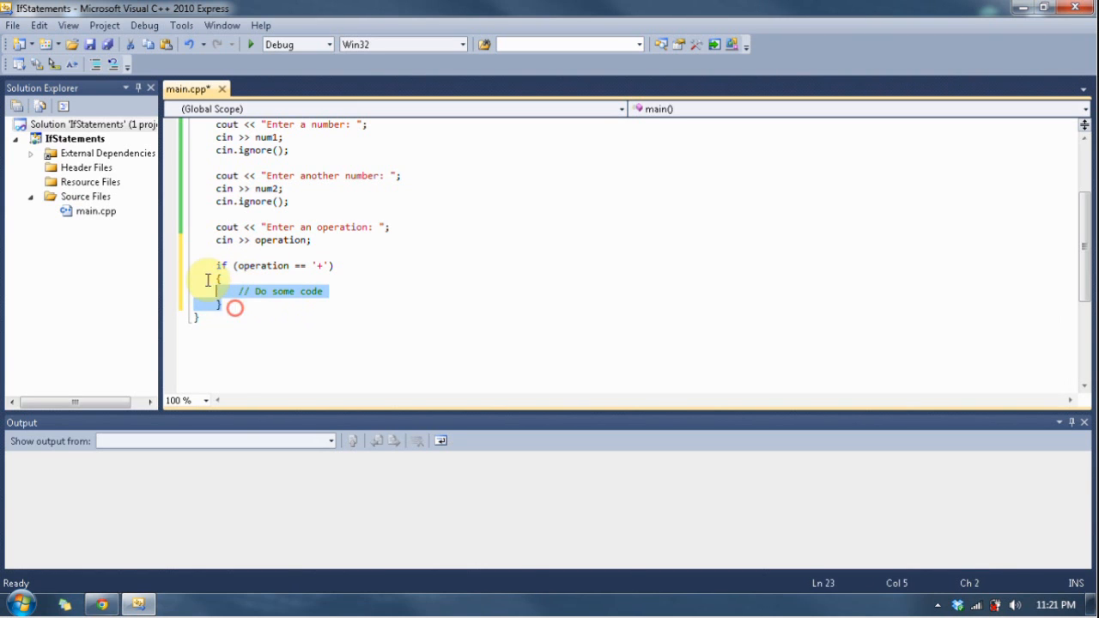
{"action": "left_click", "coordinate": [241, 304]}
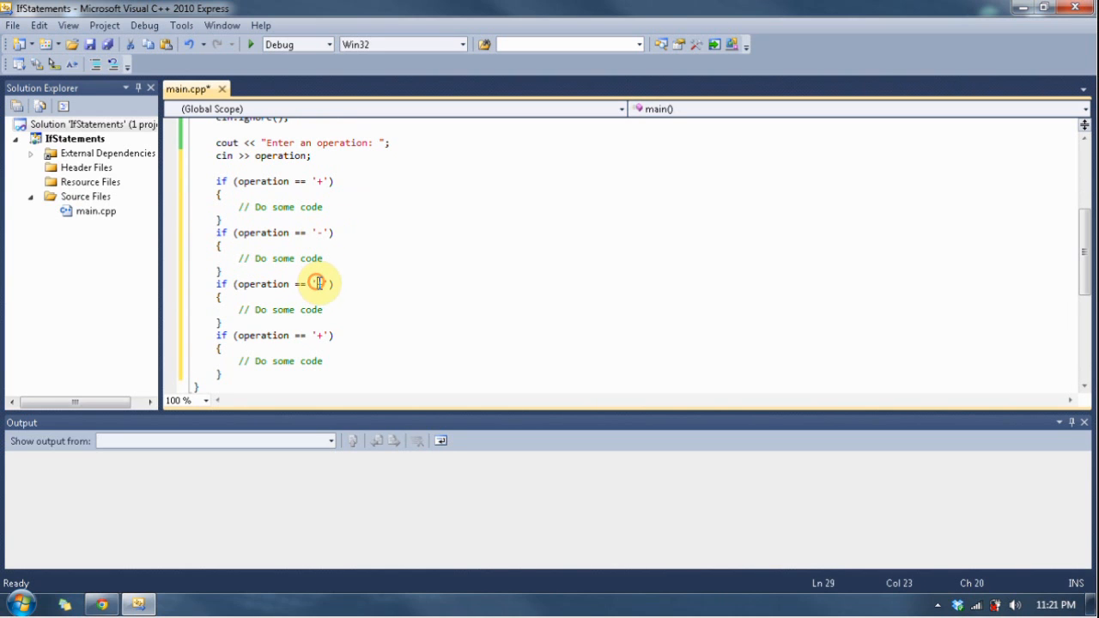
{"action": "type", "text": "*"}
{"action": "left_click", "coordinate": [274, 336]}
{"action": "type", "text": "/"}
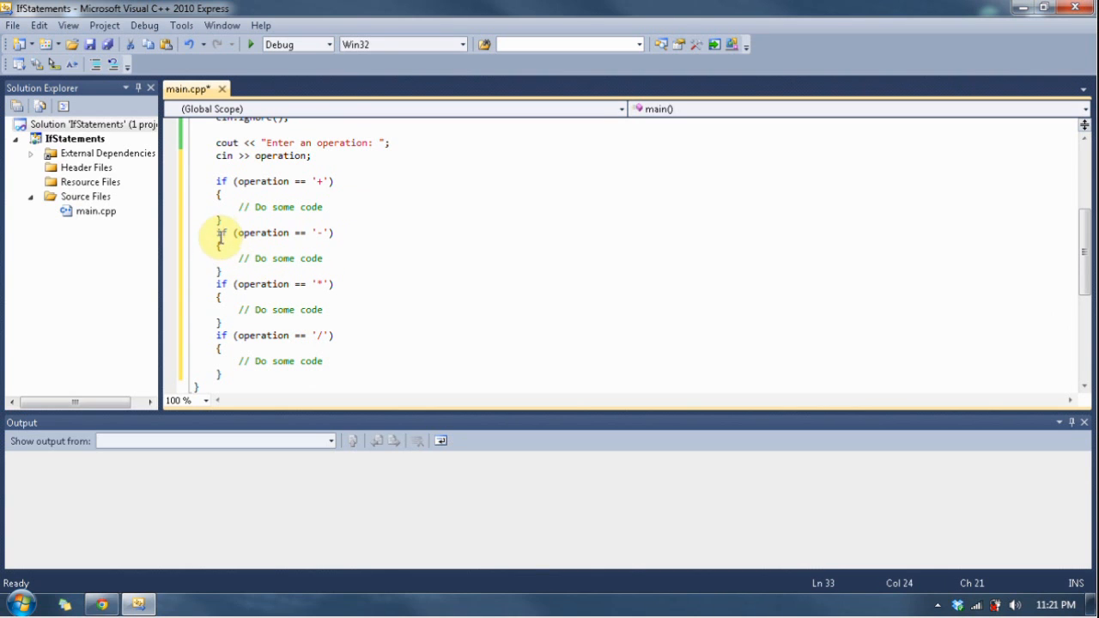
{"action": "left_click", "coordinate": [218, 232]}
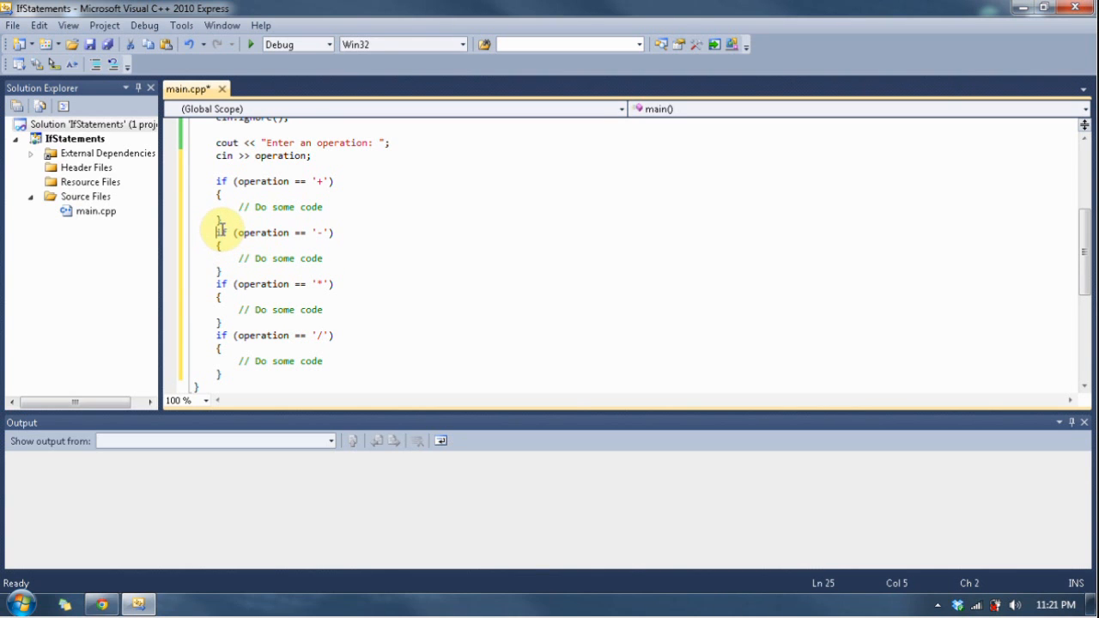
Step: Prefix the '-', '*' and '/' checks with else, leaving the cursor after the last branch
{"action": "type", "text": "else"}
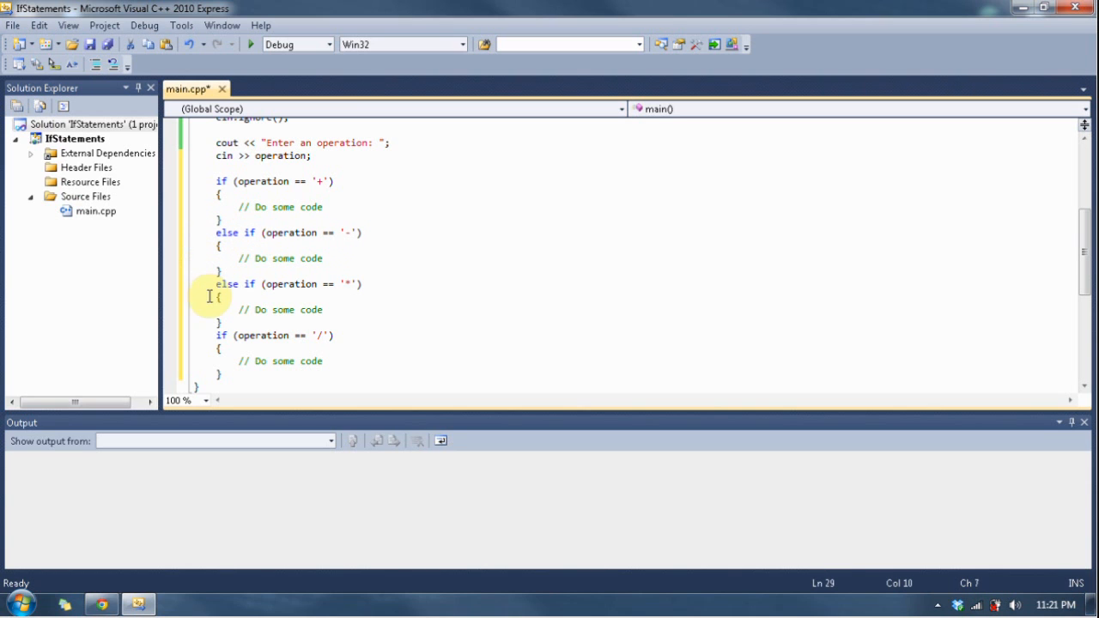
{"action": "type", "text": "else"}
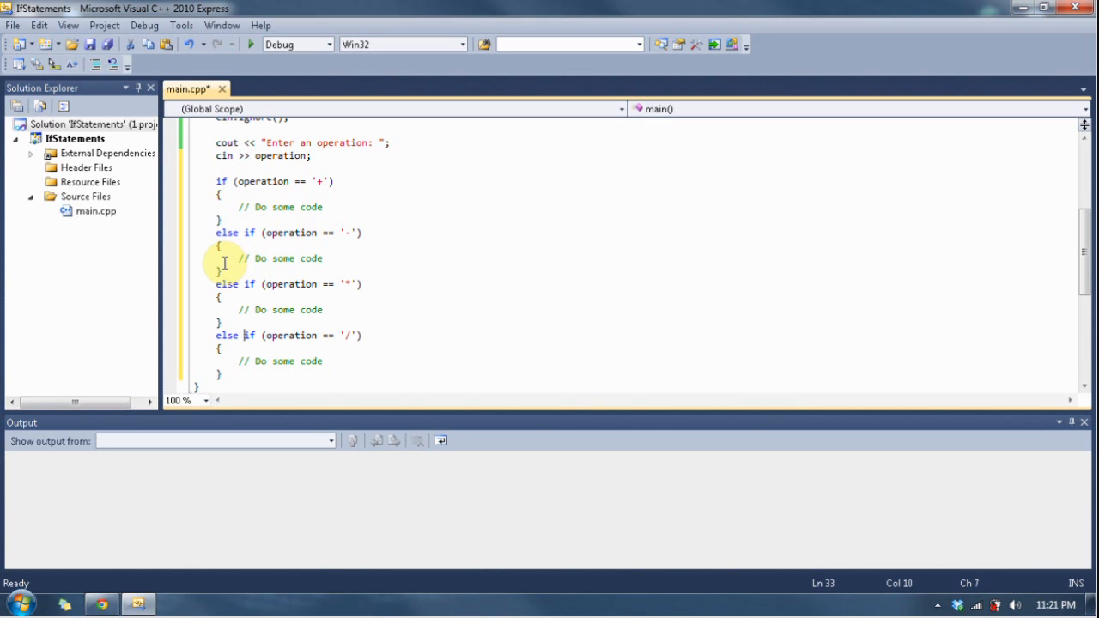
{"action": "mouse_move", "coordinate": [245, 239]}
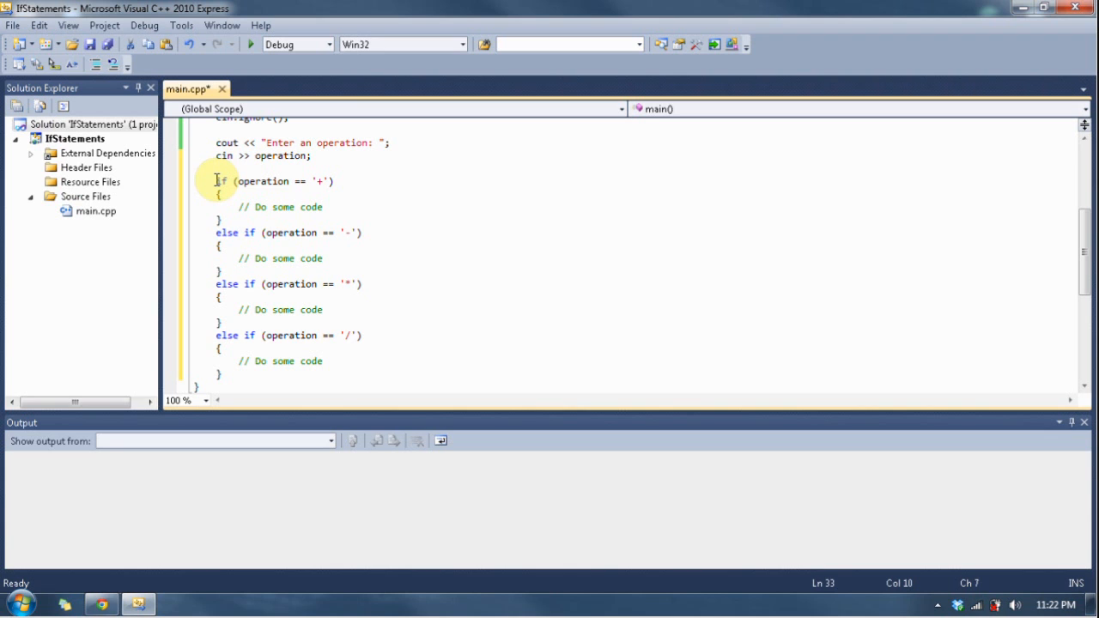
{"action": "left_click", "coordinate": [218, 181]}
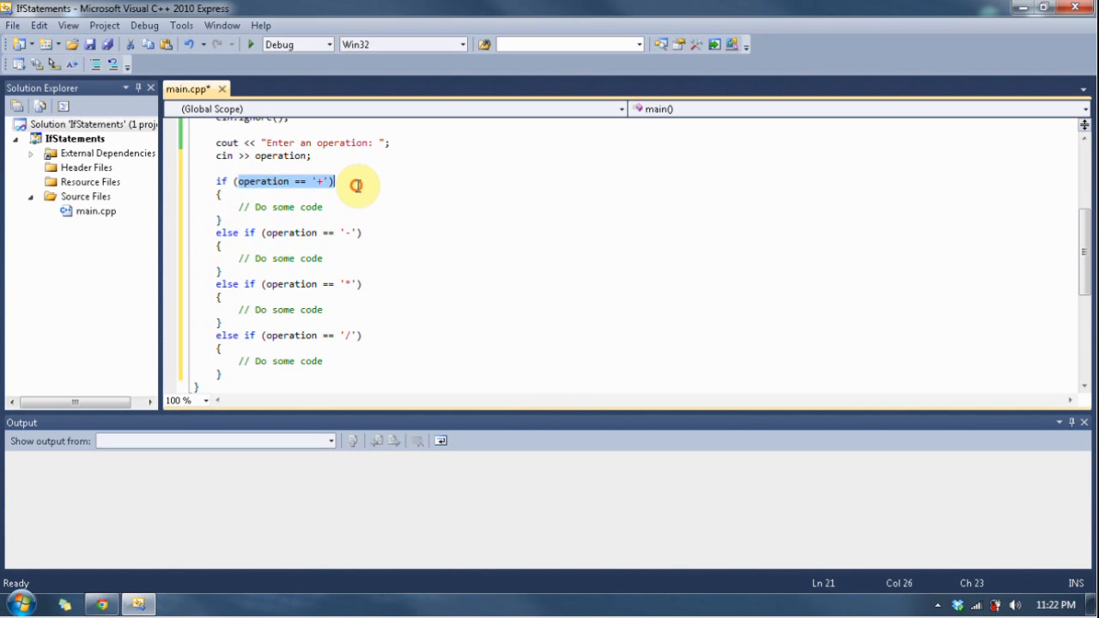
{"action": "left_click", "coordinate": [342, 233]}
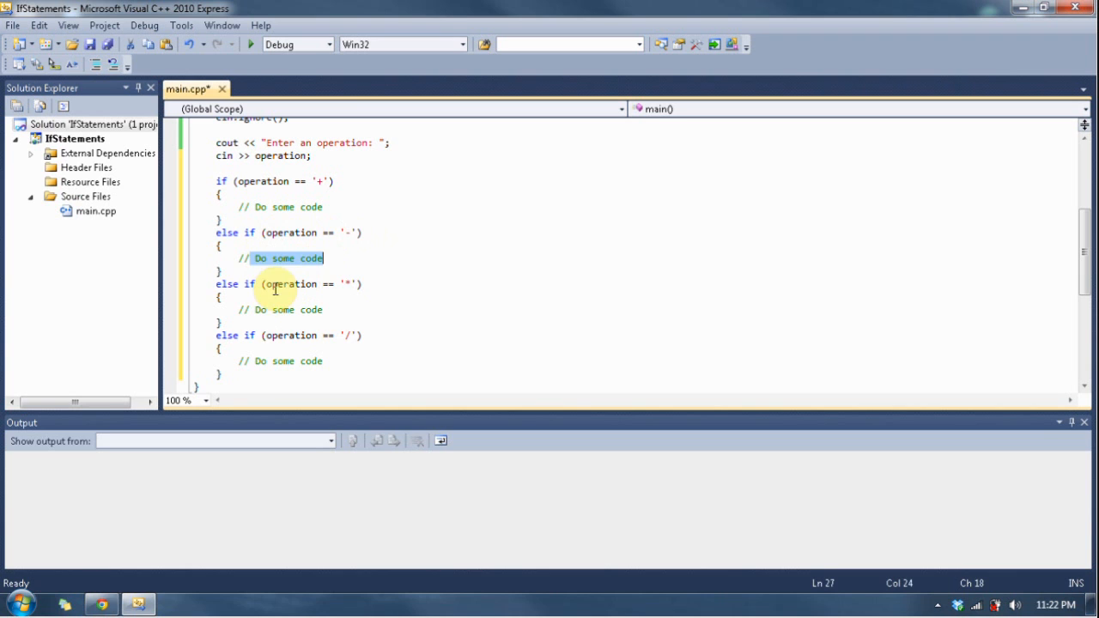
{"action": "left_click", "coordinate": [333, 231]}
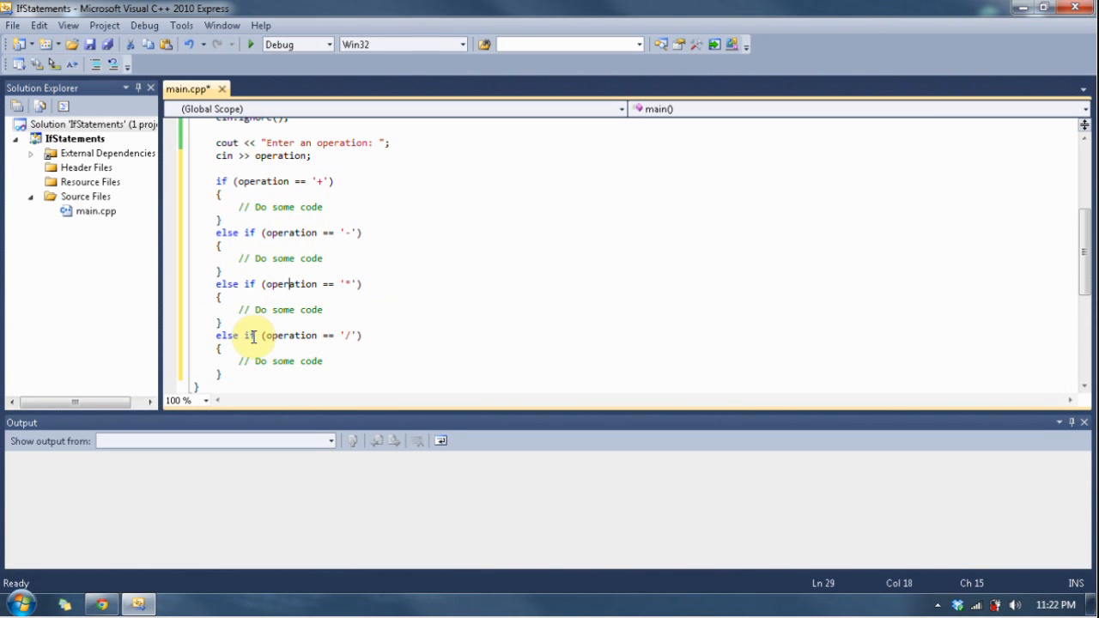
{"action": "left_click_drag", "start_coordinate": [219, 284], "coordinate": [220, 323]}
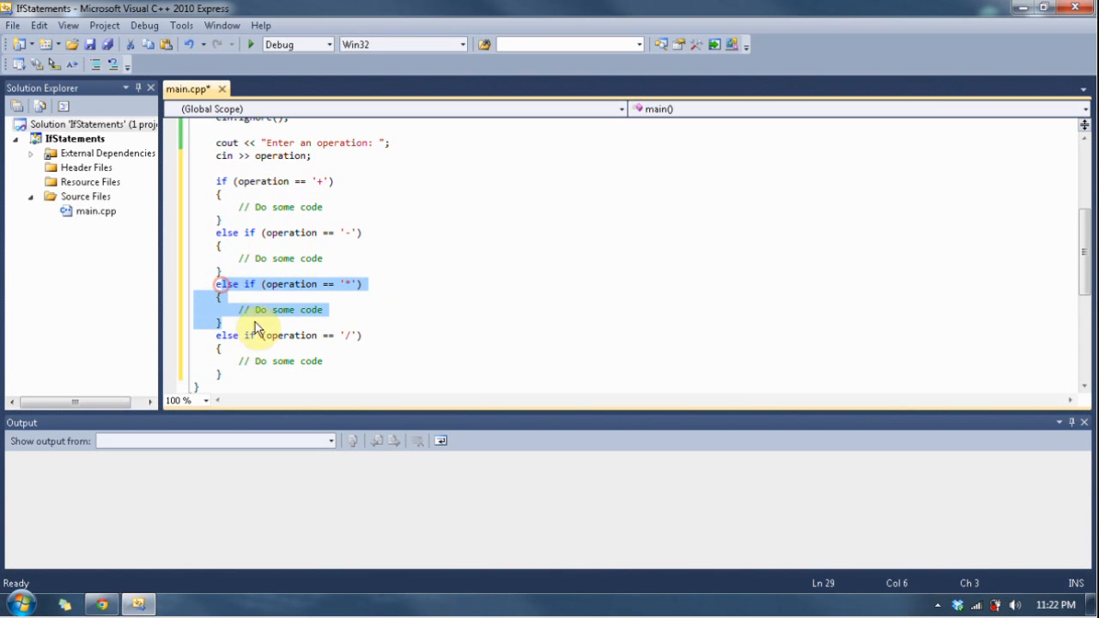
{"action": "left_click", "coordinate": [292, 283]}
{"action": "type", "text": "e"}
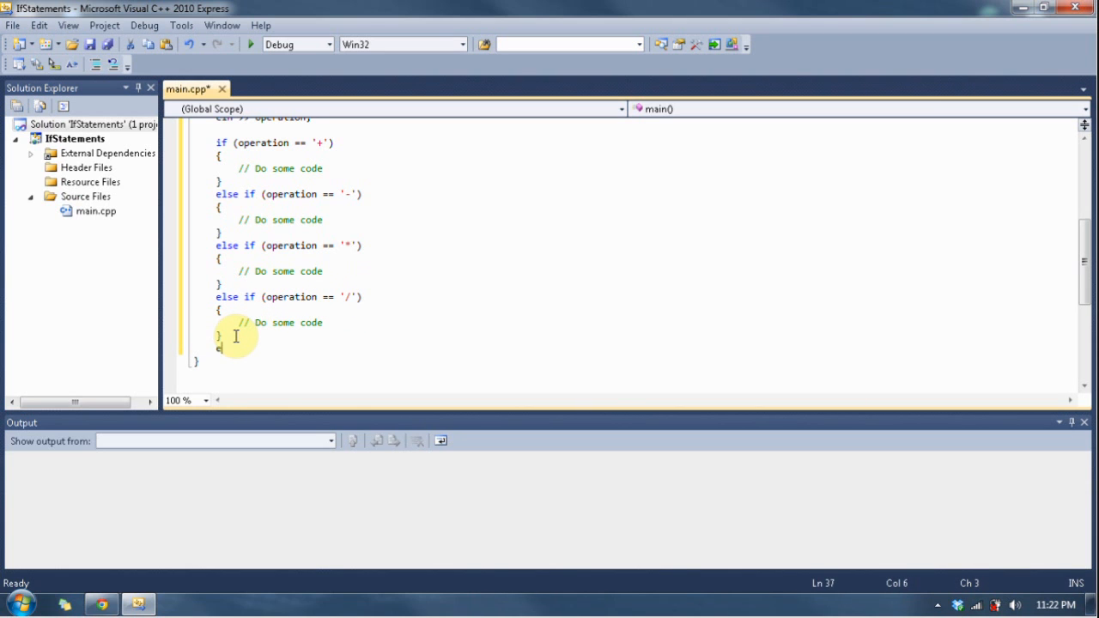
{"action": "type", "text": "lse"}
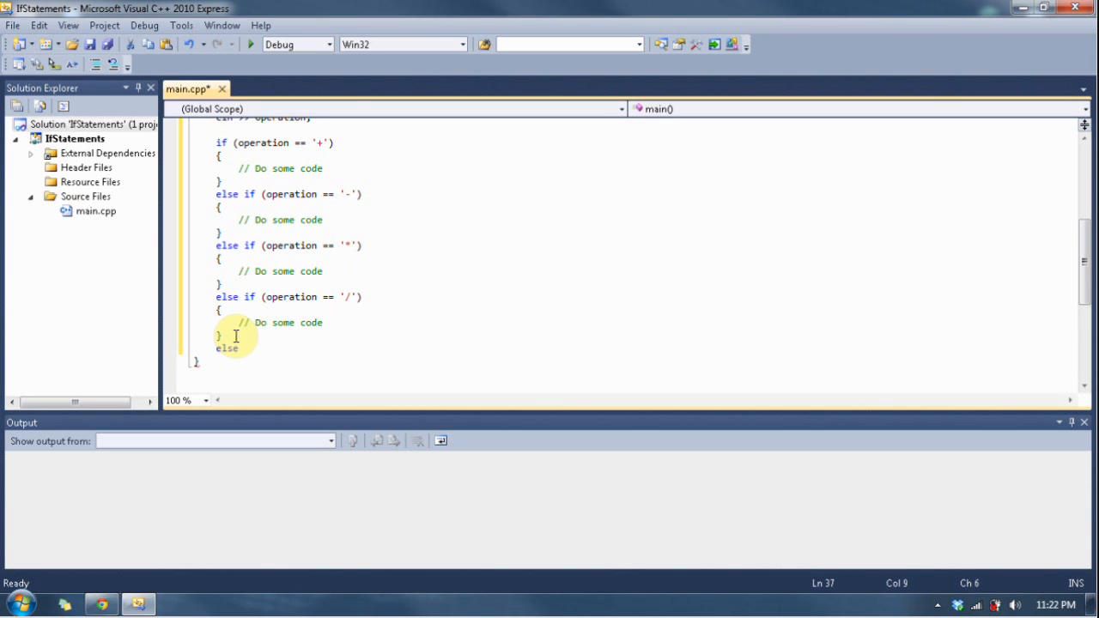
{"action": "type", "text": "{"}
{"action": "type", "text": "}"}
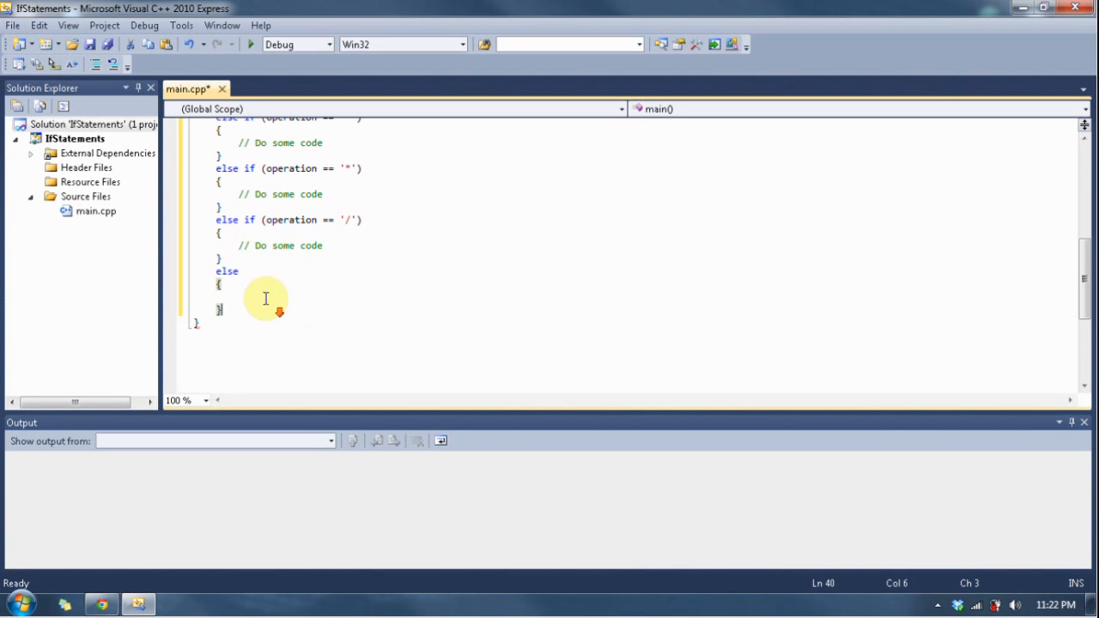
{"action": "mouse_move", "coordinate": [284, 168]}
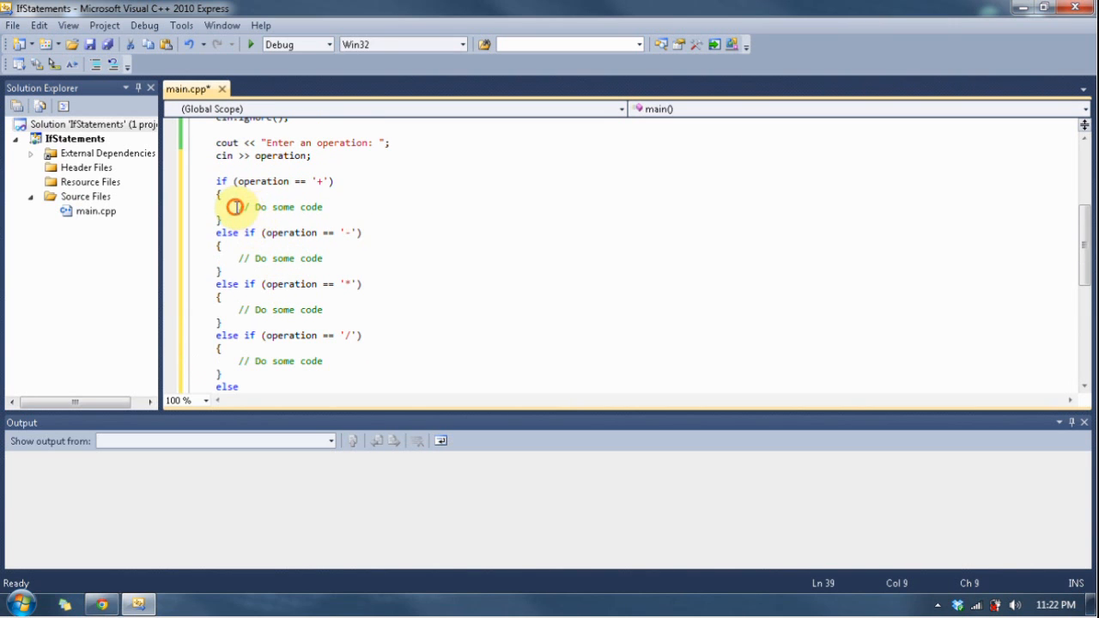
Step: Replace the '+' branch comment with a cout printing the equation and result
{"action": "left_click_drag", "start_coordinate": [240, 207], "coordinate": [324, 207]}
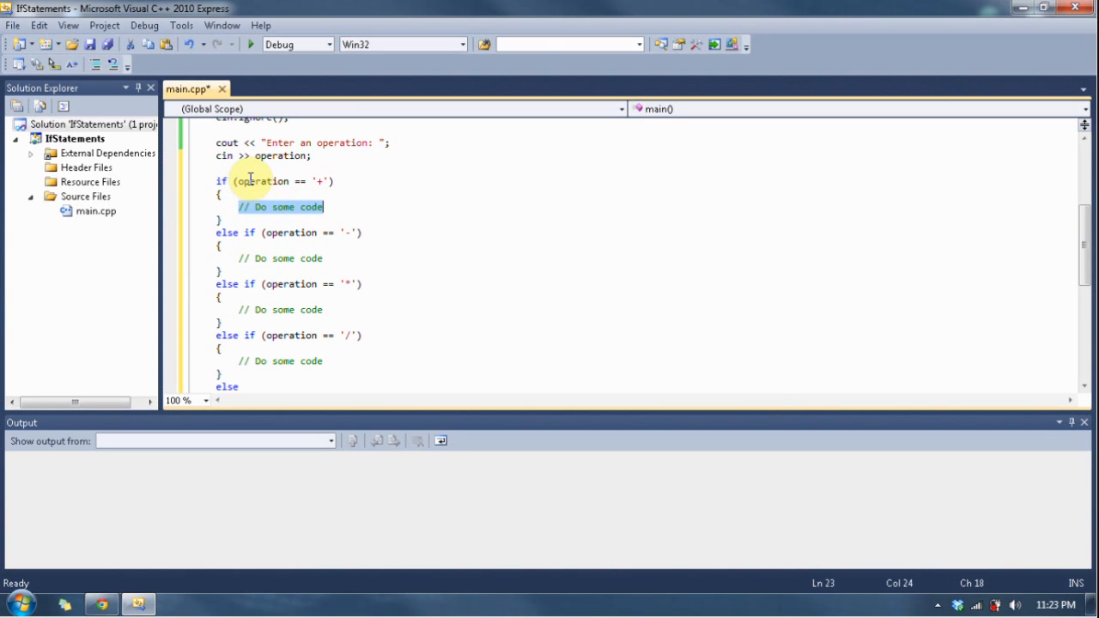
{"action": "mouse_move", "coordinate": [372, 182]}
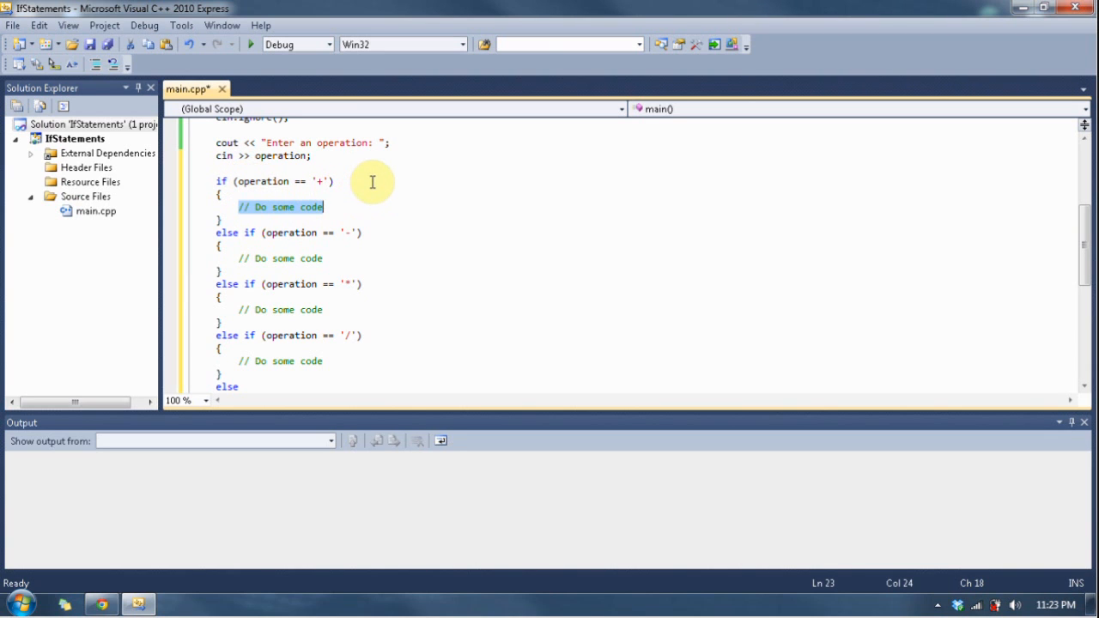
{"action": "type", "text": "cout <<"}
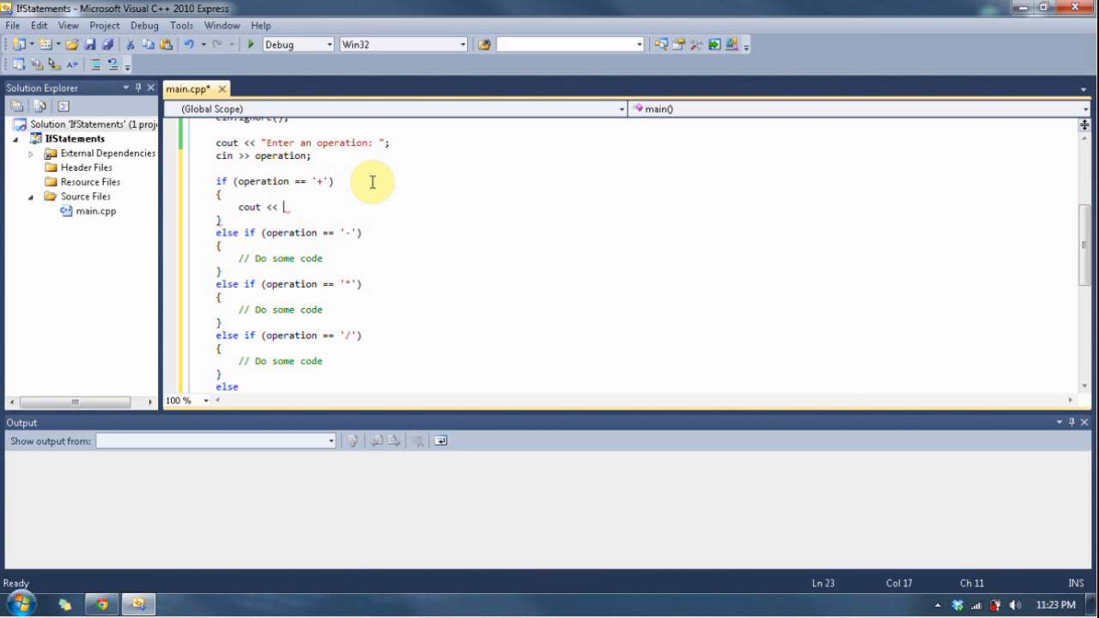
{"action": "type", "text": "num1 \" + \" num2 \" ="}
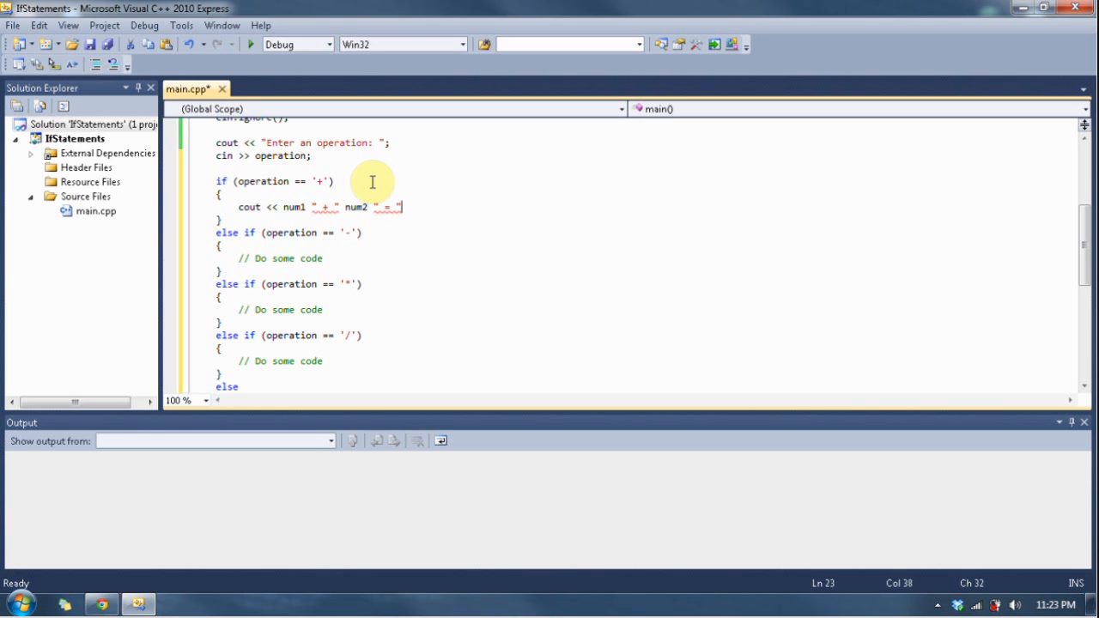
{"action": "type", "text": "num1"}
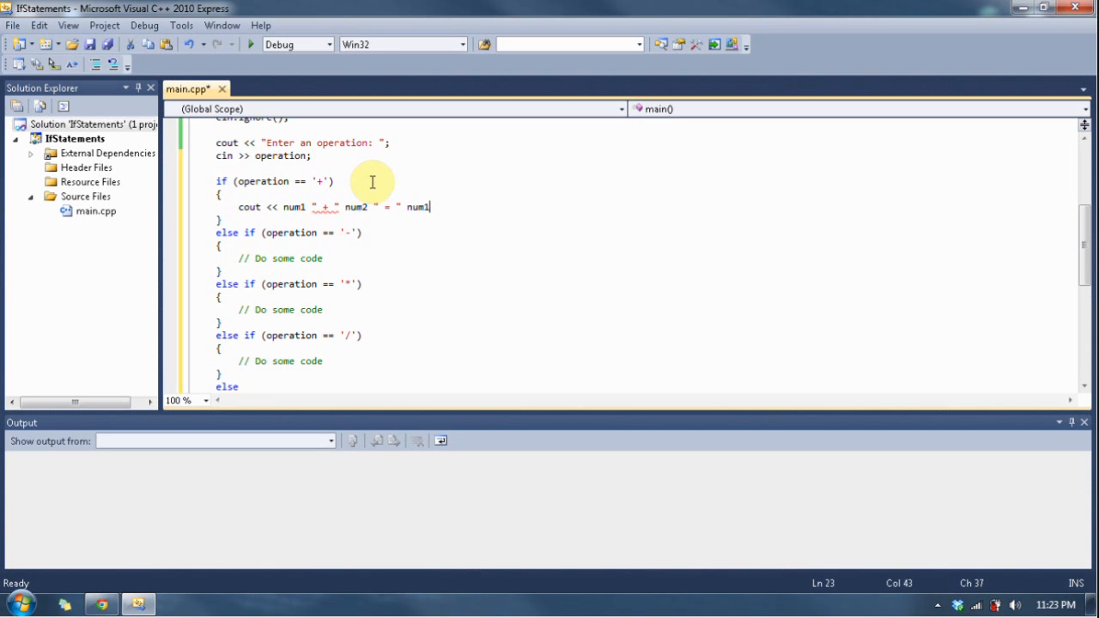
{"action": "type", "text": "+ num1"}
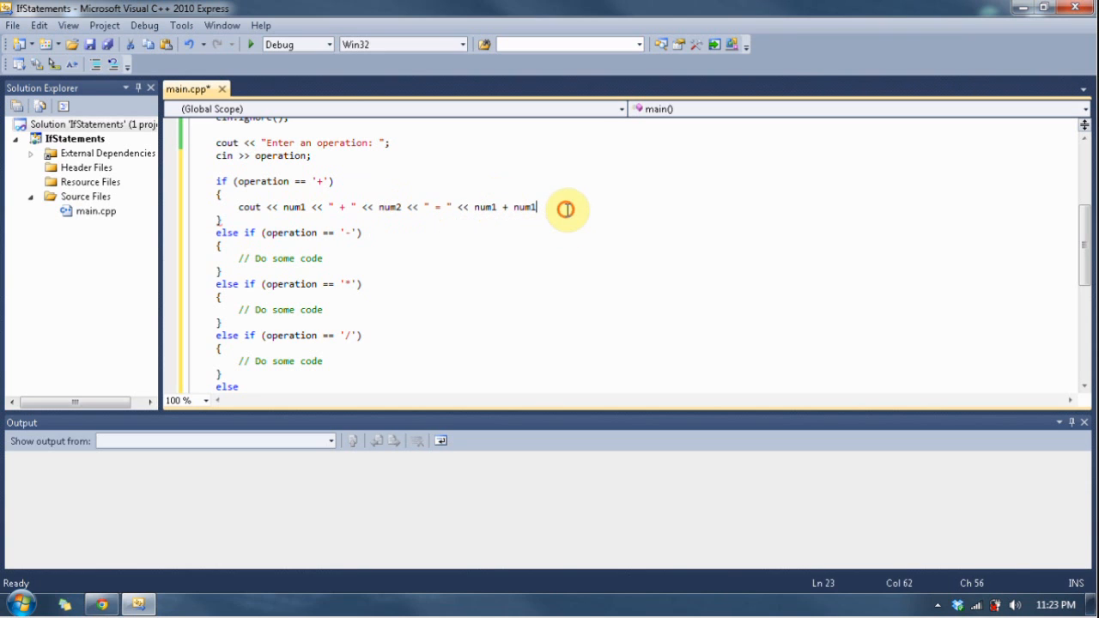
{"action": "type", "text": ";"}
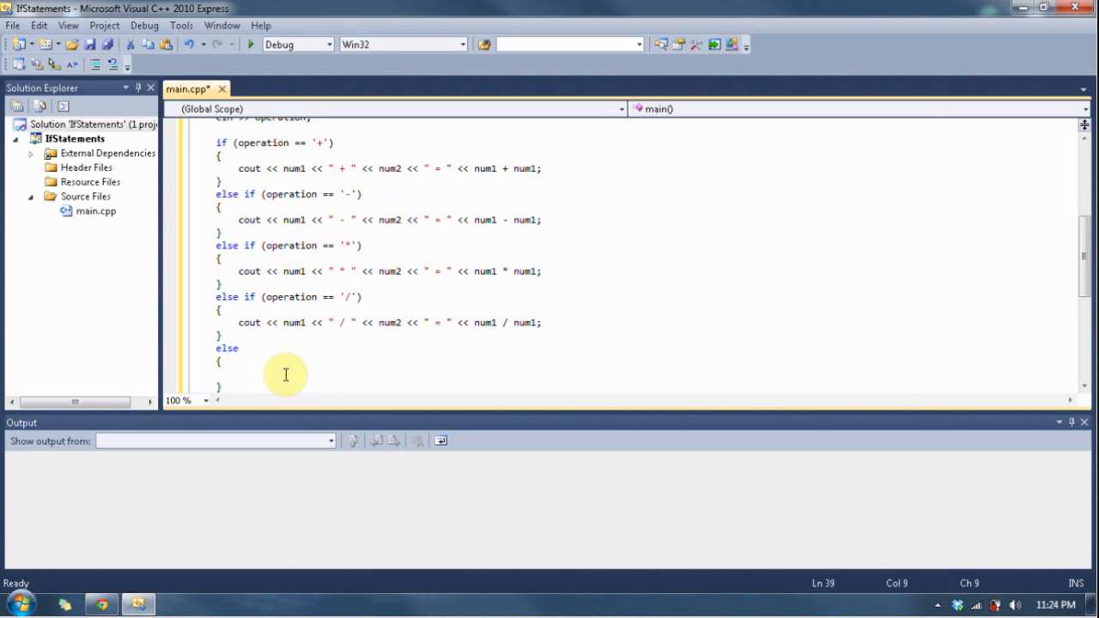
Step: Make the else branch print "Invalid input" with cout
{"action": "type", "text": "cout"}
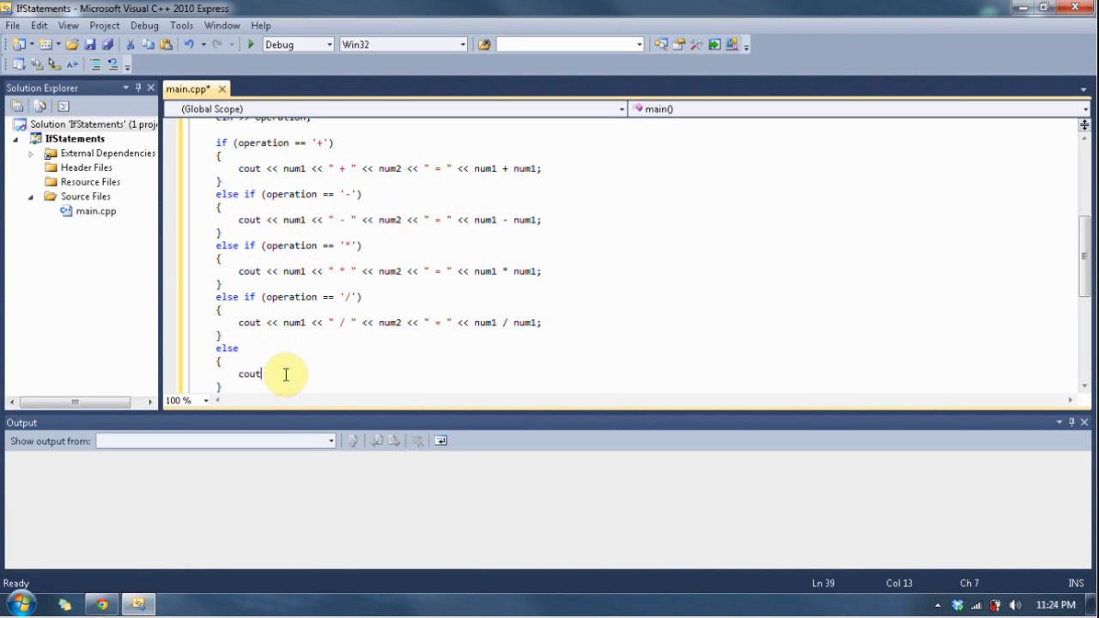
{"action": "type", "text": "<<"}
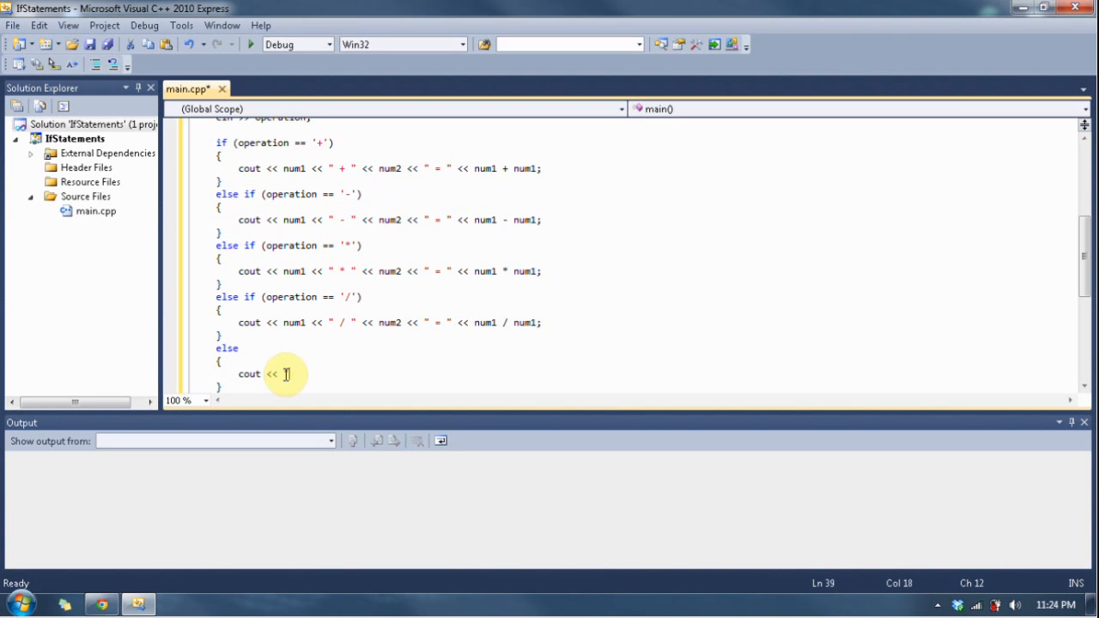
{"action": "type", "text": "\"Invalid input\" << endl;"}
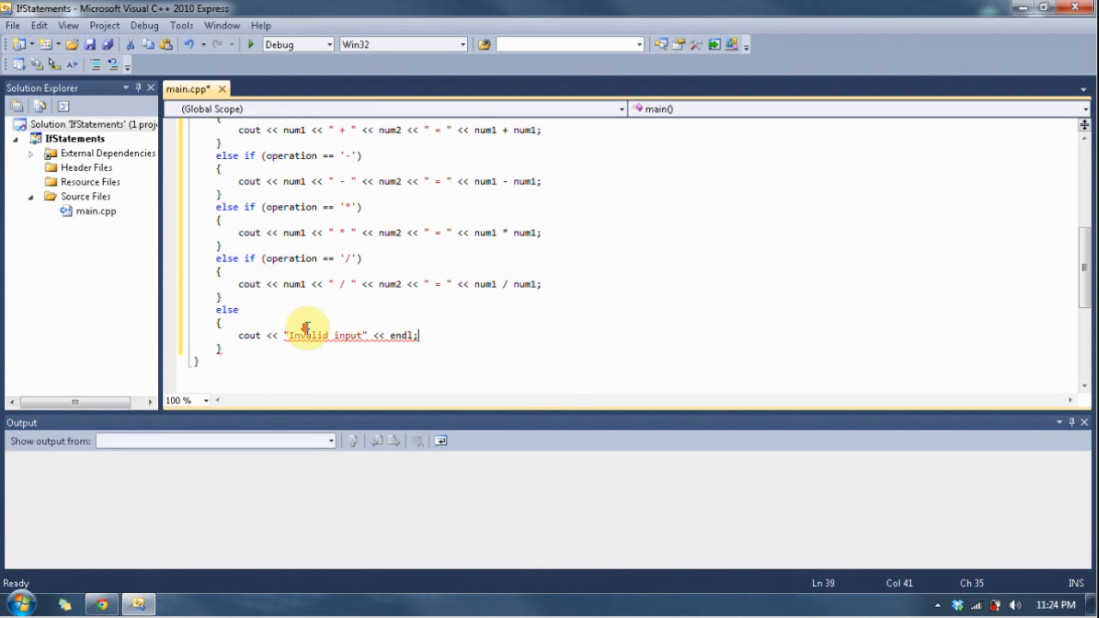
{"action": "scroll", "scroll_direction": "down", "scroll_amount": 3}
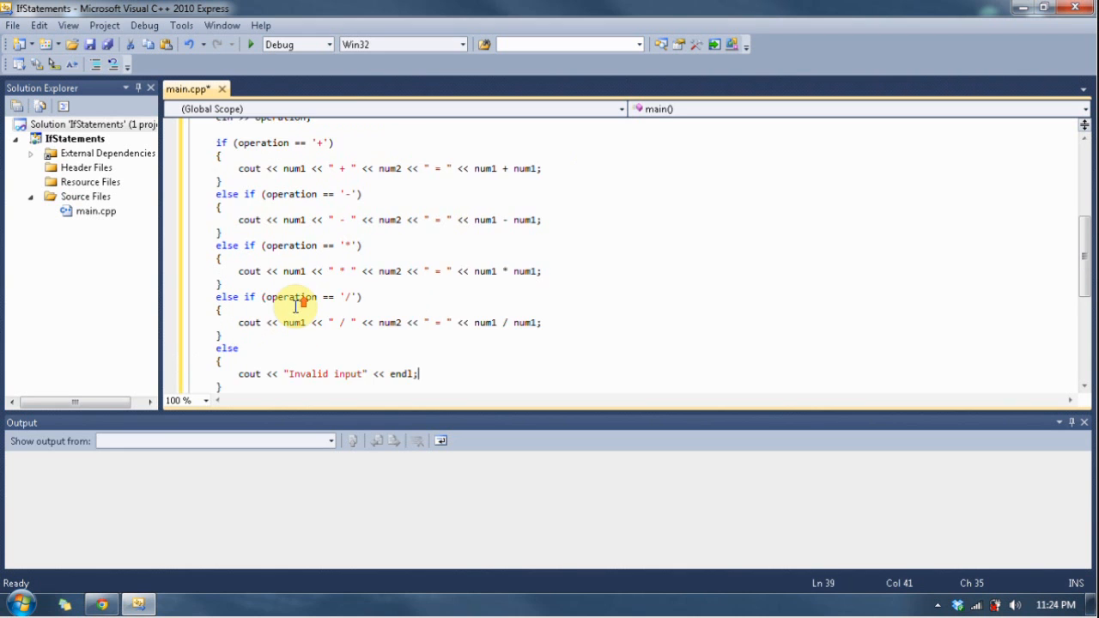
{"action": "scroll", "scroll_direction": "down", "scroll_amount": 3}
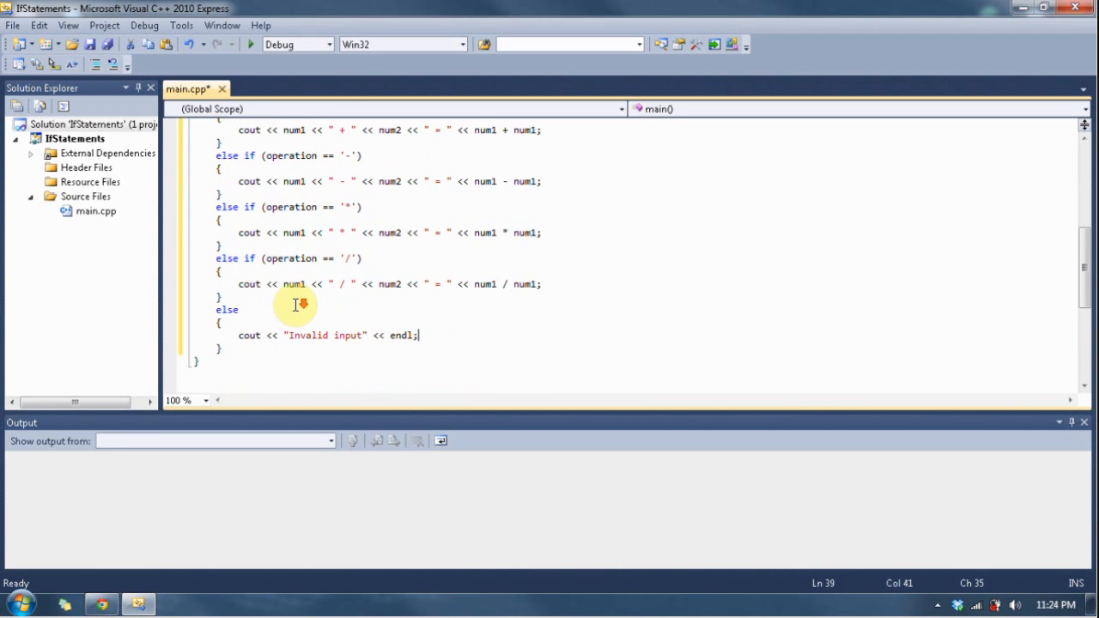
{"action": "scroll", "scroll_direction": "up", "scroll_amount": 3}
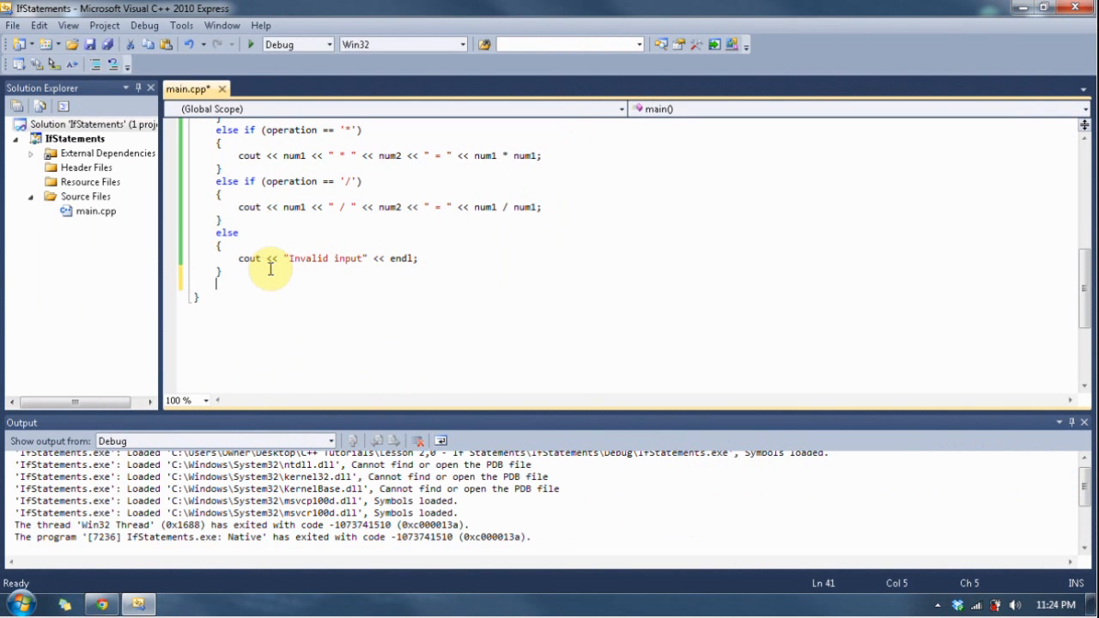
Step: Insert cin.ignore(); above cin.get(); before return 0 in main
{"action": "type", "text": "cin."}
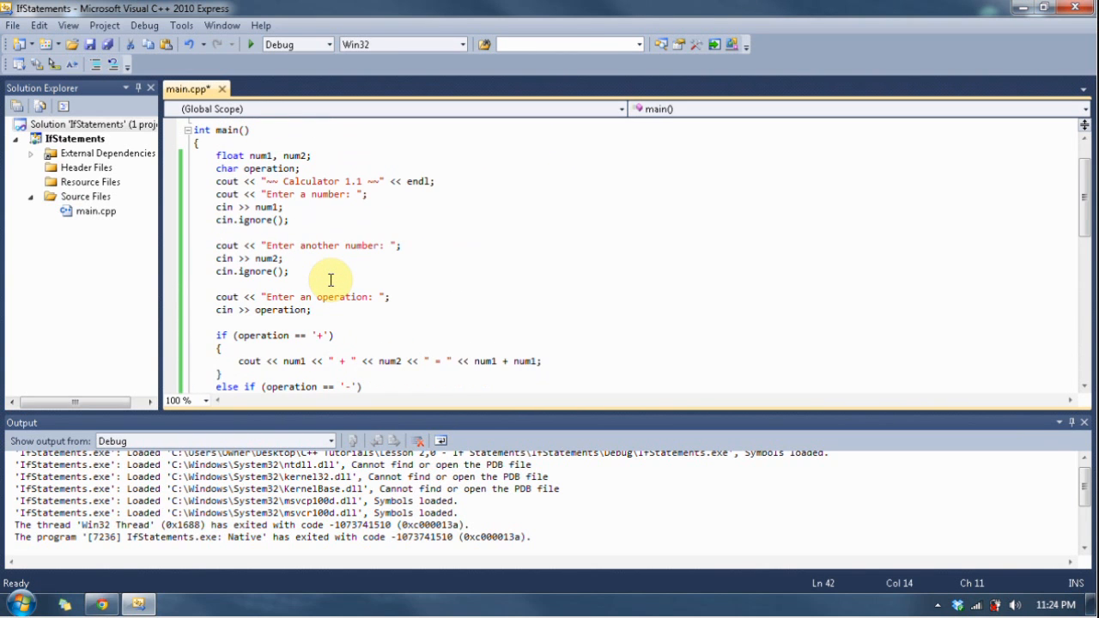
{"action": "scroll", "scroll_direction": "down", "scroll_amount": 3}
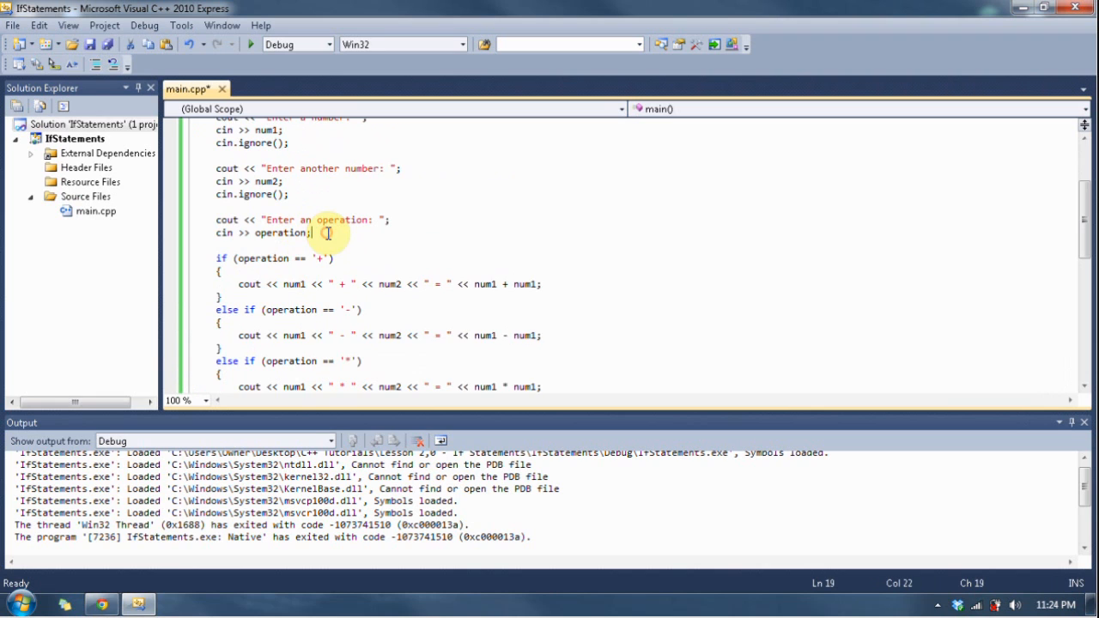
{"action": "type", "text": "cin.i"}
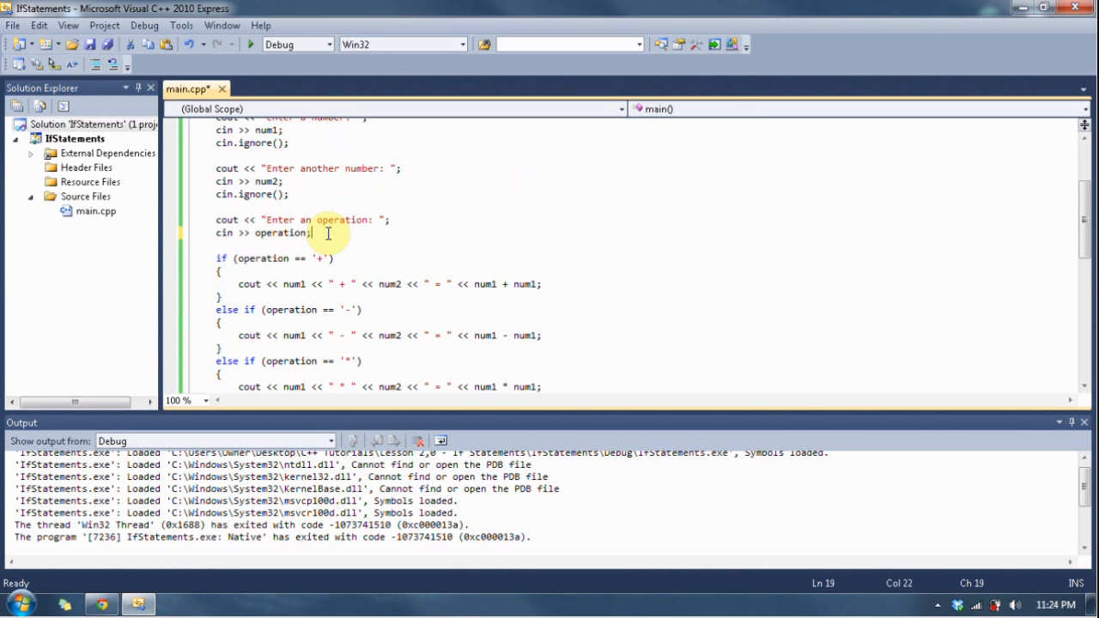
{"action": "scroll", "scroll_direction": "down", "scroll_amount": 3}
{"action": "type", "text": "cin"}
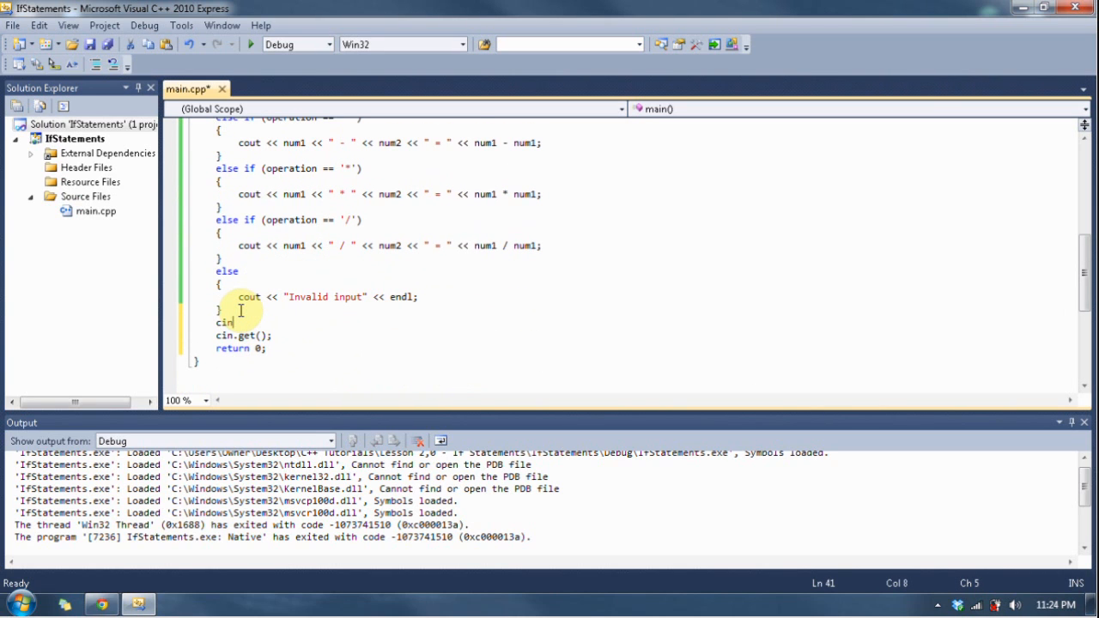
{"action": "type", "text": ".ignore("}
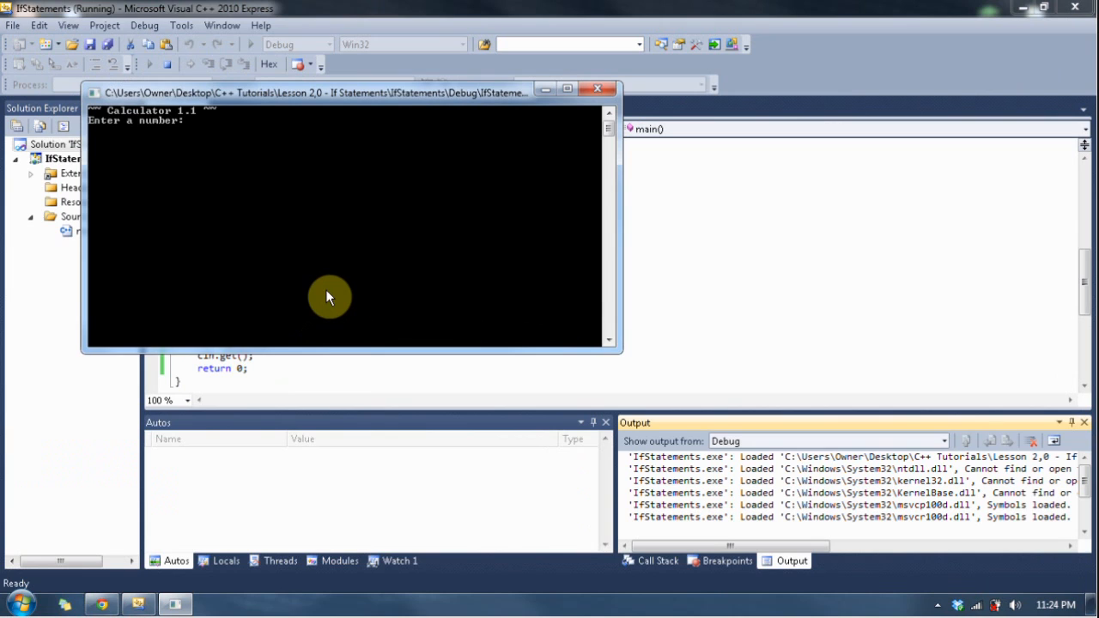
Step: Enter 1 and 8 as the numbers and + as the operation in the console
{"action": "type", "text": "1"}
{"action": "type", "text": "8"}
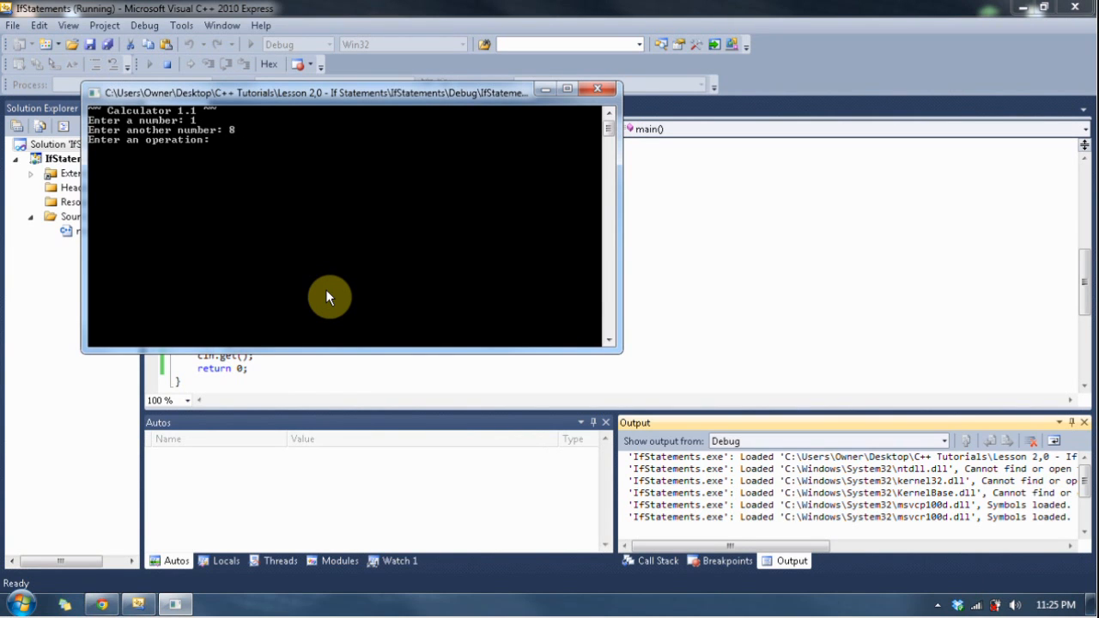
{"action": "type", "text": "+"}
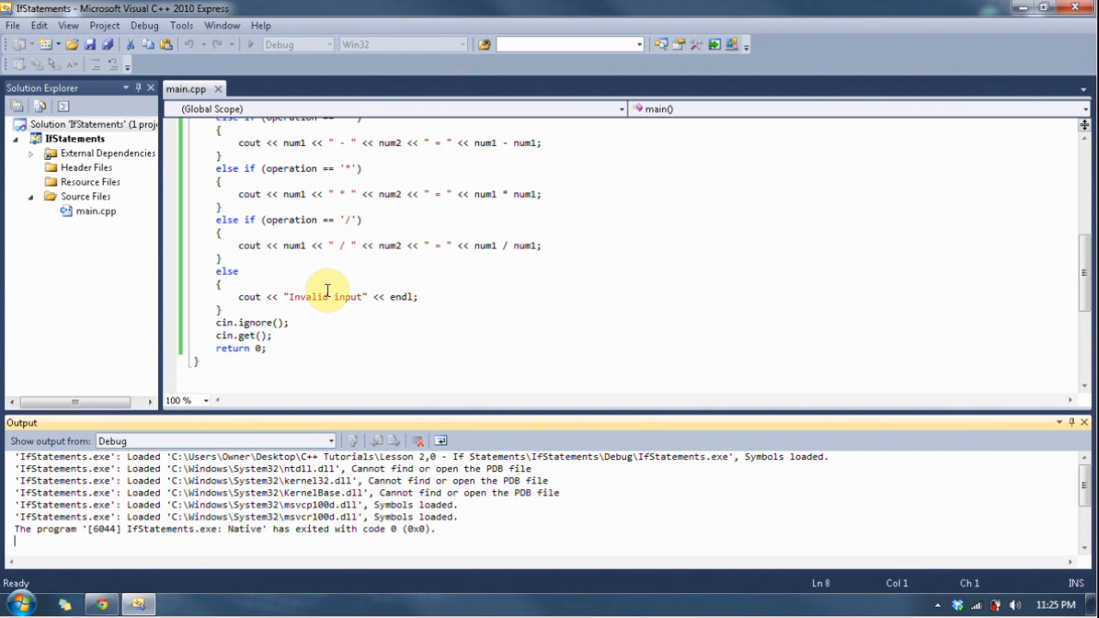
{"action": "mouse_move", "coordinate": [347, 281]}
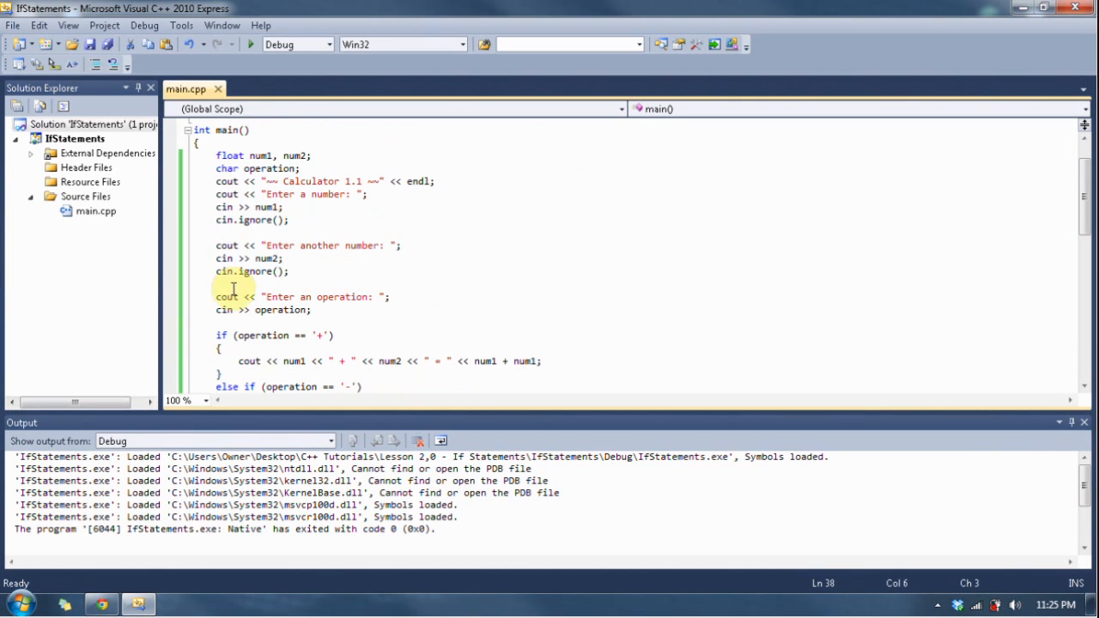
Step: Delete the cin.ignore() lines and overwrite branch output with '// Do some code'
{"action": "scroll", "scroll_direction": "down", "scroll_amount": 3}
{"action": "type", "text": "2"}
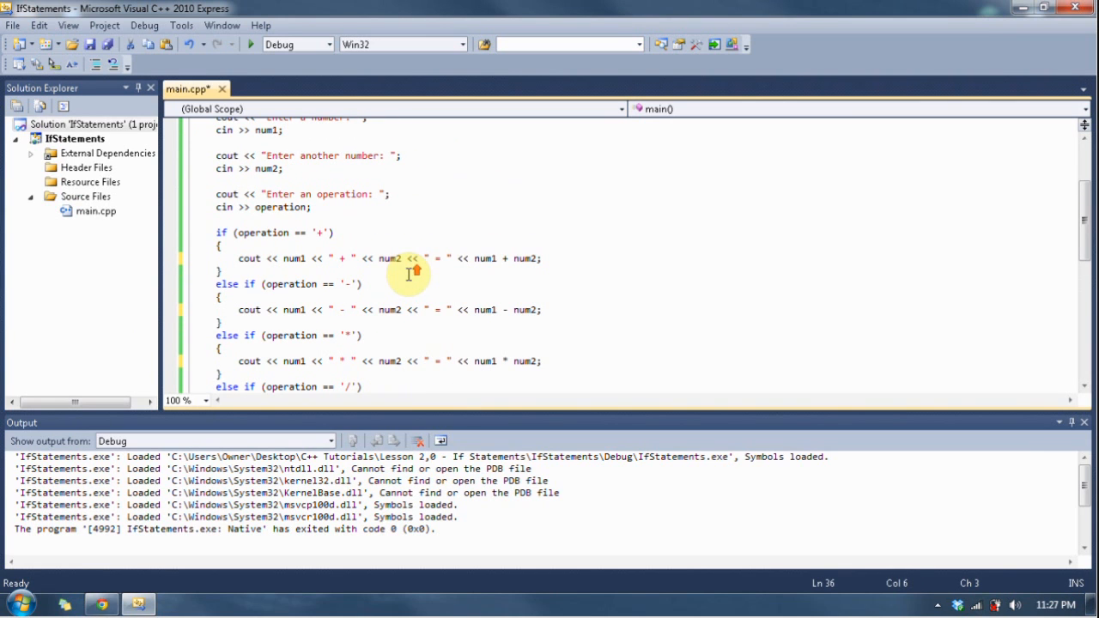
{"action": "mouse_move", "coordinate": [532, 258]}
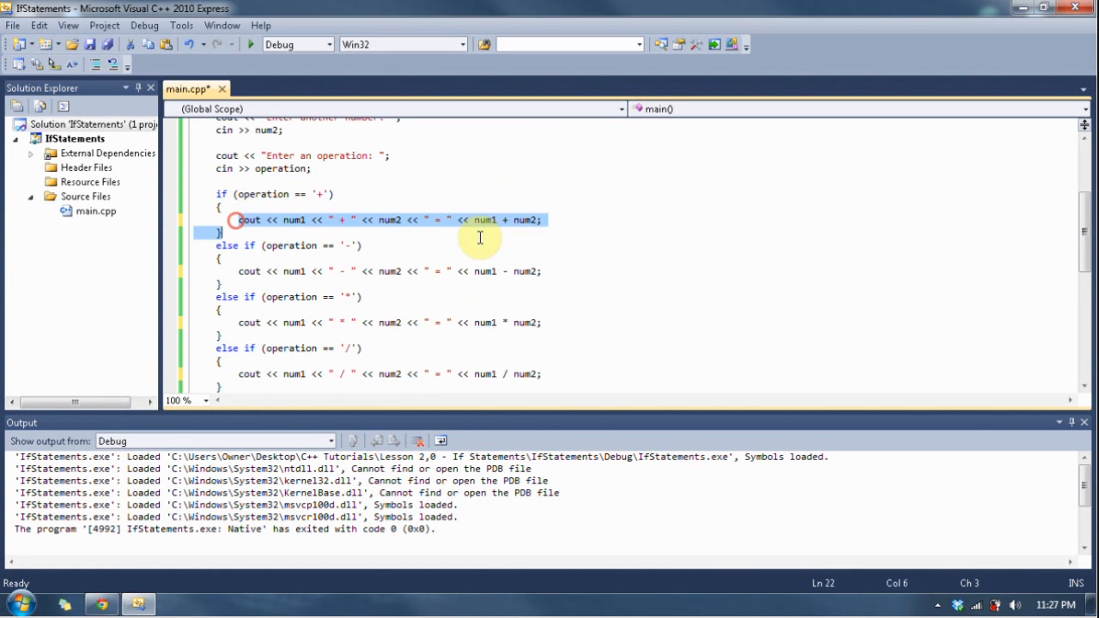
{"action": "type", "text": "// Do some code"}
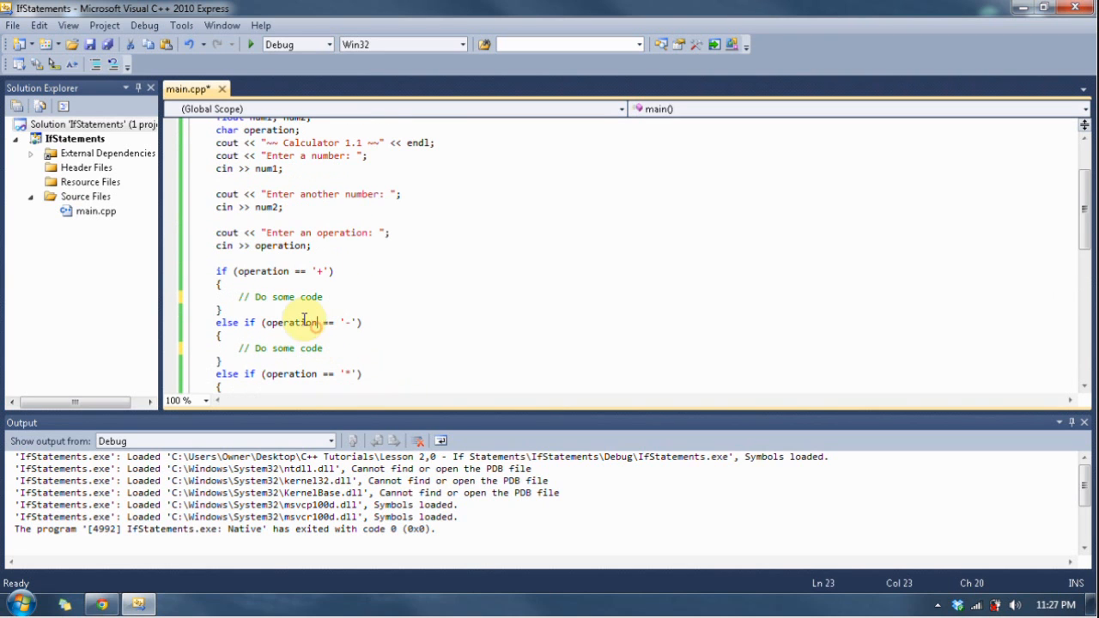
Step: Write the '+' branch cout showing num1, " + ", num2, " = " and num1 + num2
{"action": "left_click", "coordinate": [238, 270]}
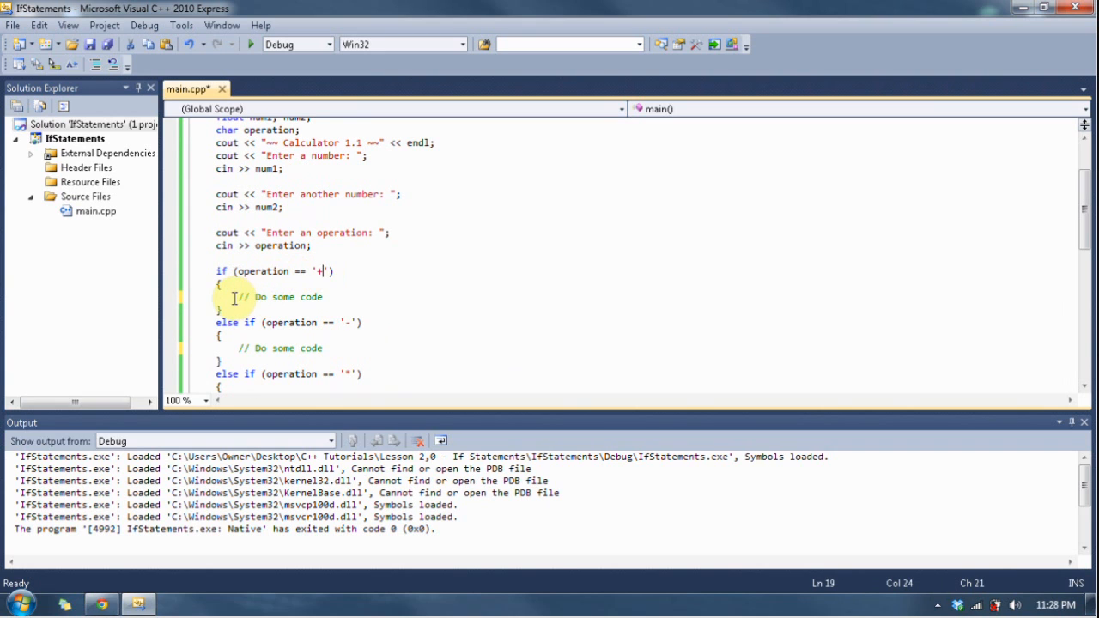
{"action": "left_click_drag", "start_coordinate": [241, 296], "coordinate": [324, 296]}
{"action": "type", "text": "cout << \""}
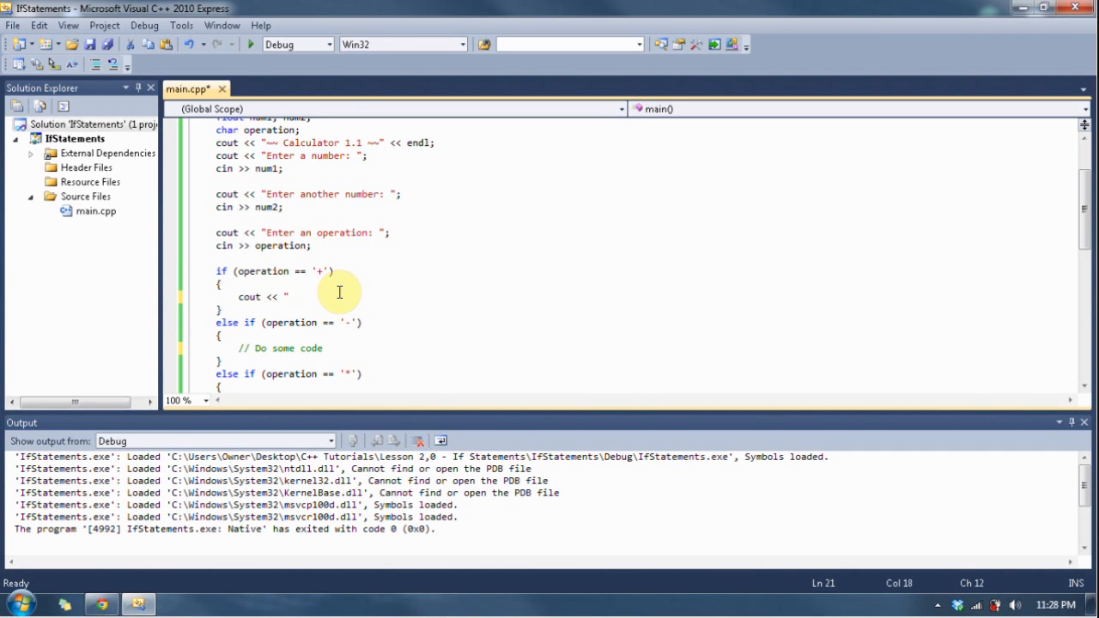
{"action": "type", "text": "num1"}
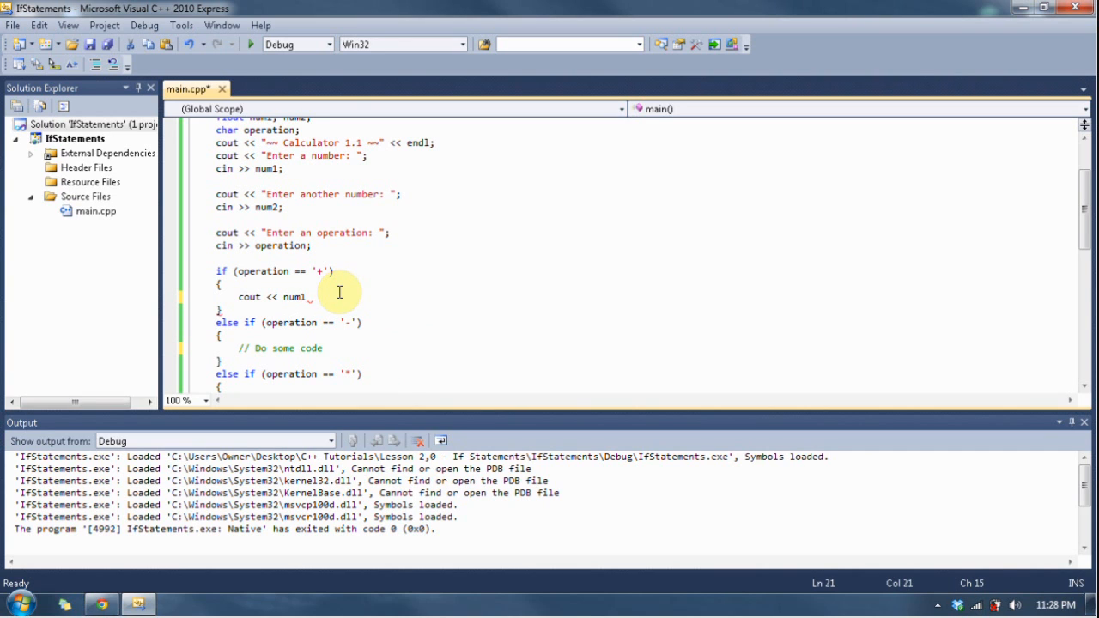
{"action": "type", "text": "\""}
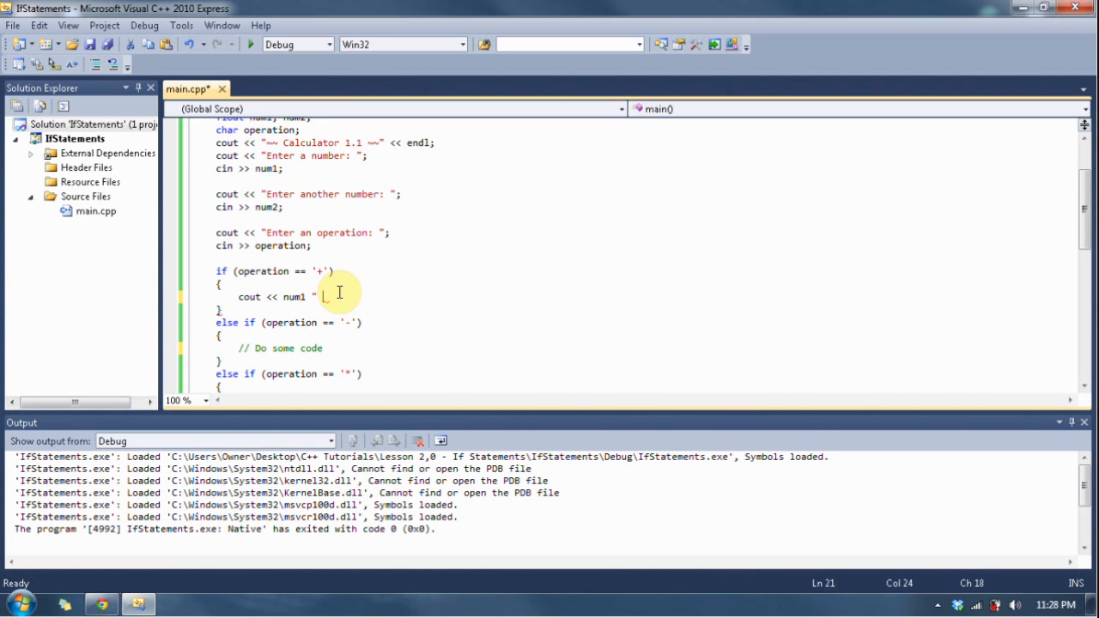
{"action": "type", "text": "<<"}
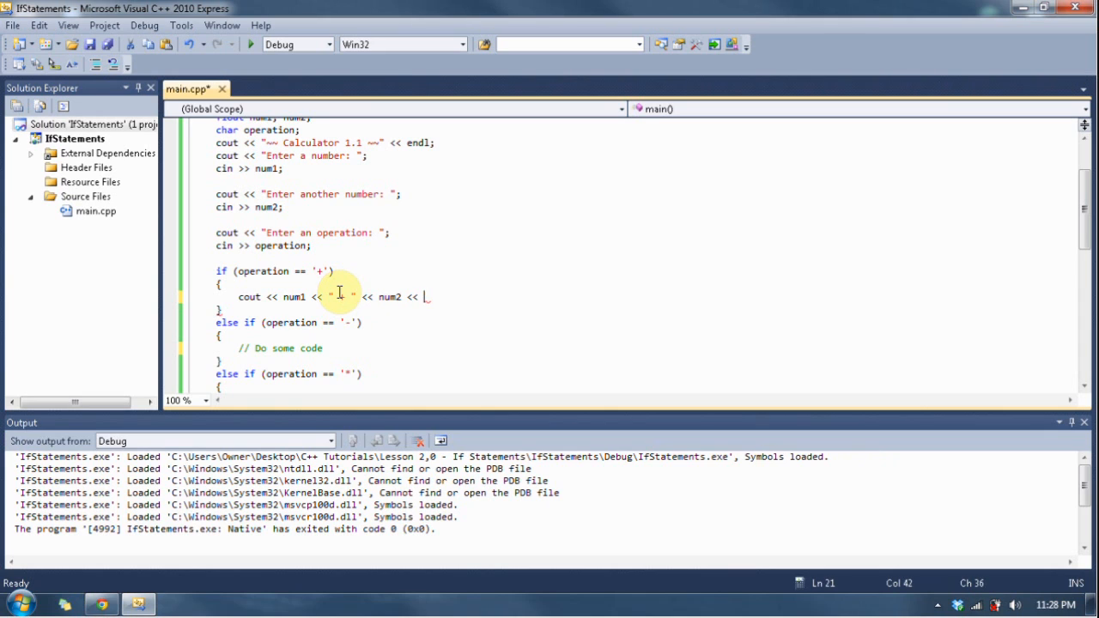
{"action": "type", "text": "\" = \""}
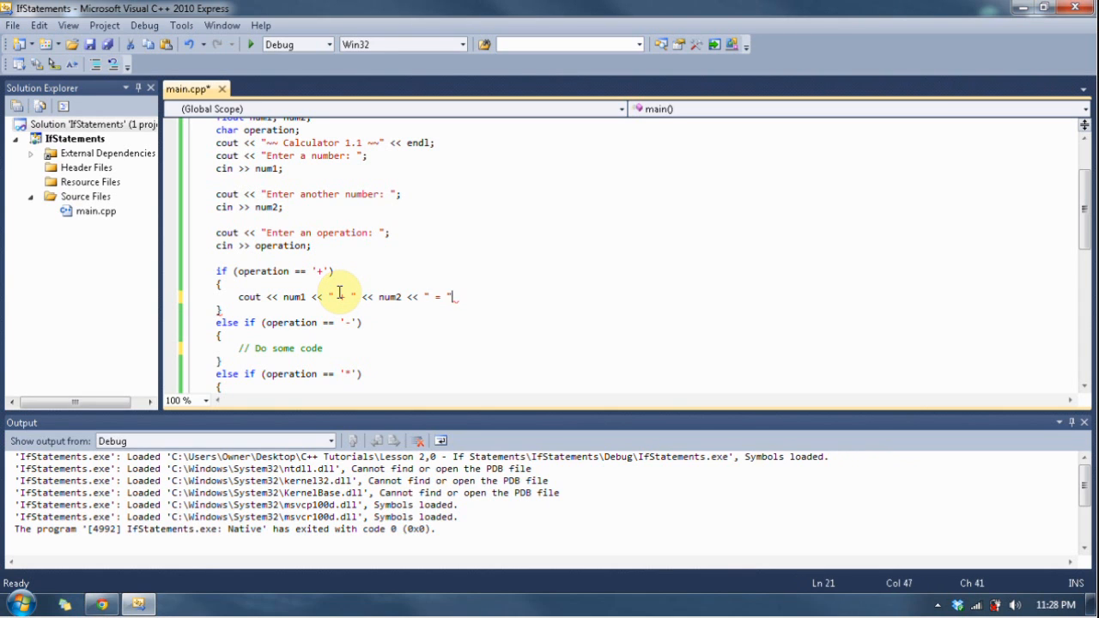
{"action": "type", "text": "<< num1 +"}
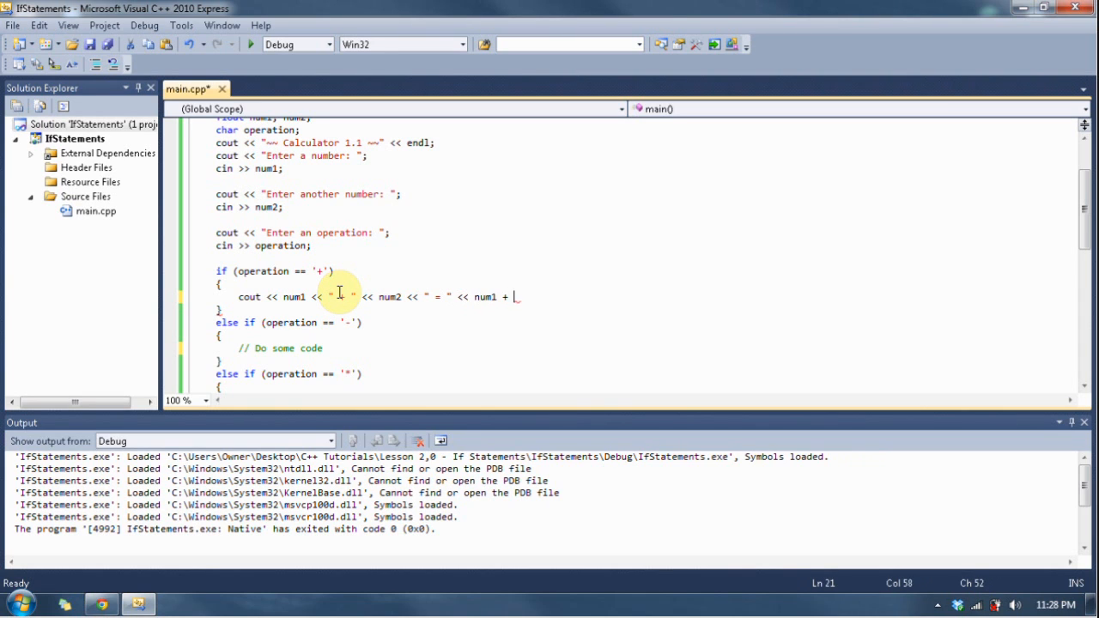
{"action": "type", "text": "num2;"}
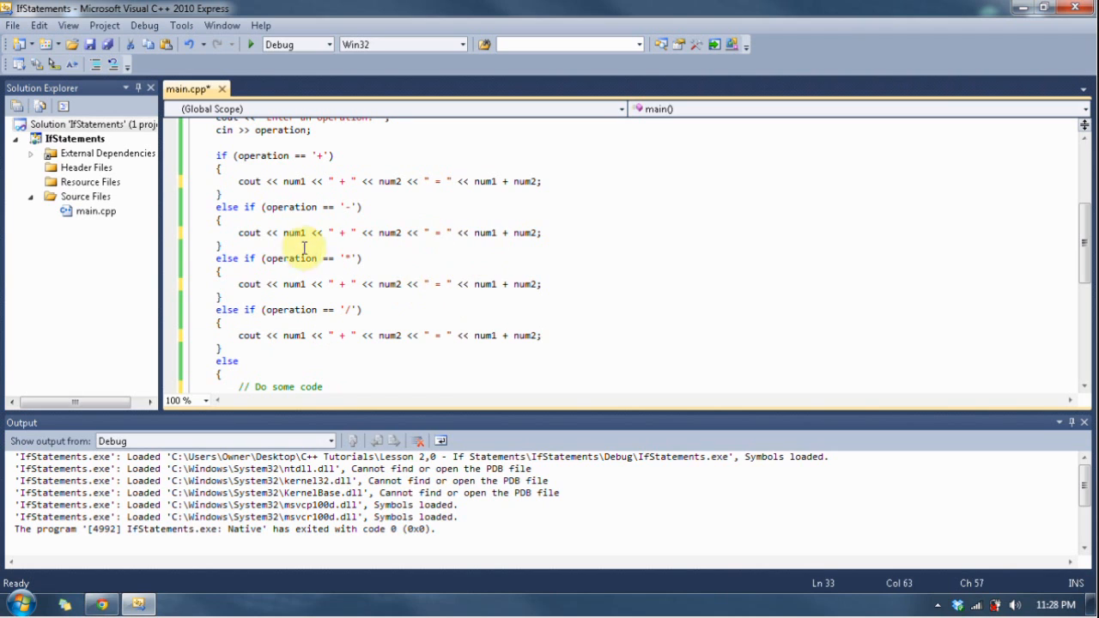
Step: Fix the copied '-' output line and make else print "Invalid input" << endl
{"action": "left_click", "coordinate": [360, 233]}
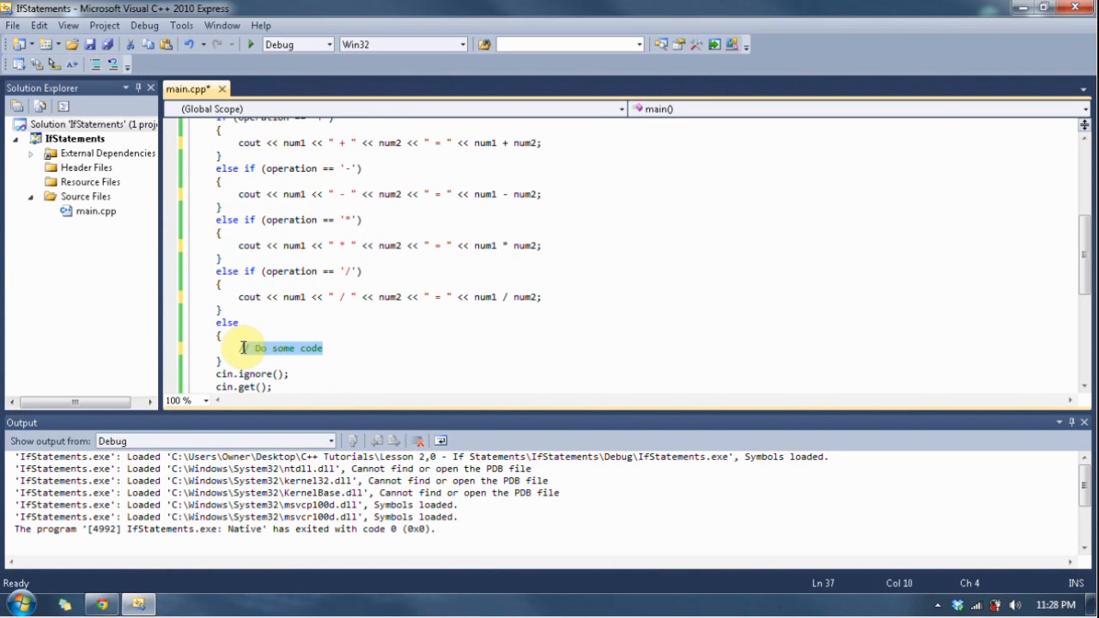
{"action": "type", "text": "cout <<"}
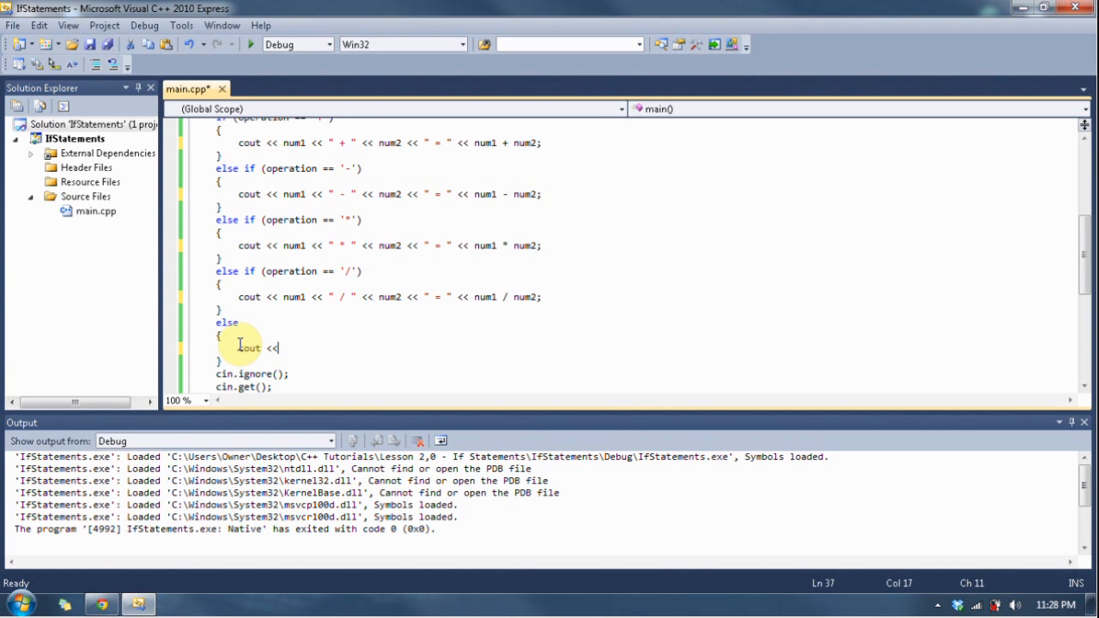
{"action": "type", "text": "\"Invalid i"}
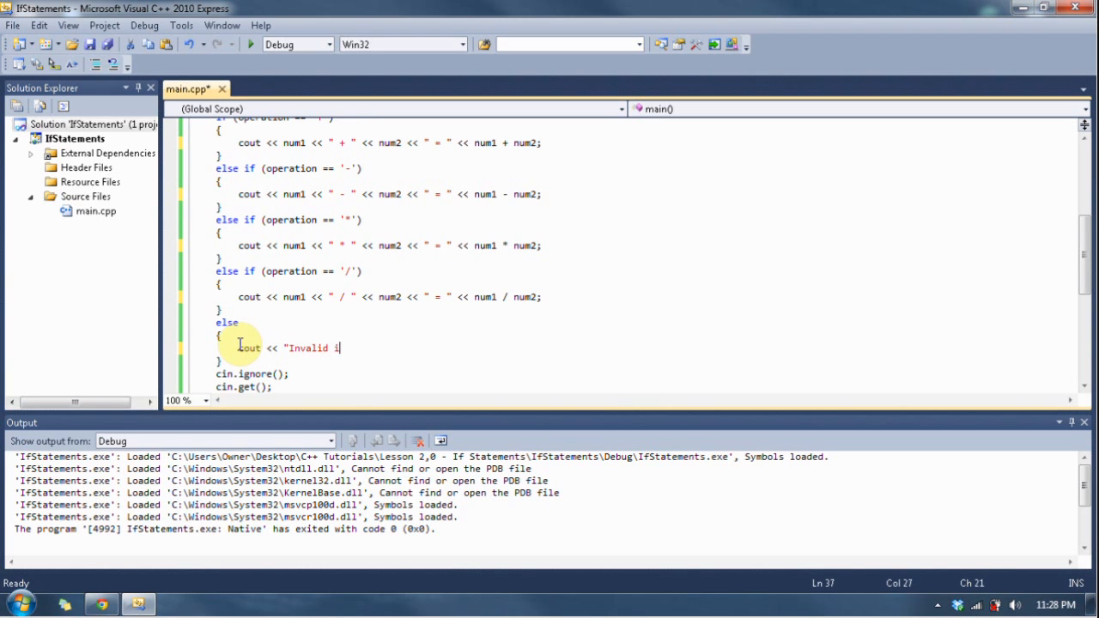
{"action": "type", "text": "nput\" << endl"}
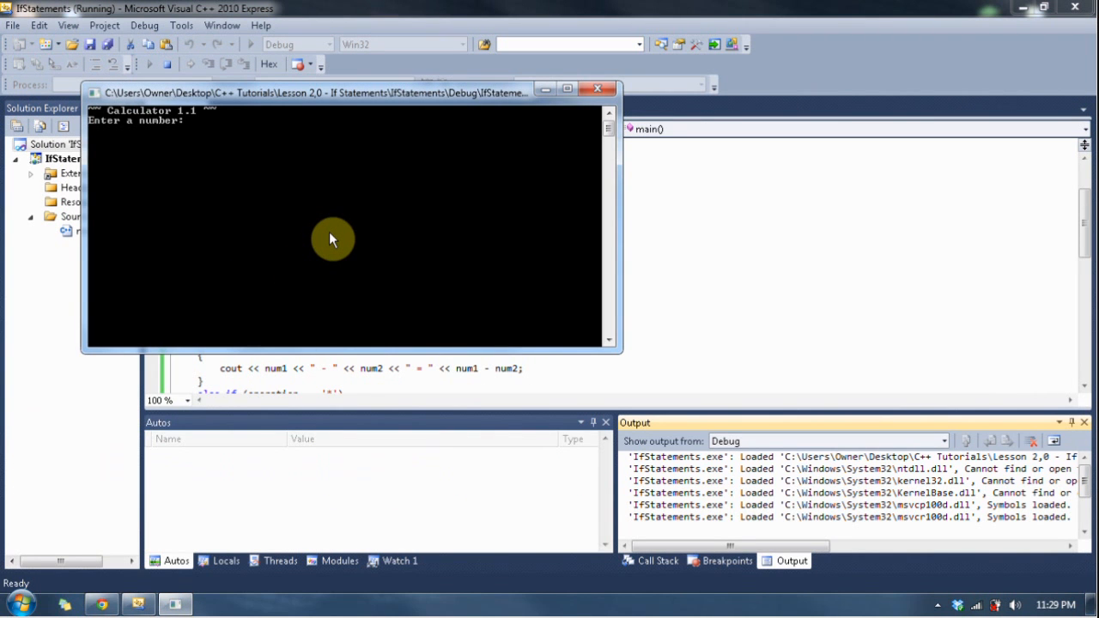
Step: Enter test inputs in the console: 8, 4 with '-', then 7, 8 with '*'
{"action": "type", "text": "8"}
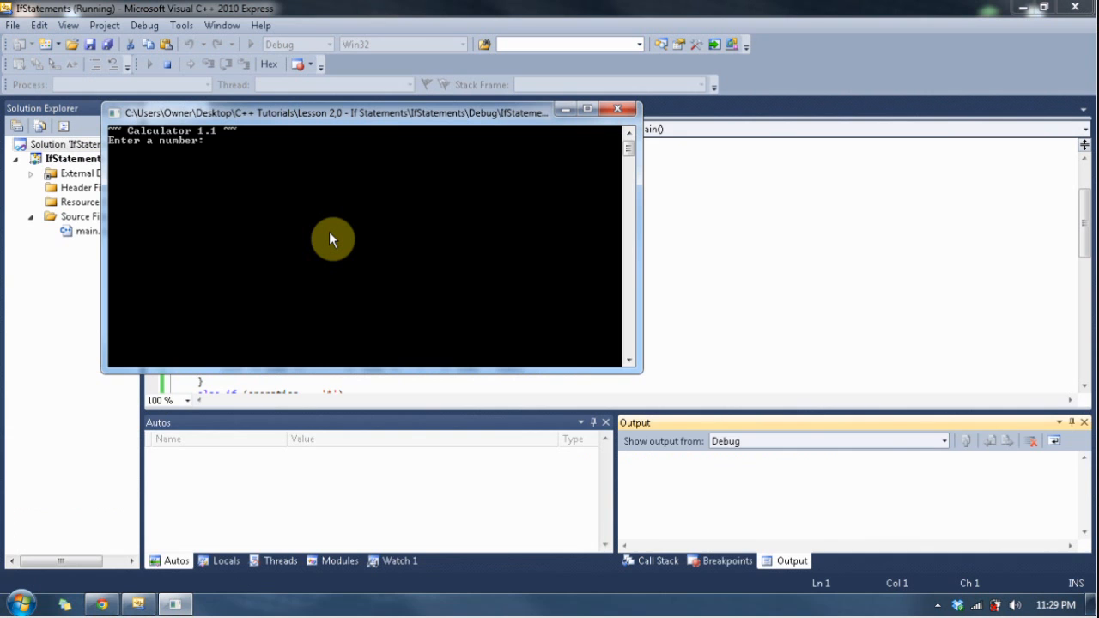
{"action": "type", "text": "4"}
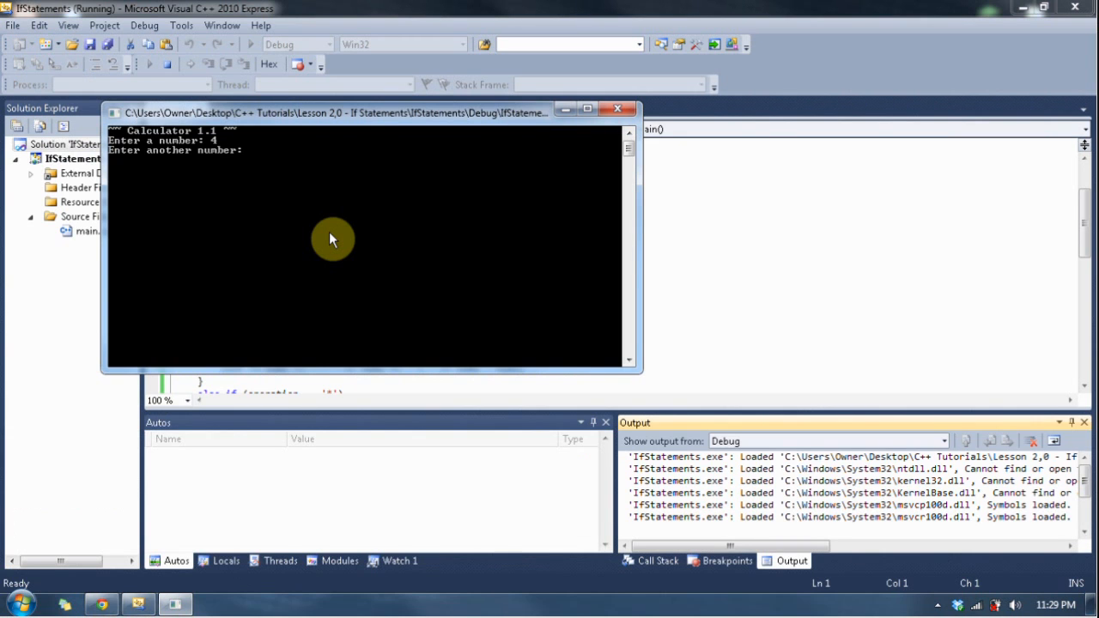
{"action": "type", "text": "-"}
{"action": "type", "text": "6"}
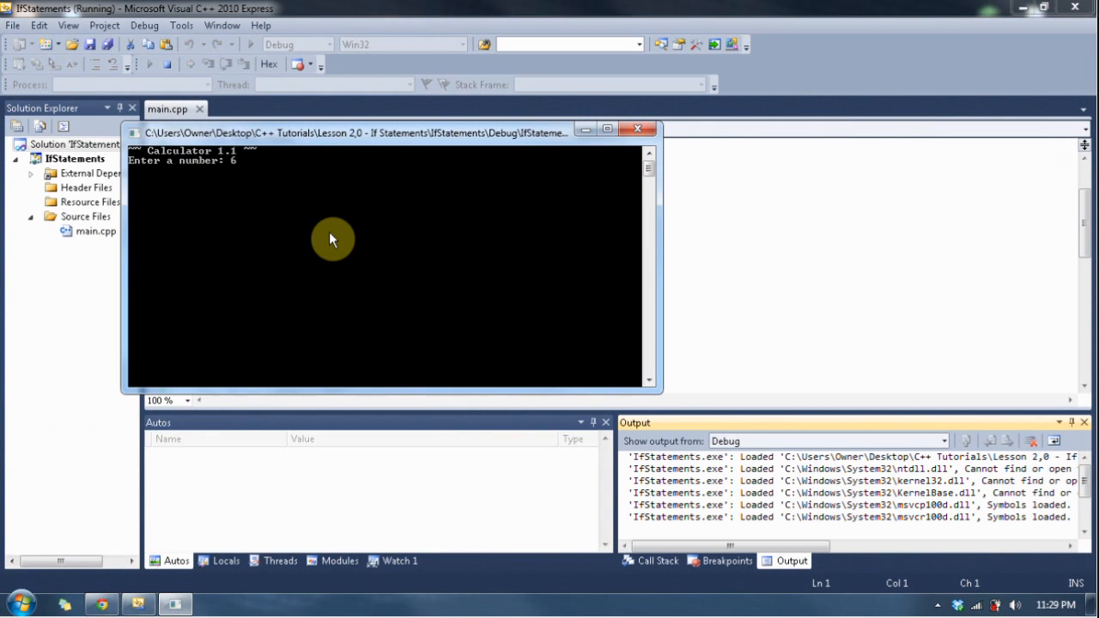
{"action": "type", "text": "7"}
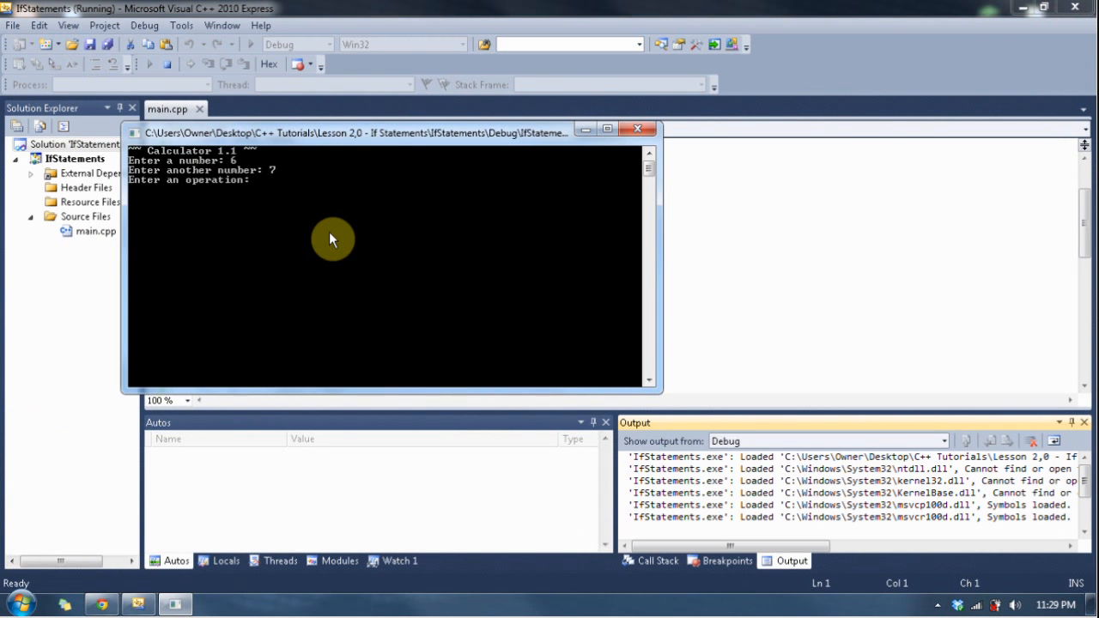
{"action": "type", "text": "*"}
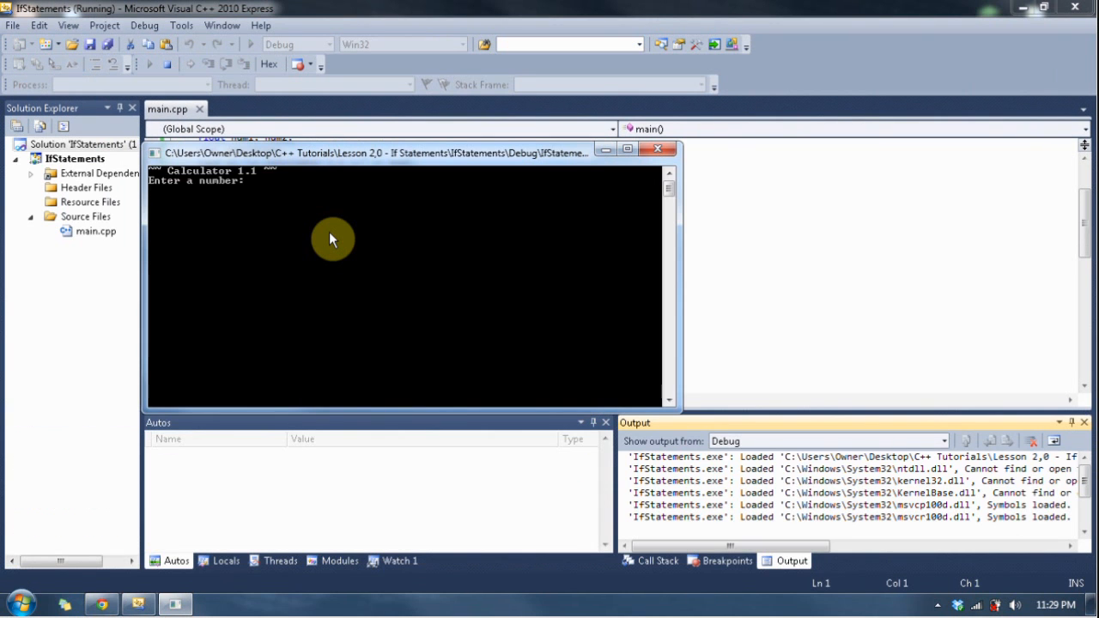
{"action": "type", "text": "8"}
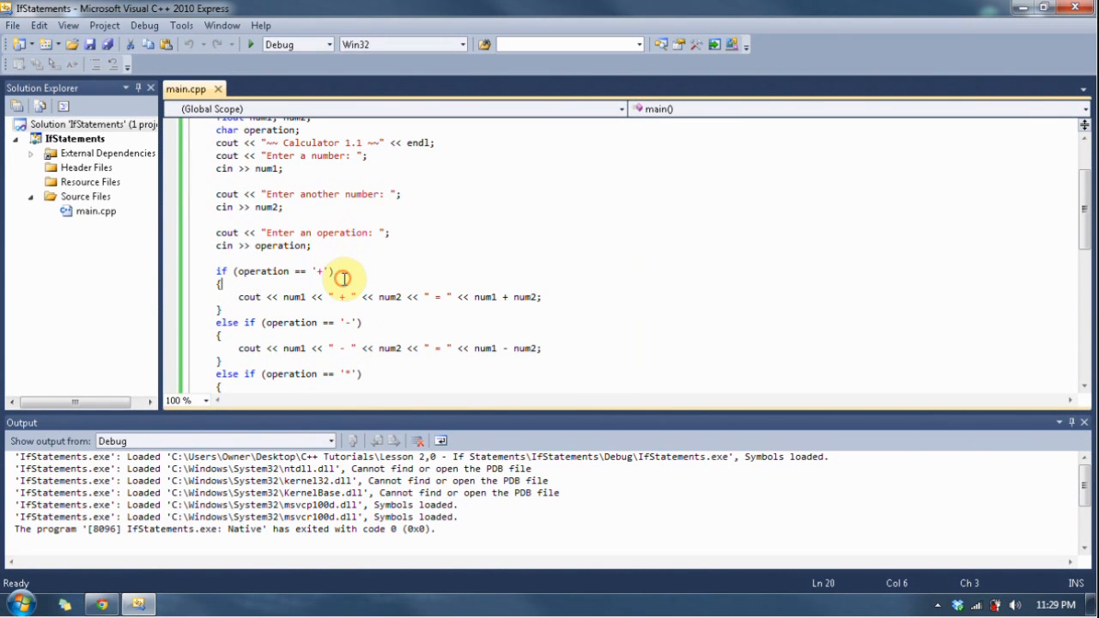
Step: Rerun the calculator, entering 5 and 3 with the % operator
{"action": "scroll", "scroll_direction": "down", "scroll_amount": 3}
{"action": "type", "text": "5"}
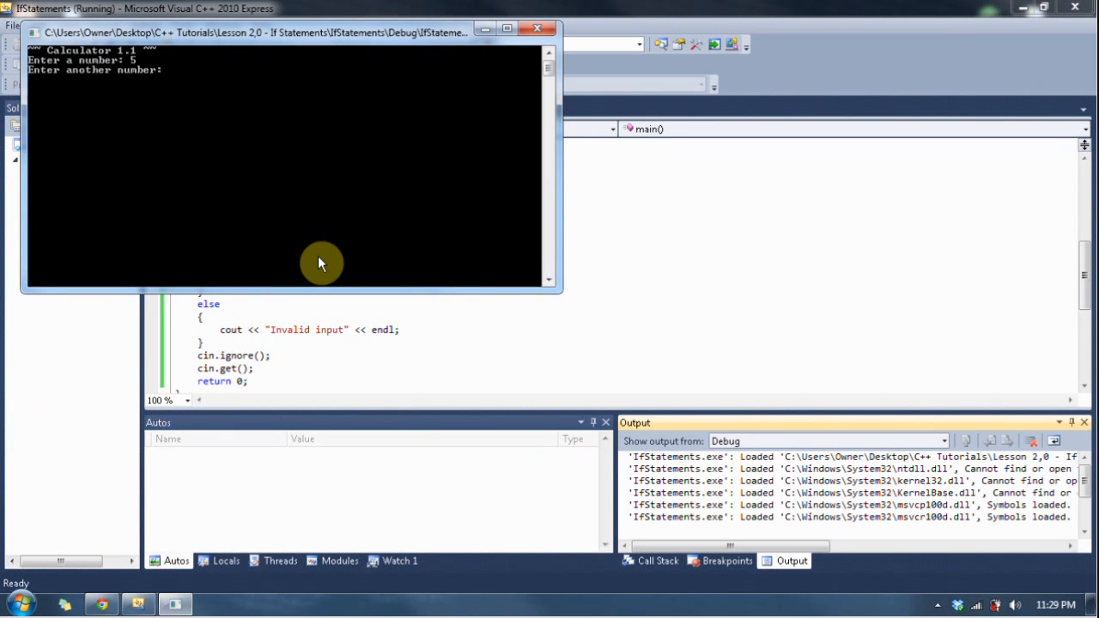
{"action": "type", "text": "3"}
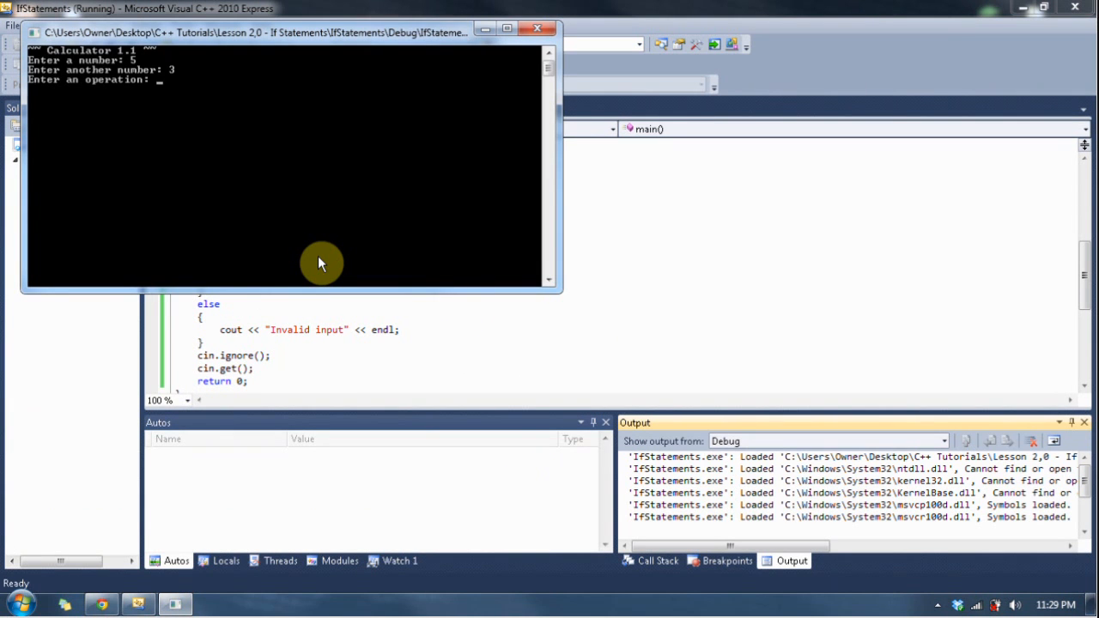
{"action": "type", "text": "%"}
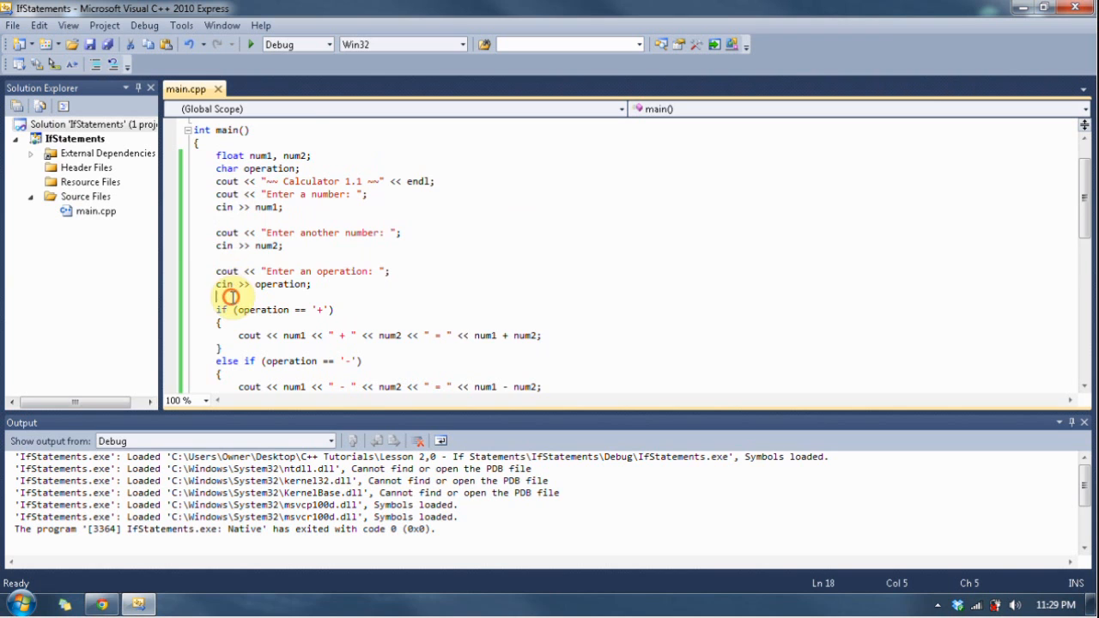
{"action": "scroll", "scroll_direction": "down", "scroll_amount": 3}
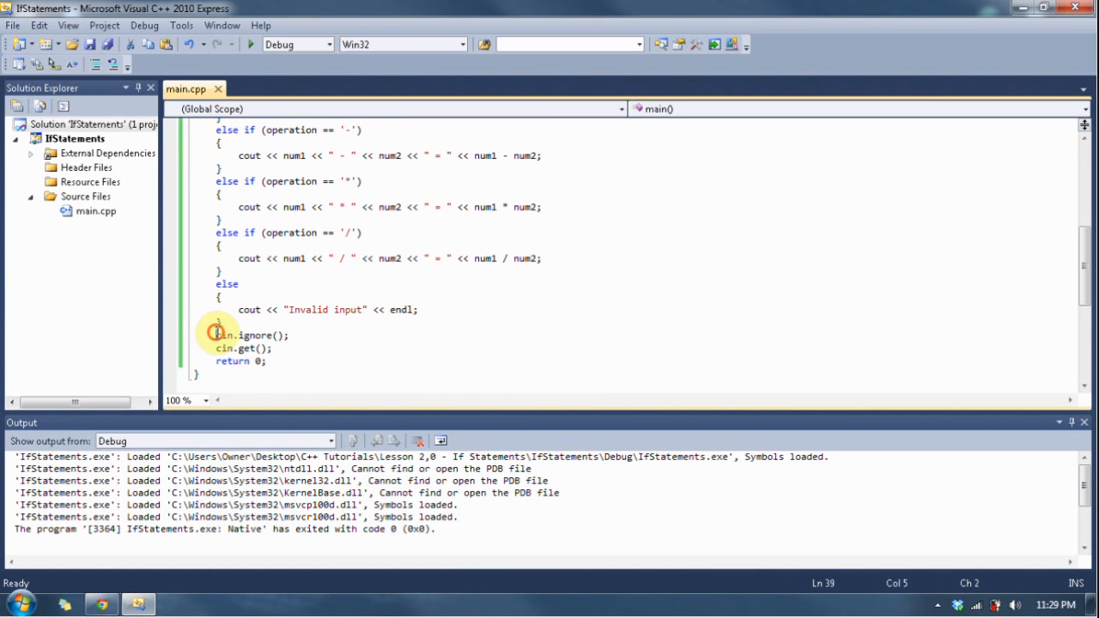
{"action": "left_click", "coordinate": [287, 334]}
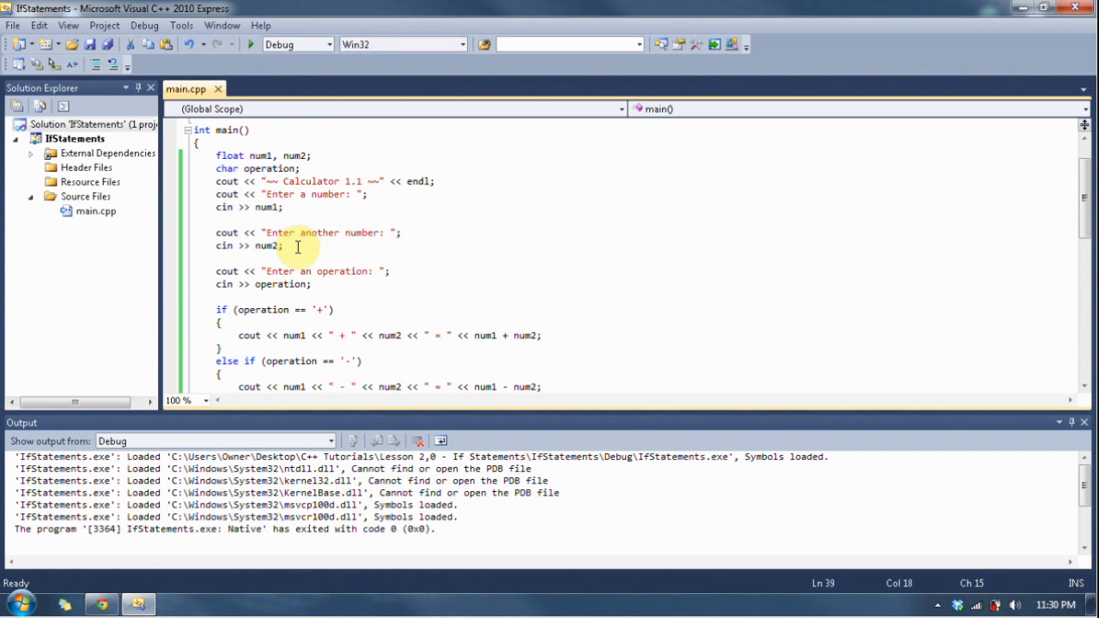
{"action": "scroll", "scroll_direction": "down", "scroll_amount": 3}
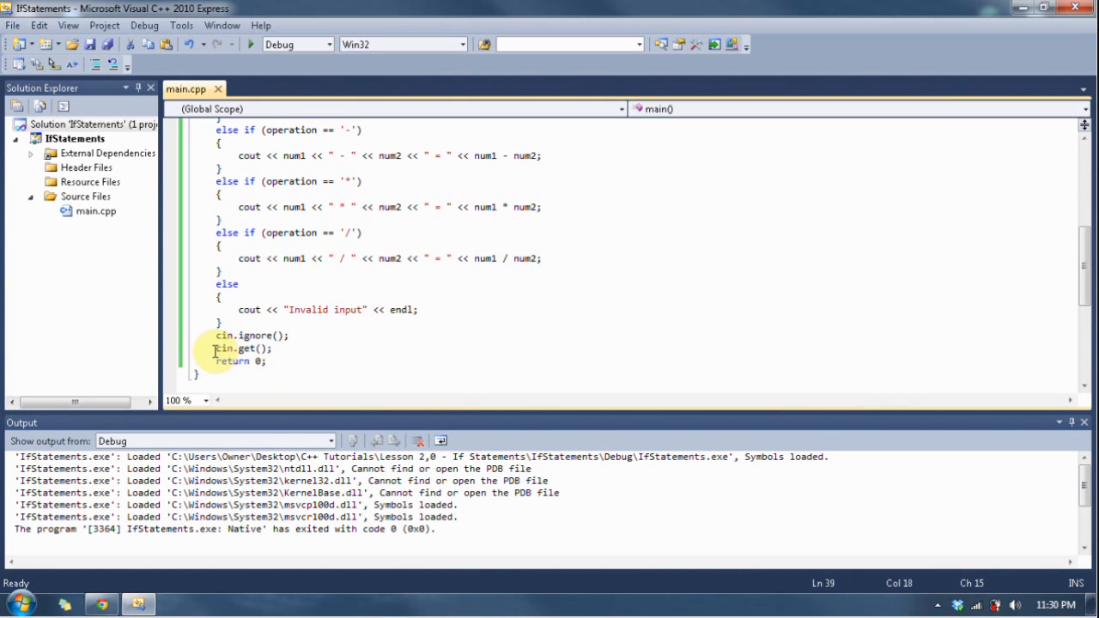
{"action": "left_click", "coordinate": [275, 349]}
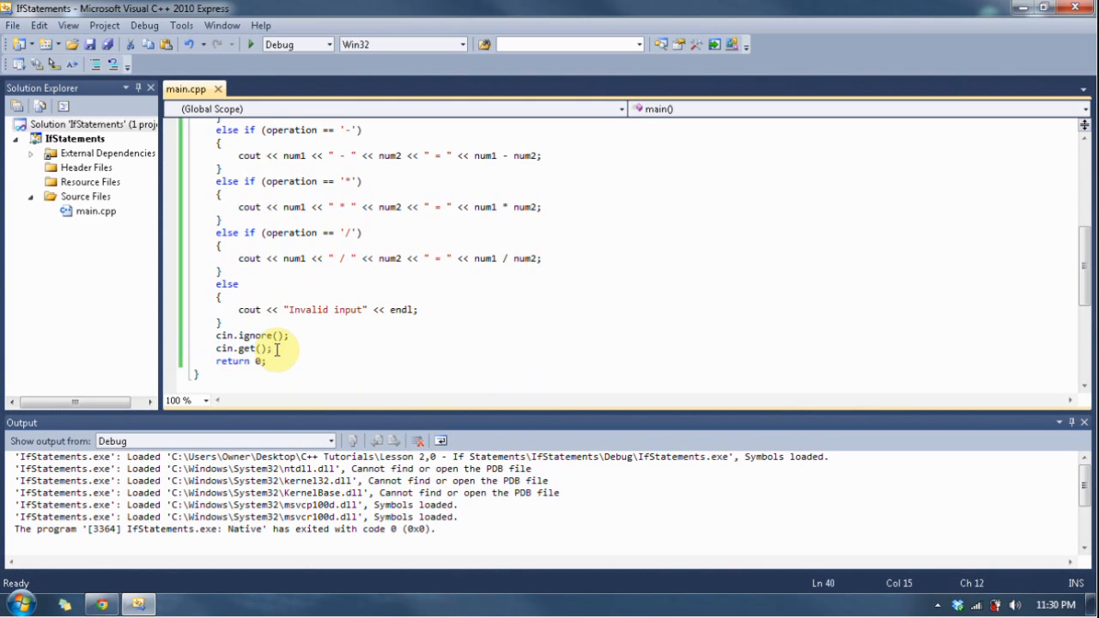
{"action": "left_click", "coordinate": [273, 347]}
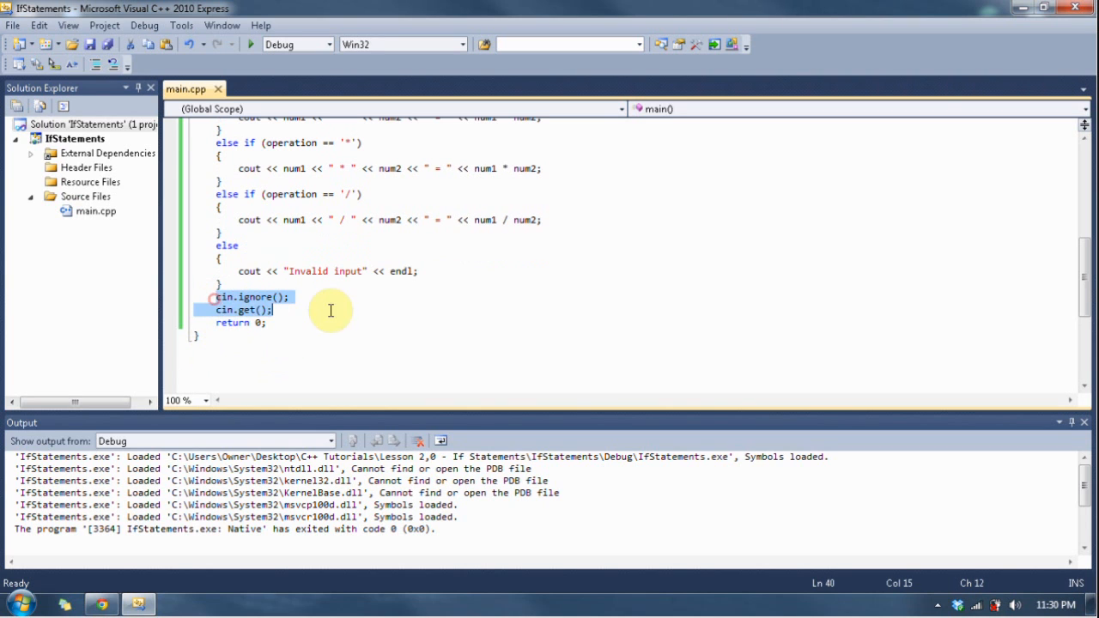
{"action": "left_click", "coordinate": [204, 297]}
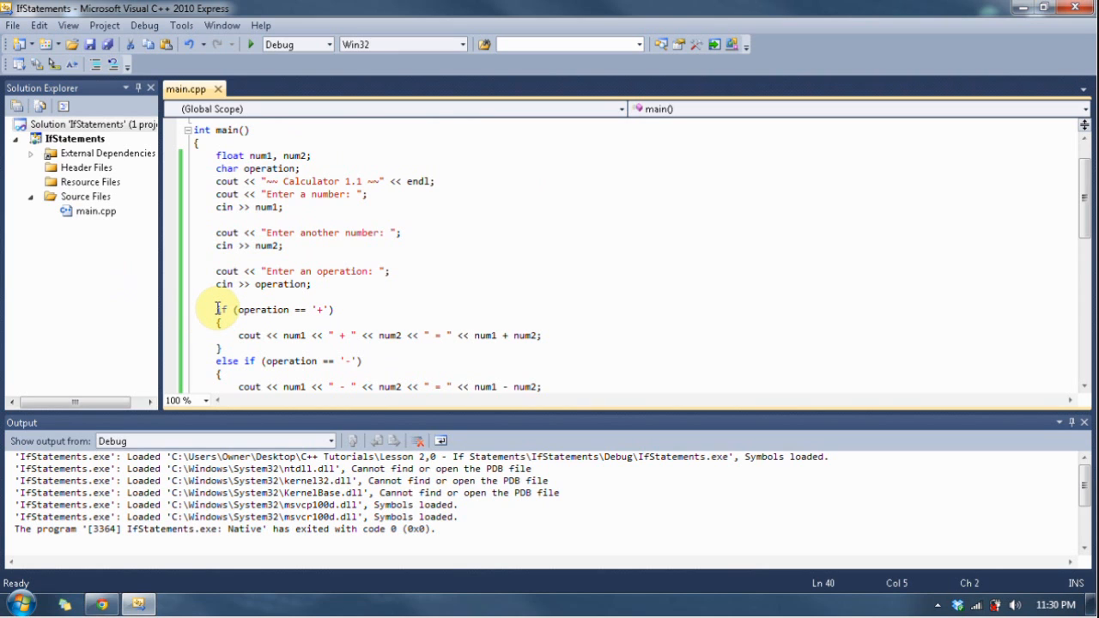
{"action": "mouse_move", "coordinate": [216, 309]}
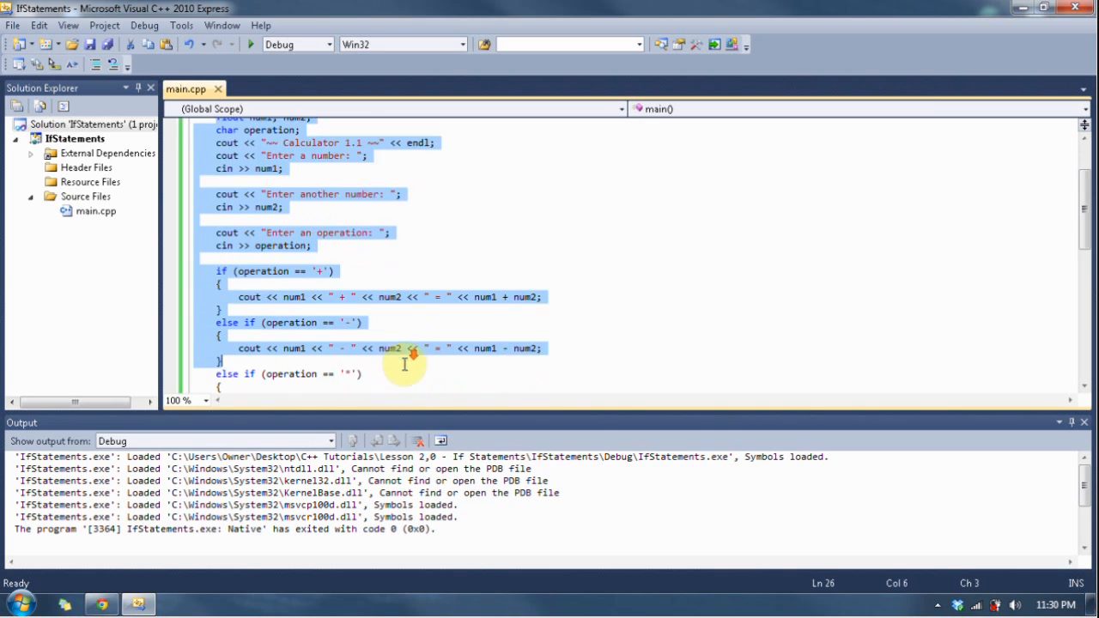
Step: Declare int num1, prompt "Enter a 5" with endl, and read num1 with cin
{"action": "scroll", "scroll_direction": "down", "scroll_amount": 3}
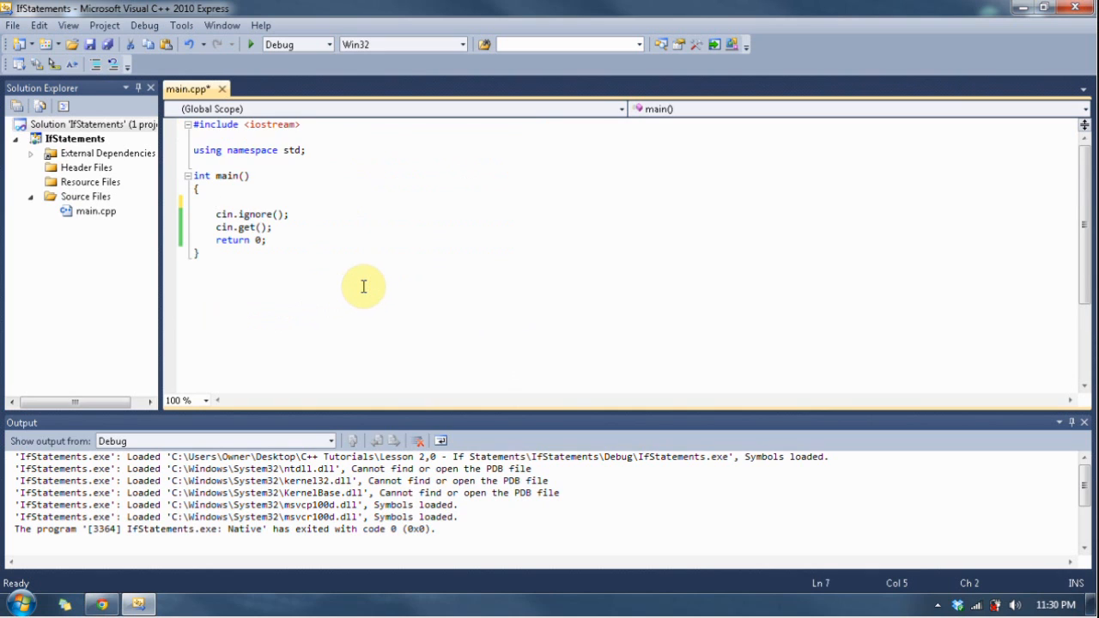
{"action": "type", "text": "int"}
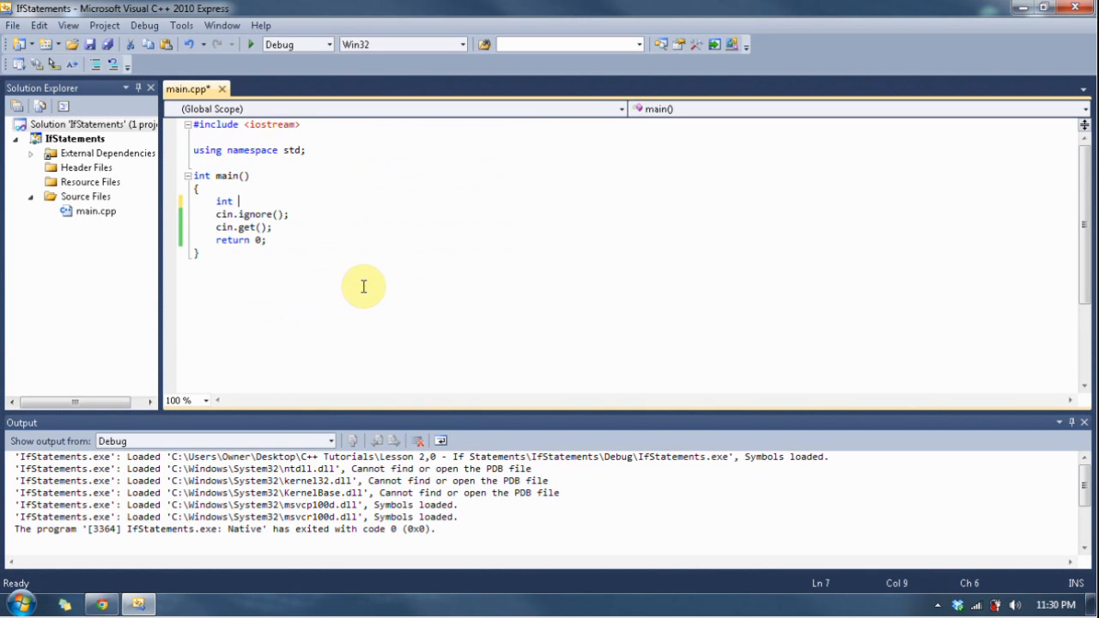
{"action": "type", "text": "num1;"}
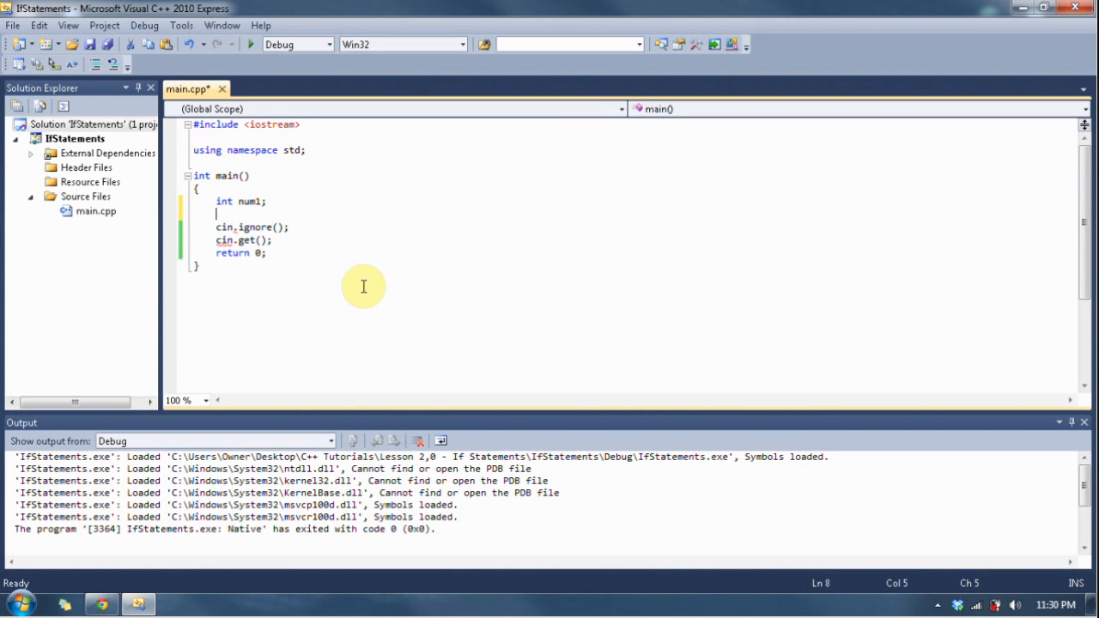
{"action": "type", "text": "cout << \"Enbte"}
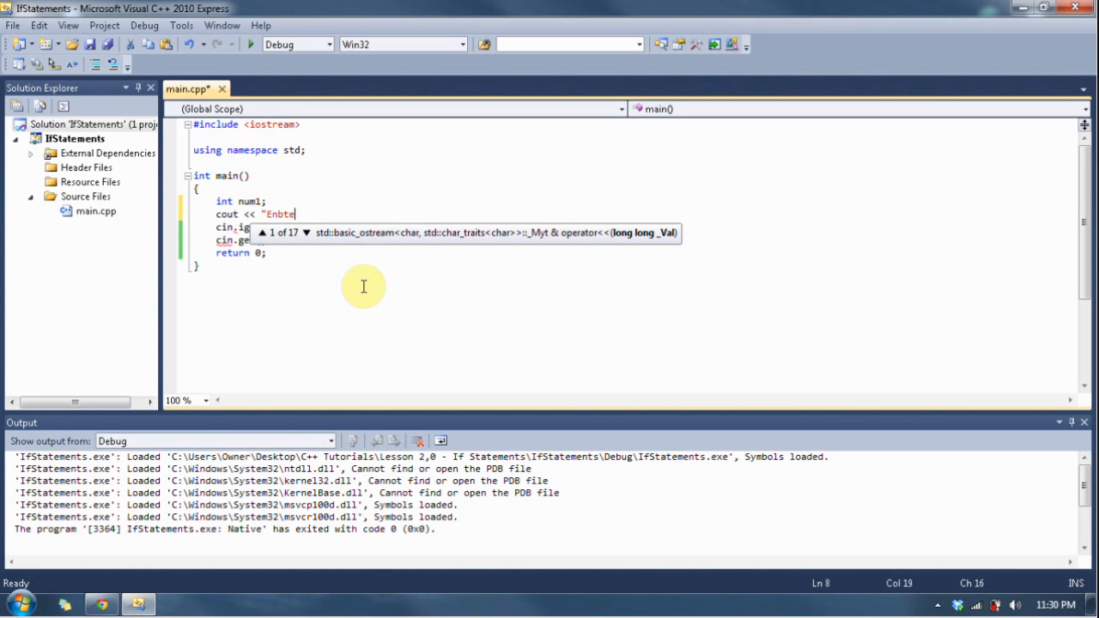
{"action": "type", "text": "Enter a"}
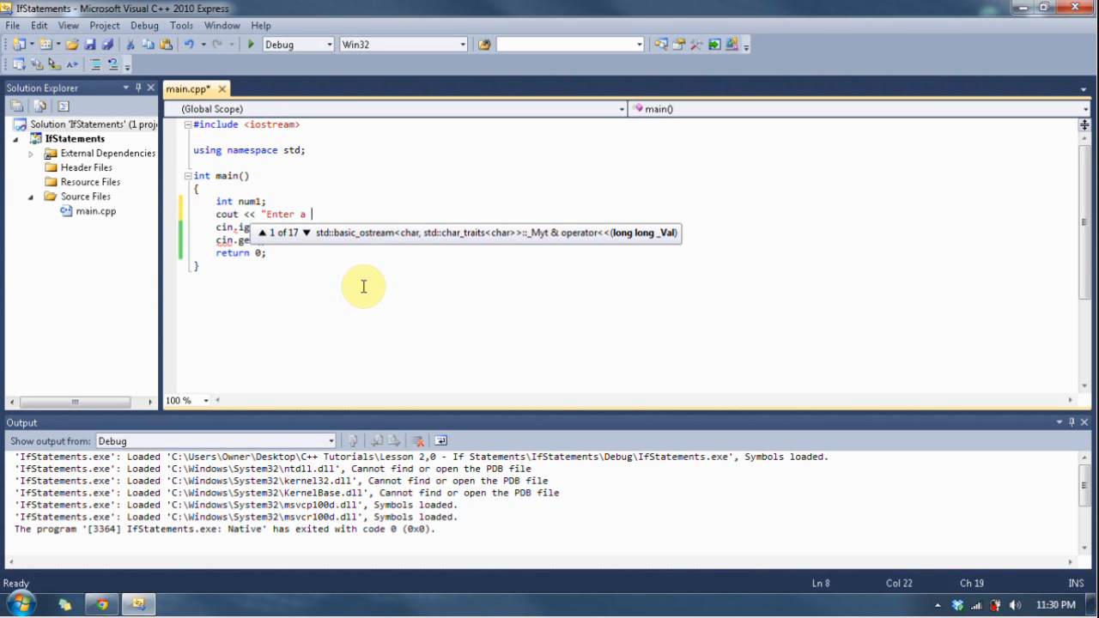
{"action": "type", "text": "5"}
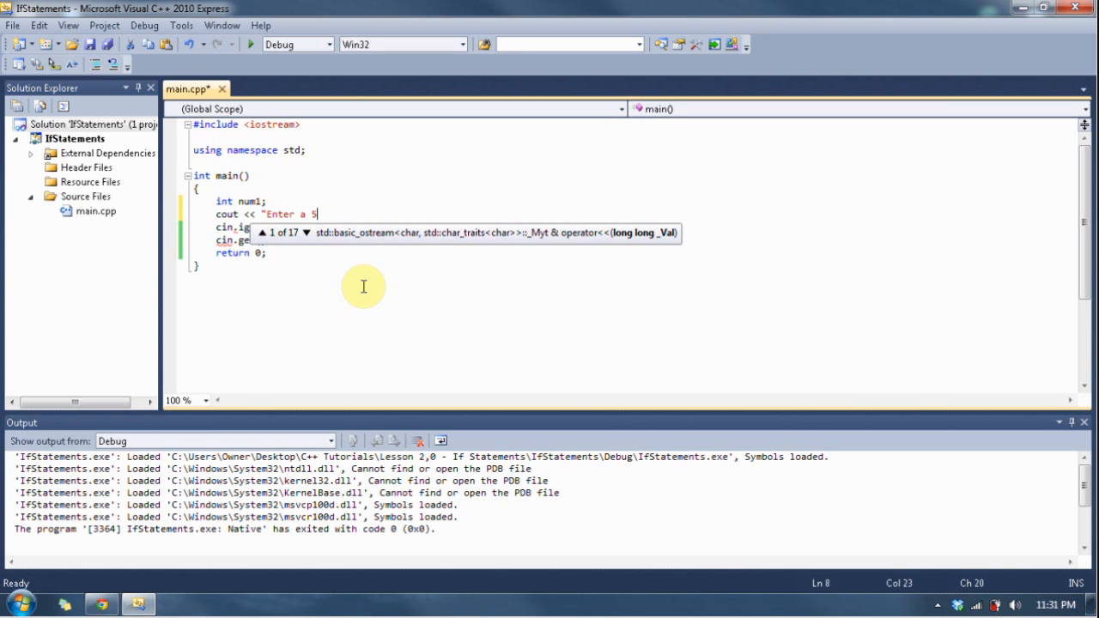
{"action": "type", "text": "\""}
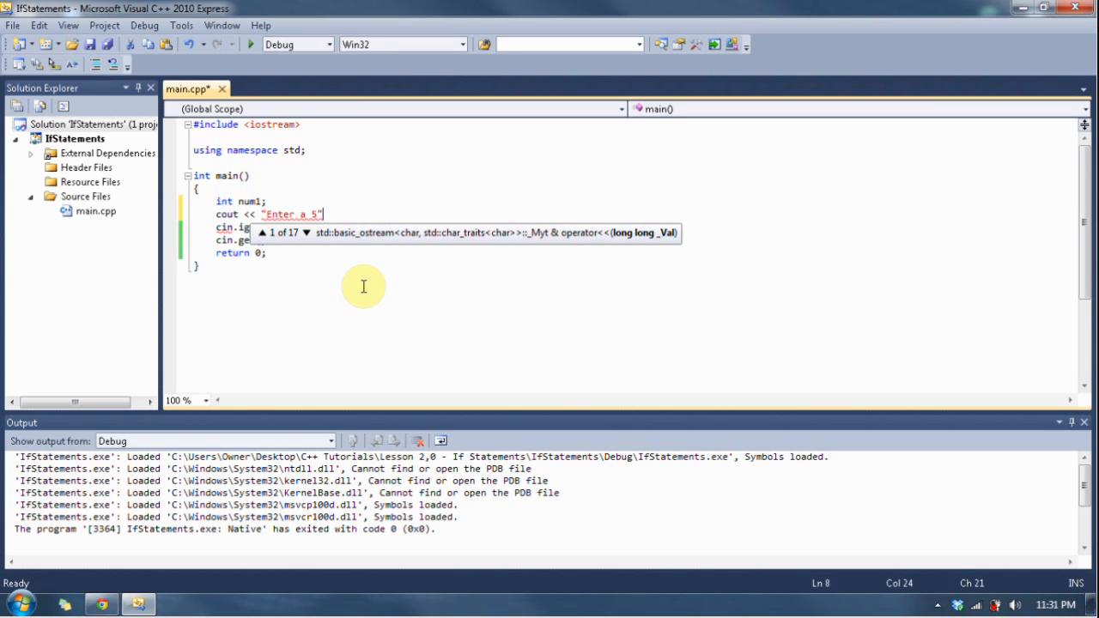
{"action": "type", "text": "<< endl;"}
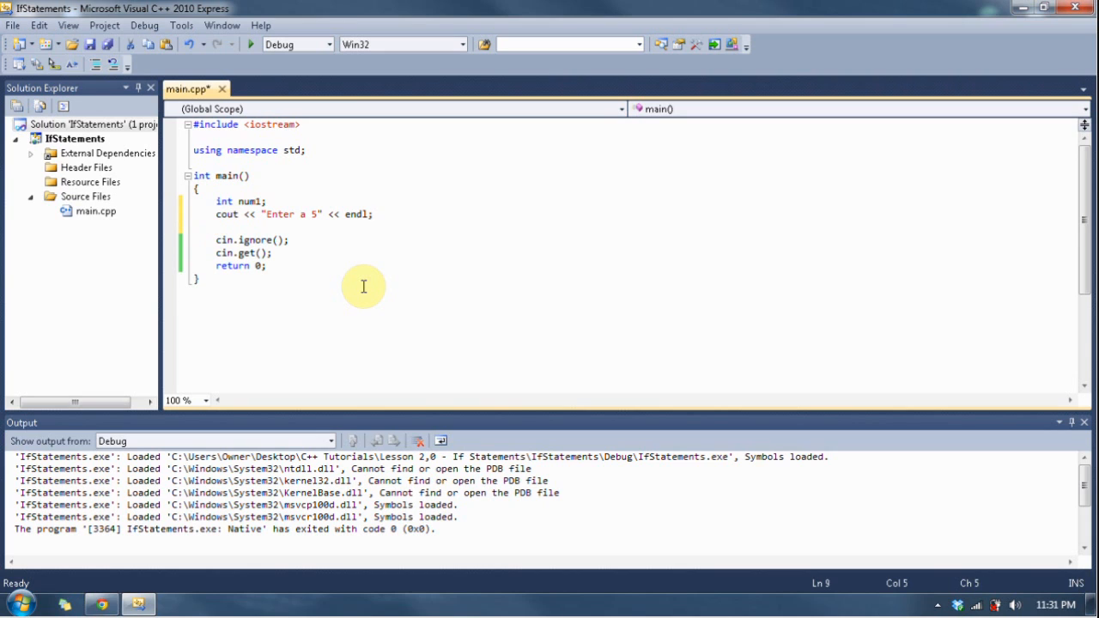
{"action": "type", "text": "cin >>"}
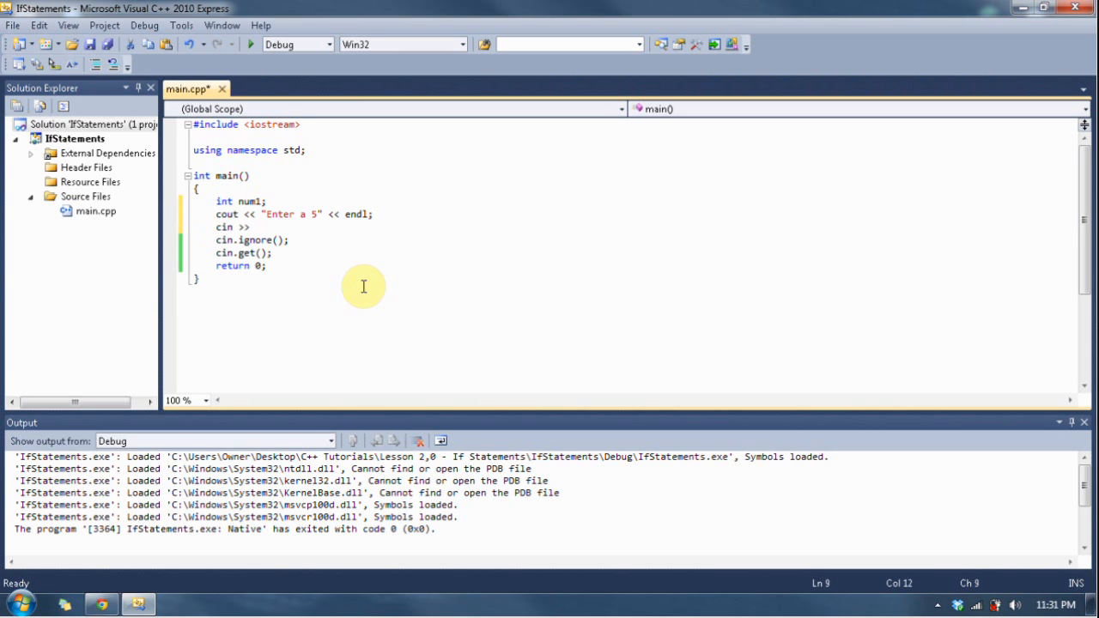
{"action": "type", "text": "num1;"}
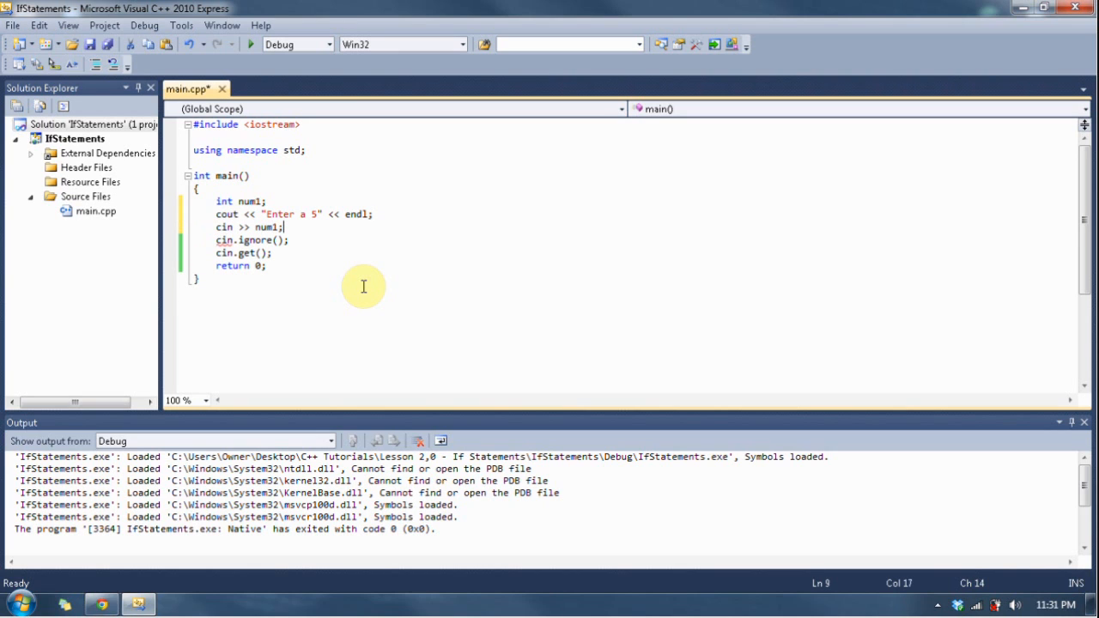
{"action": "key", "text": "enter"}
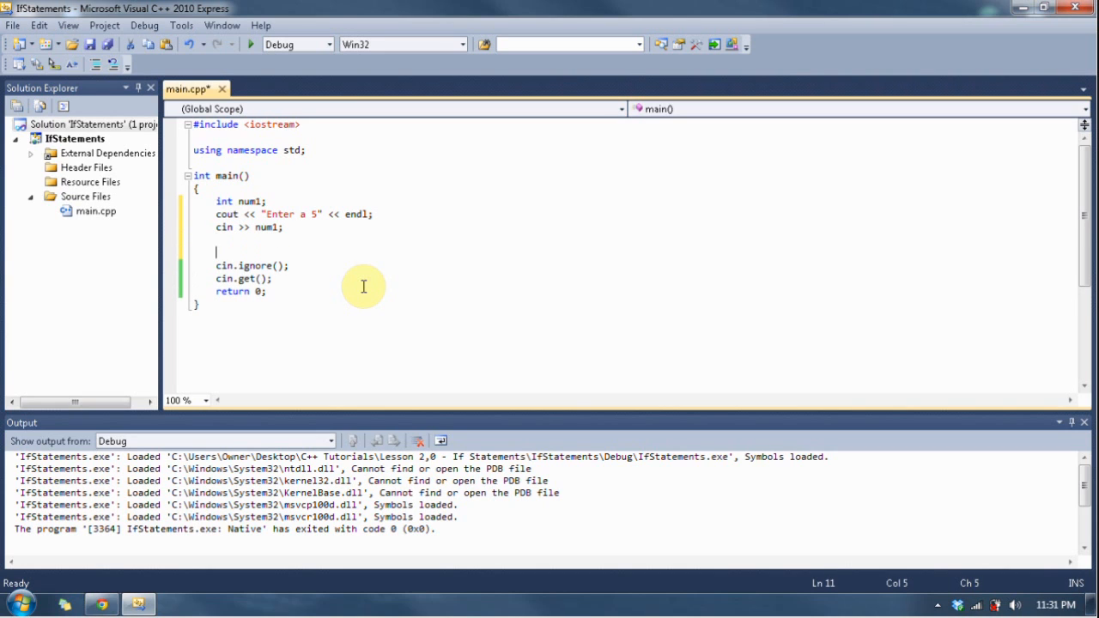
Step: Add an if (num1 == 5) block printing "Good job!" and build with F7
{"action": "type", "text": "if"}
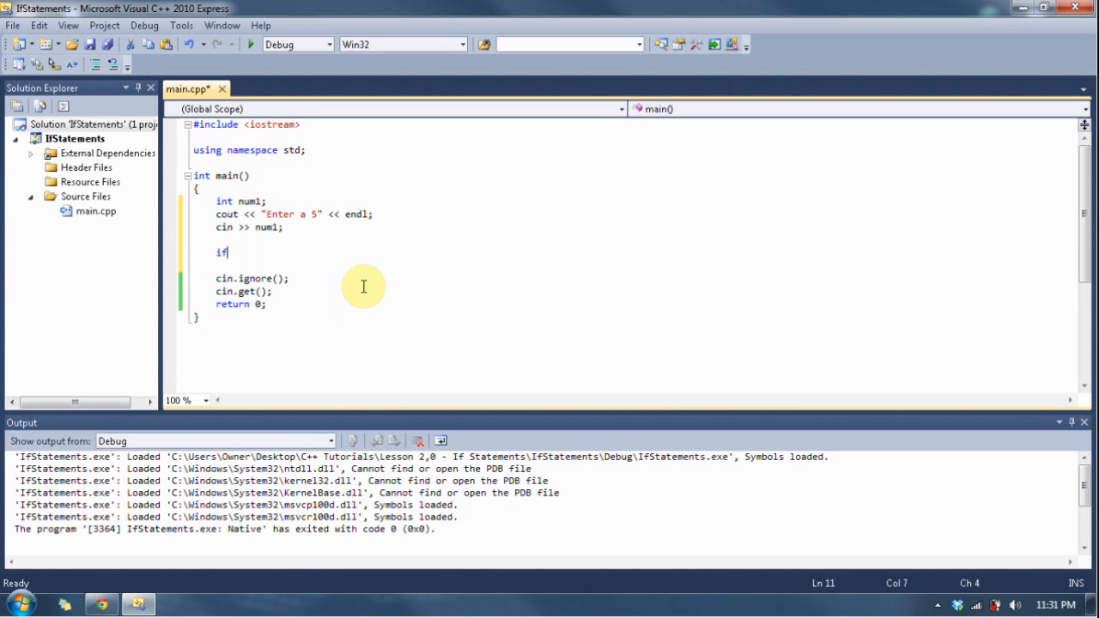
{"action": "type", "text": "("}
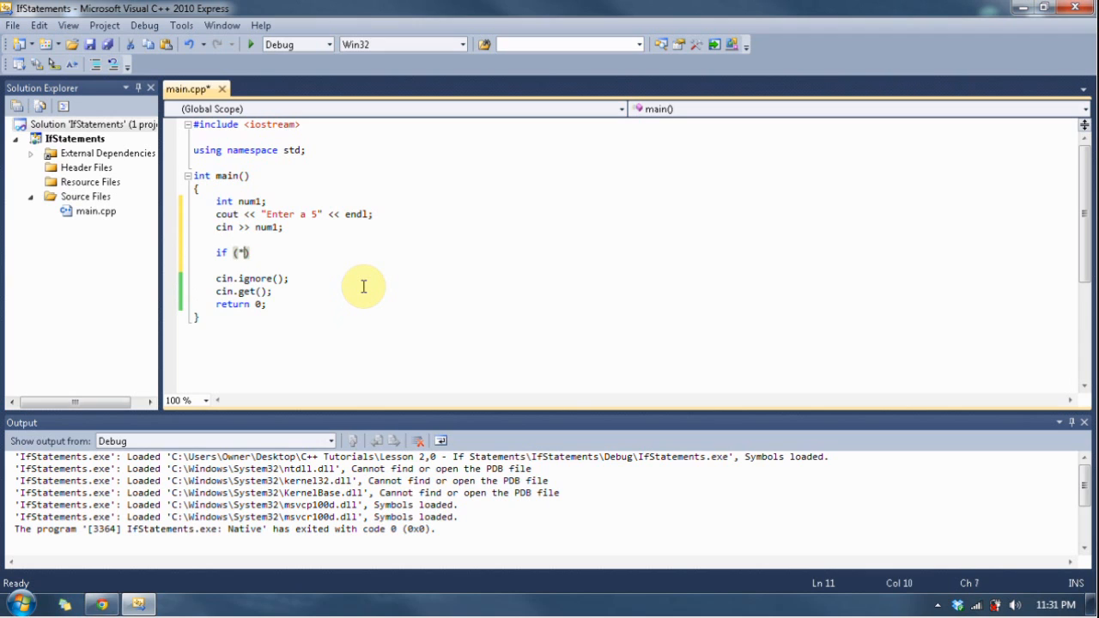
{"action": "type", "text": "num1"}
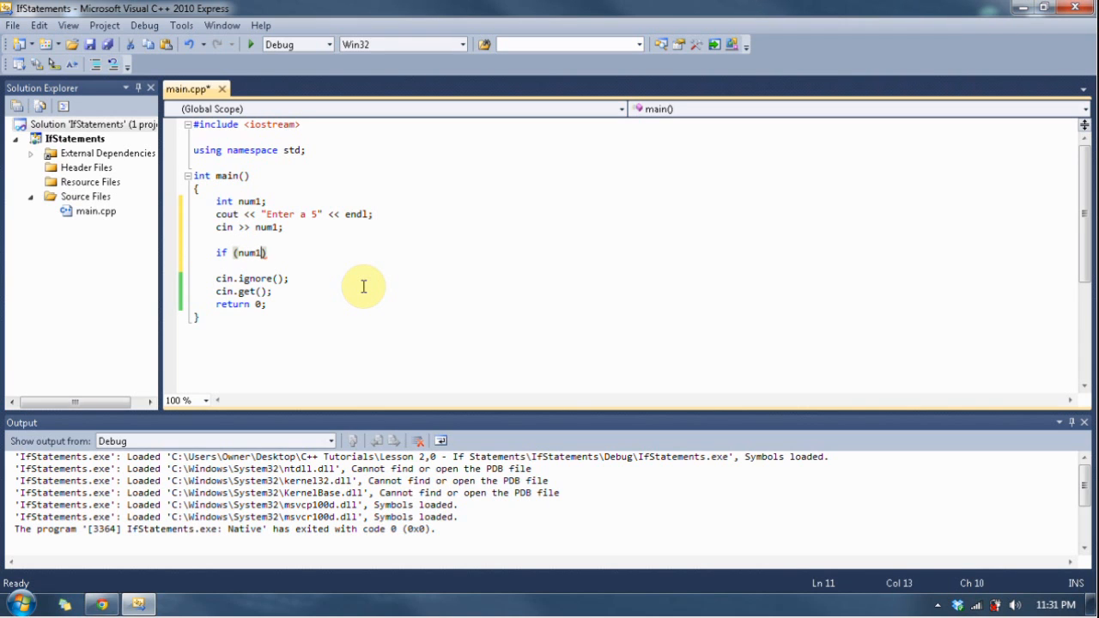
{"action": "type", "text": "== 5"}
{"action": "type", "text": "{"}
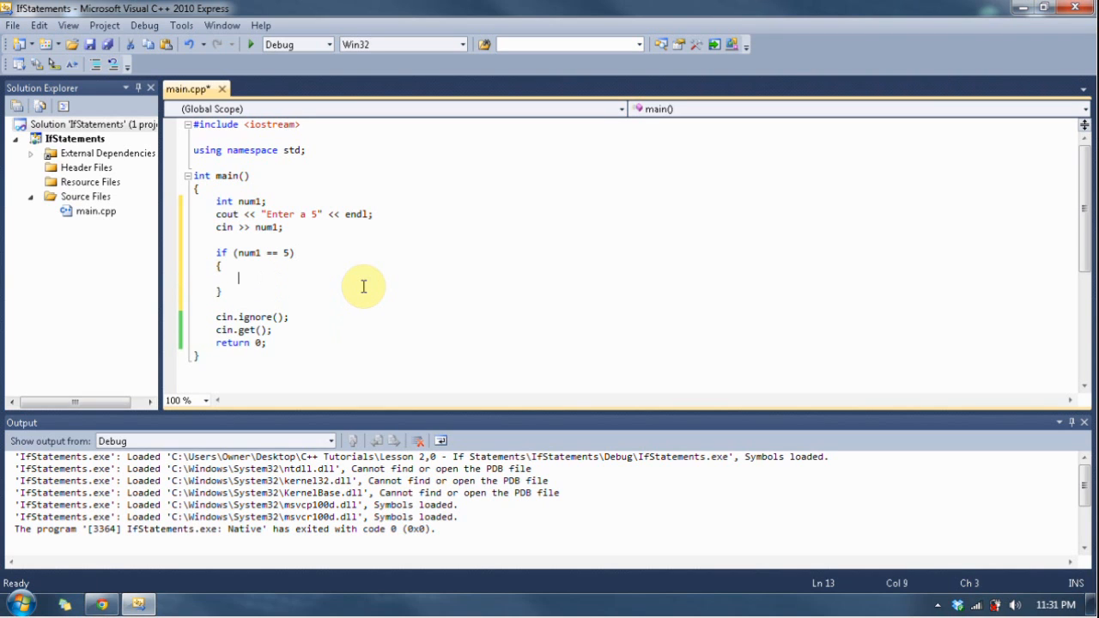
{"action": "type", "text": "cout << \"Good job!\" << endl;"}
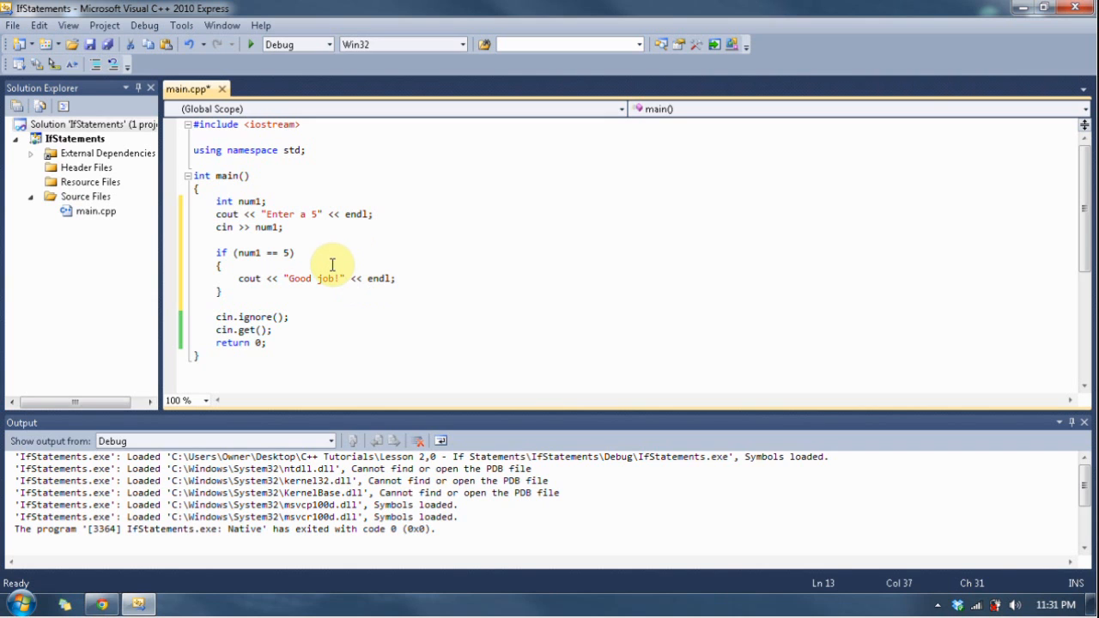
{"action": "key", "text": "F7"}
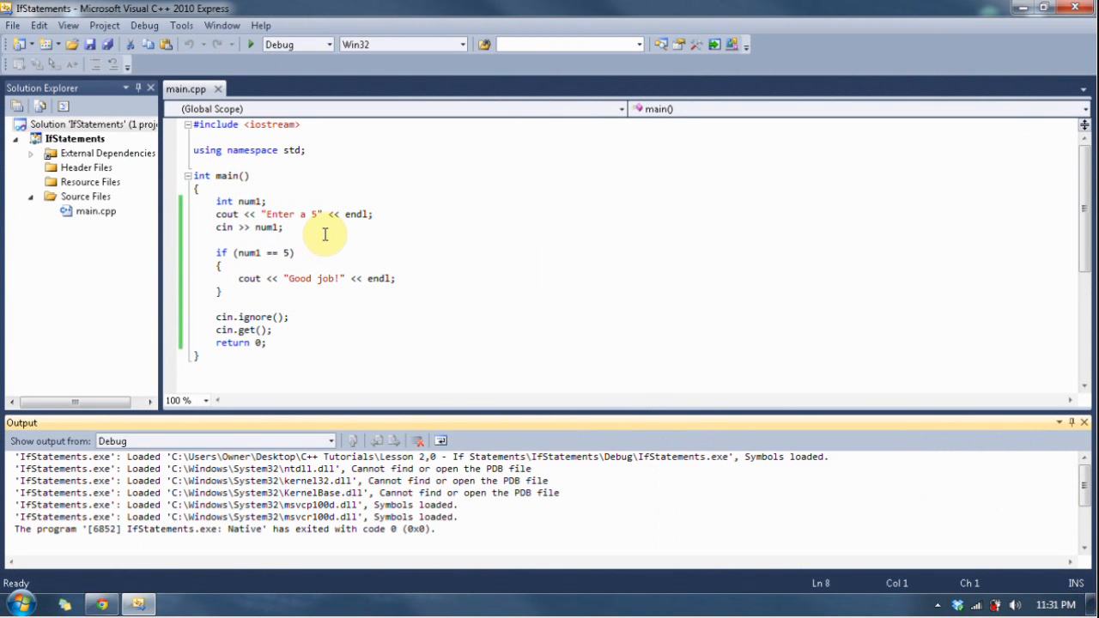
{"action": "mouse_move", "coordinate": [303, 212]}
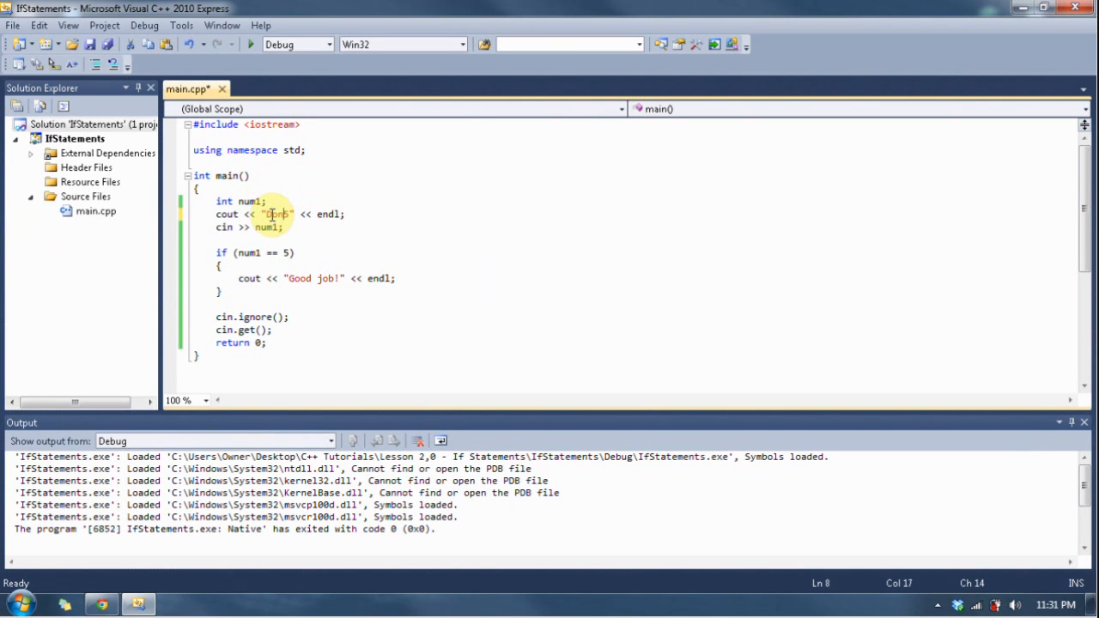
Step: Reword the prompt to "Don't enter a 5" and change the condition to num1 != 5
{"action": "type", "text": "on't enter a 5"}
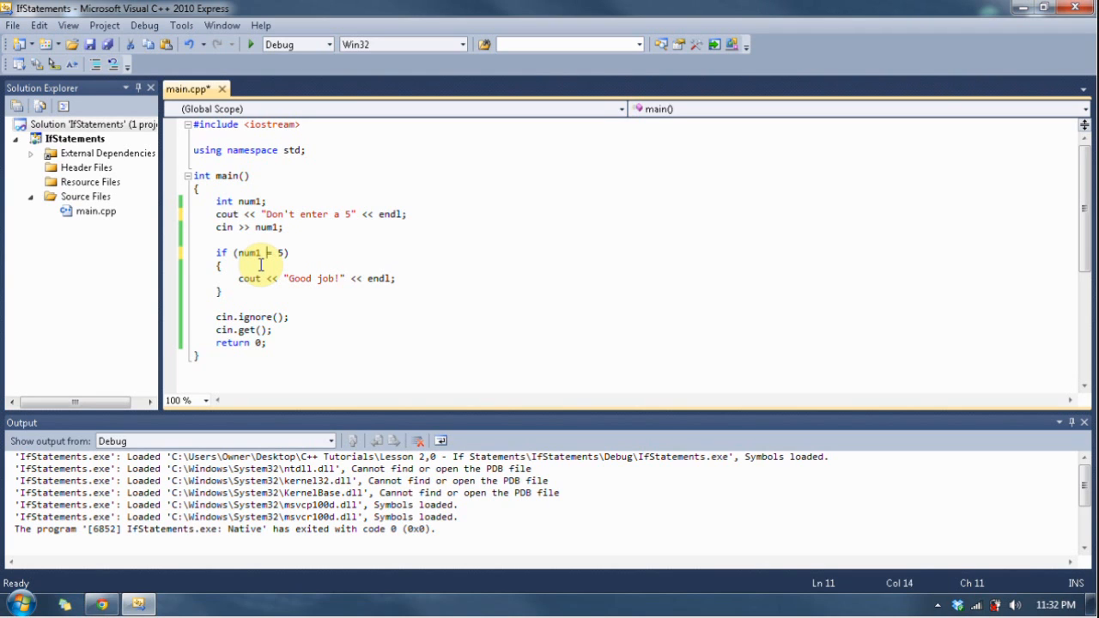
{"action": "type", "text": "!="}
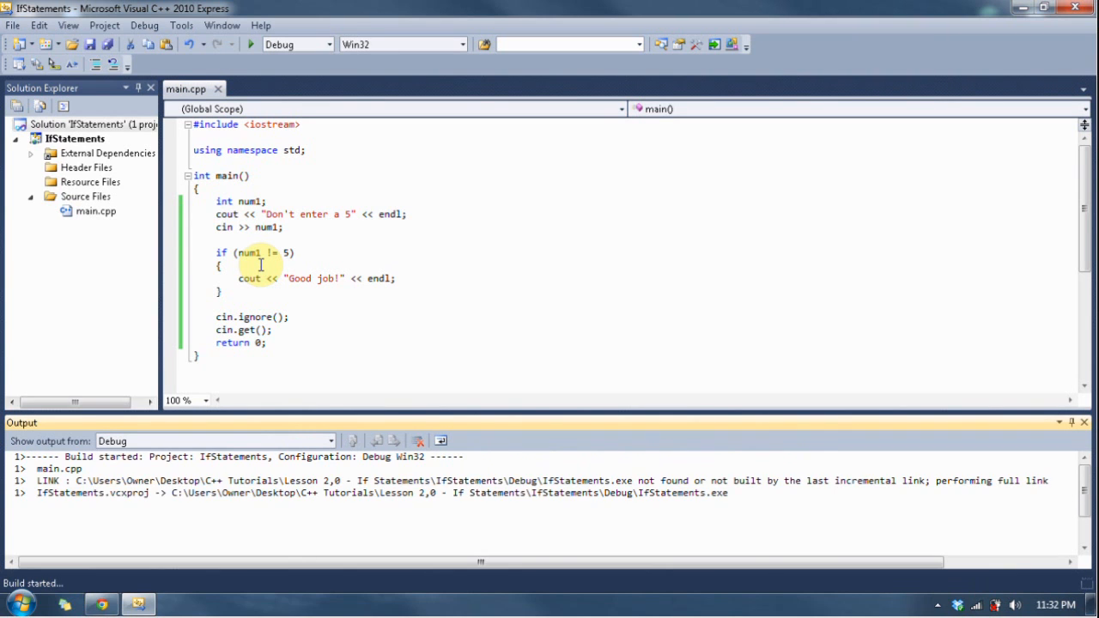
Step: Enter 1234123 at the running program's "Don't enter a 5" console prompt
{"action": "left_click", "coordinate": [250, 44]}
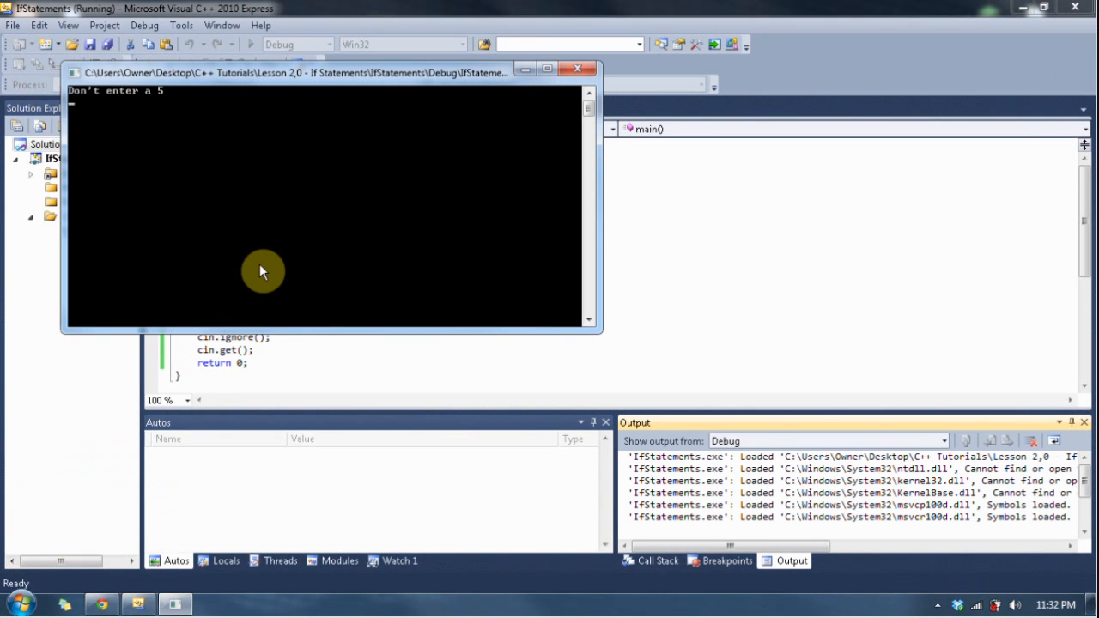
{"action": "type", "text": "1234123"}
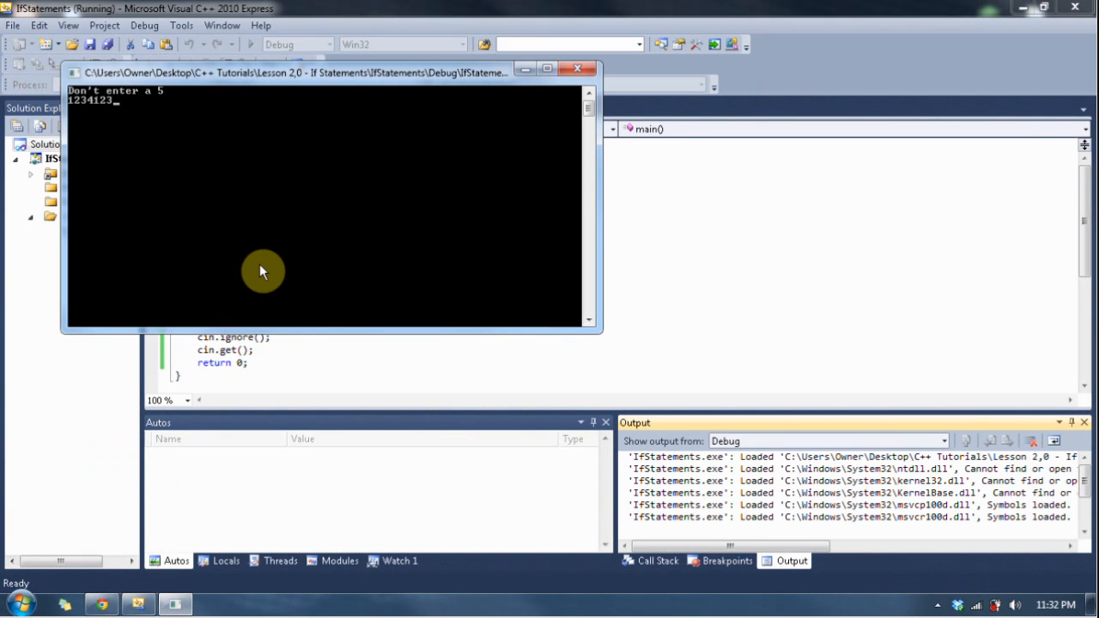